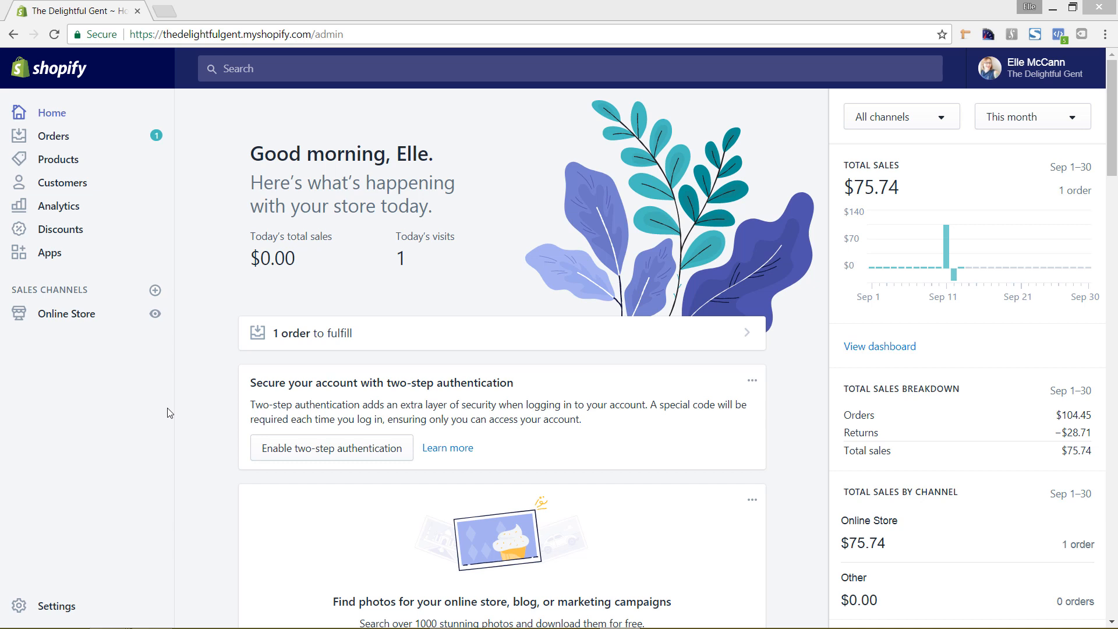
mouse_move(215, 428)
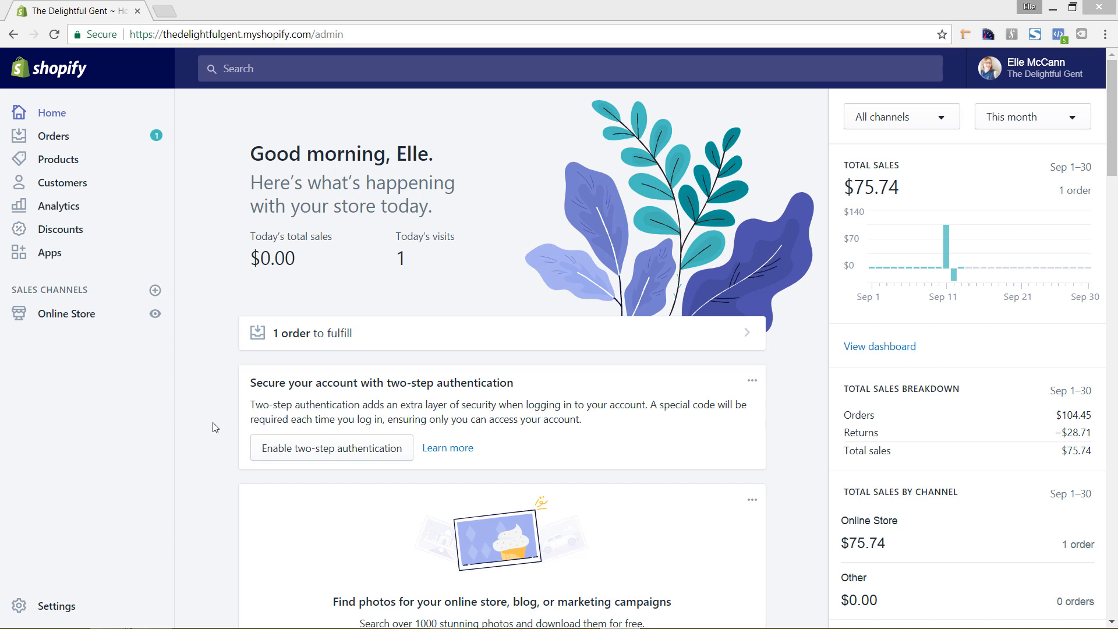
mouse_move(450, 474)
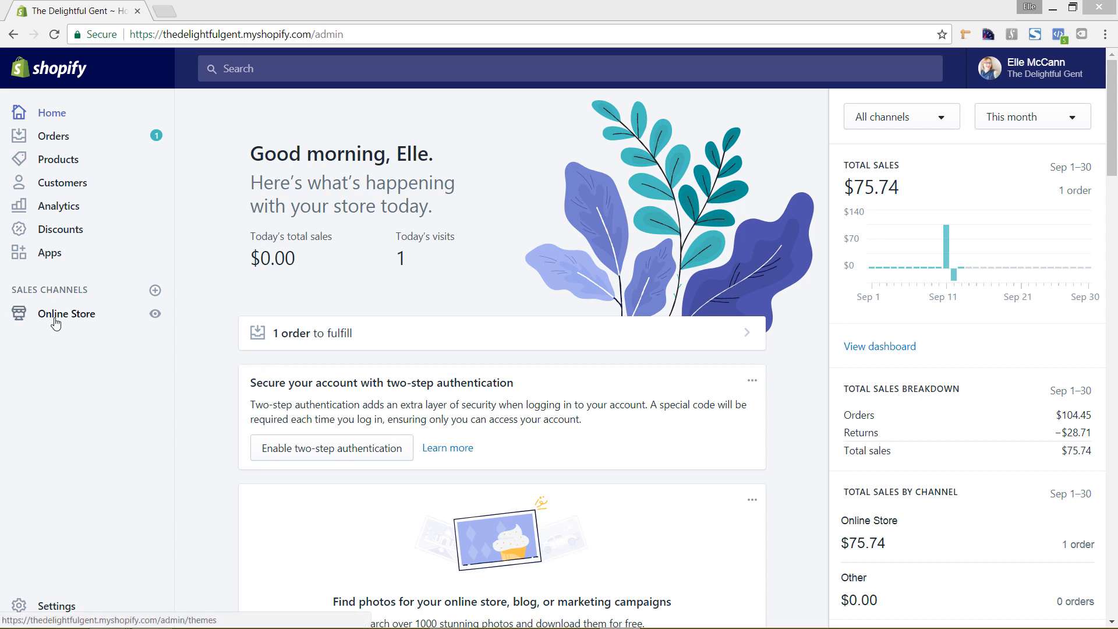
mouse_move(48, 325)
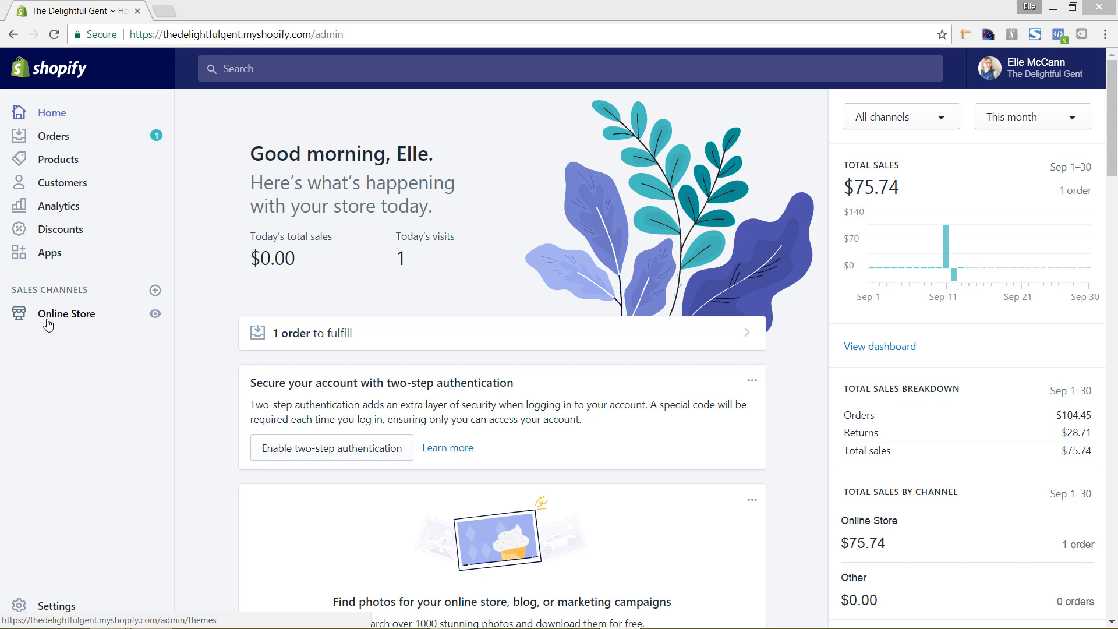
mouse_move(122, 317)
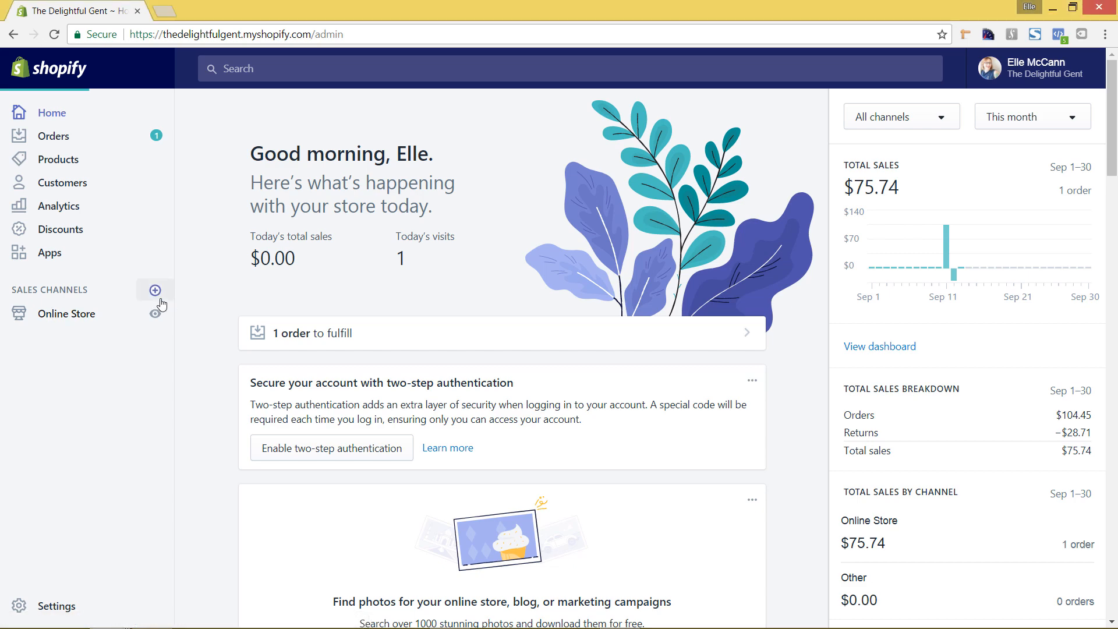
- Add Facebook to the store from the Add sales channel dialog
click(155, 290)
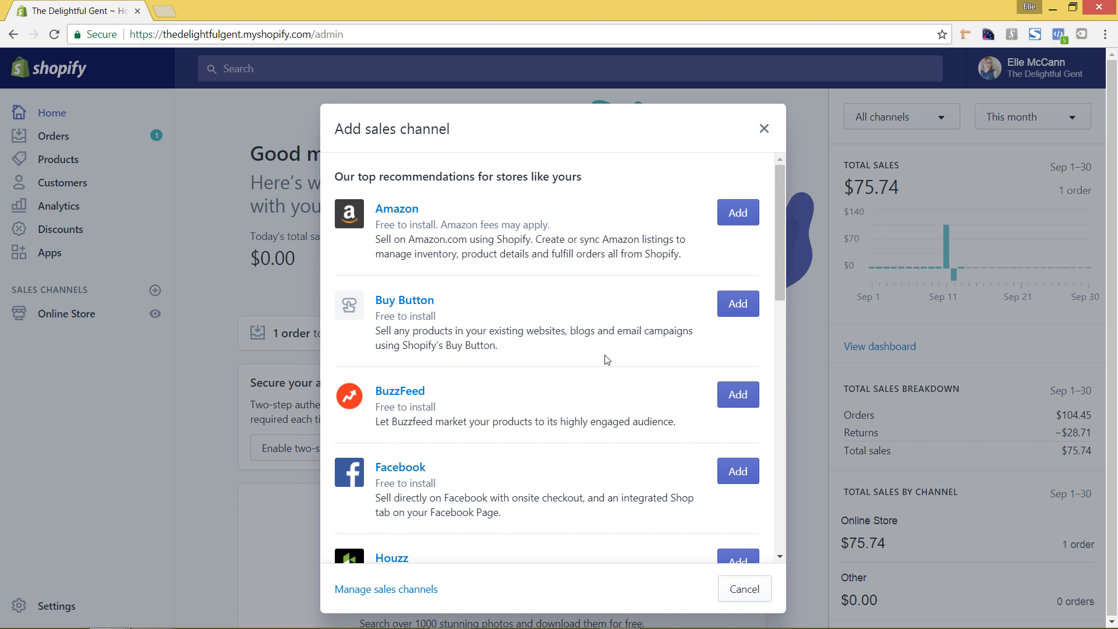
scroll(down, 3)
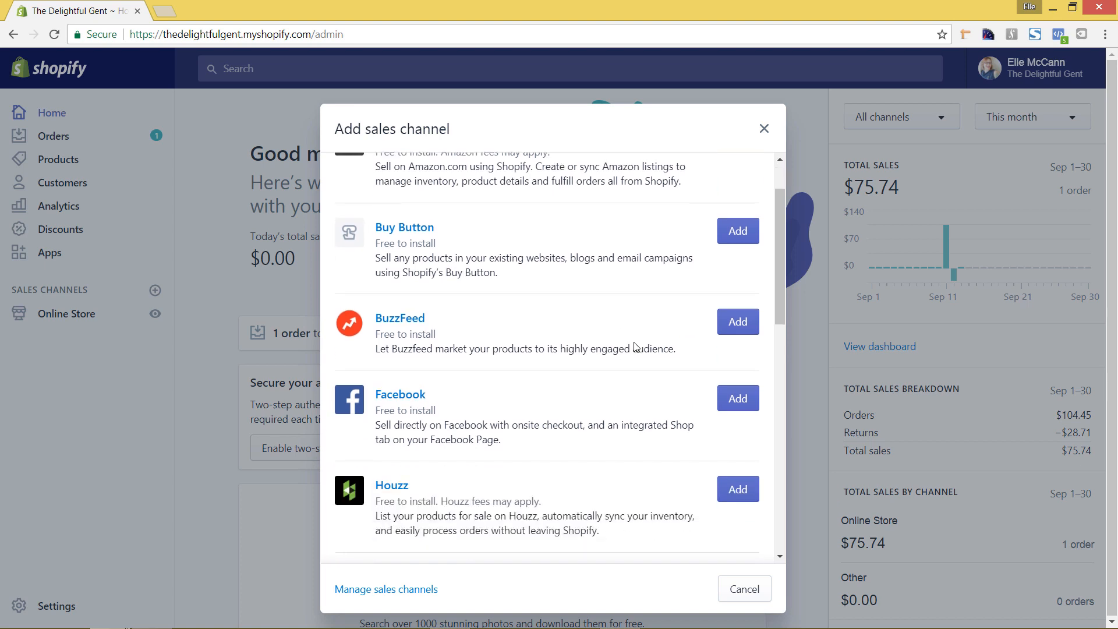
scroll(down, 3)
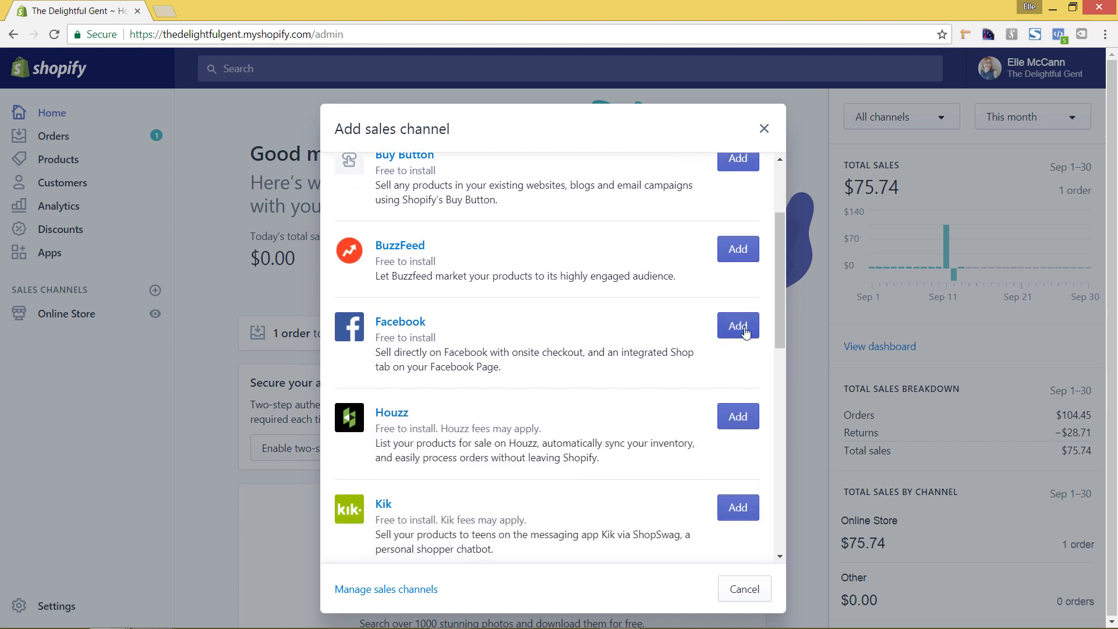
click(738, 326)
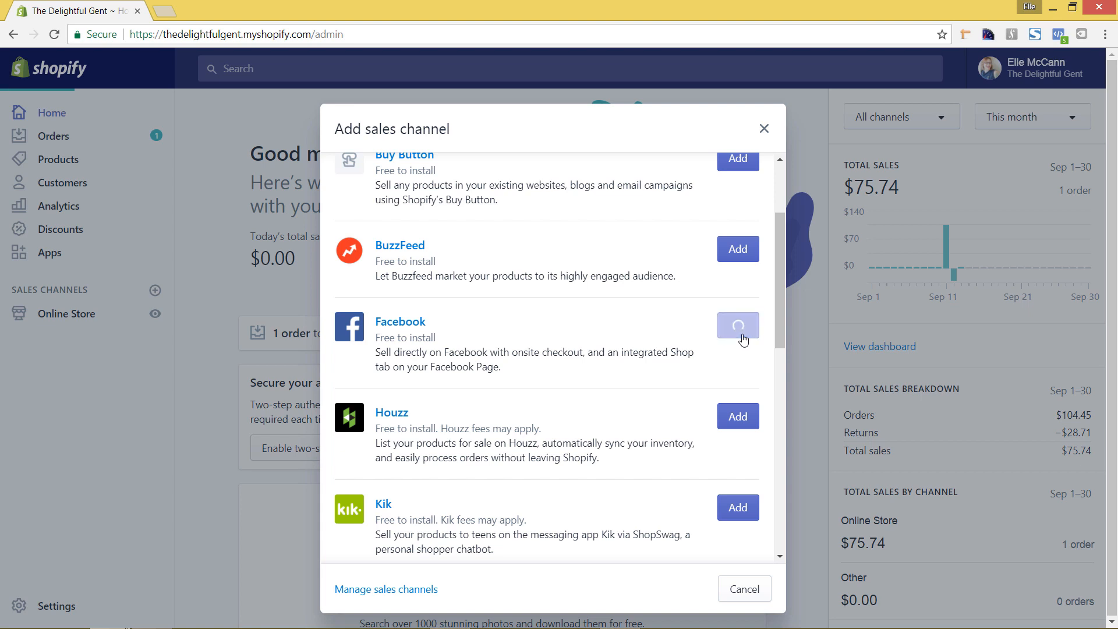
click(737, 327)
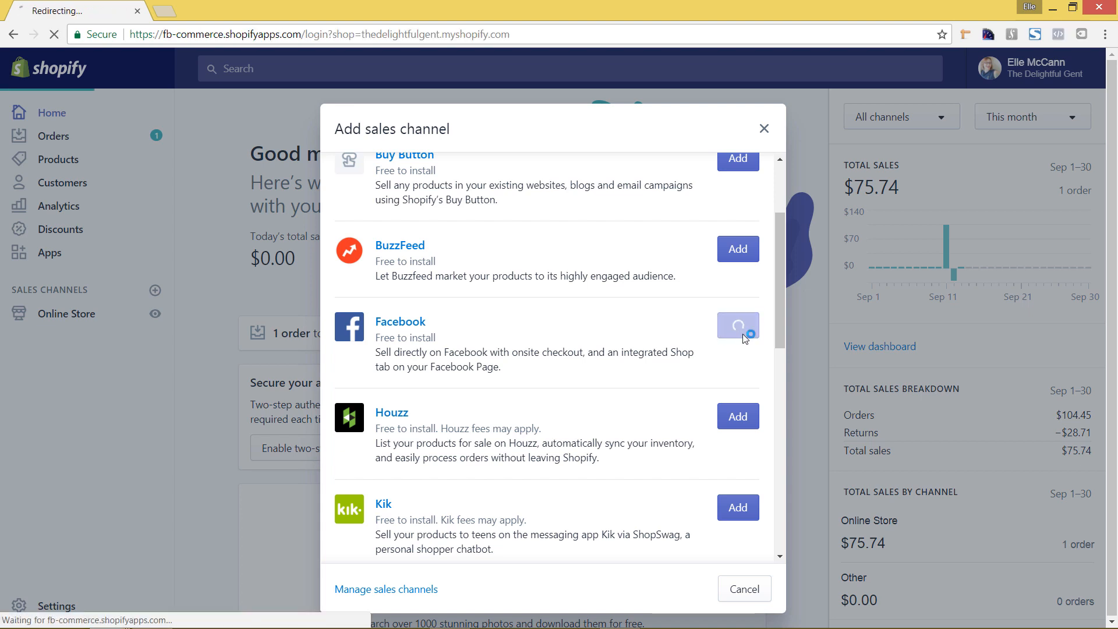
- Connect a Facebook account and choose The Delightful Gent as the page to sell through
click(737, 328)
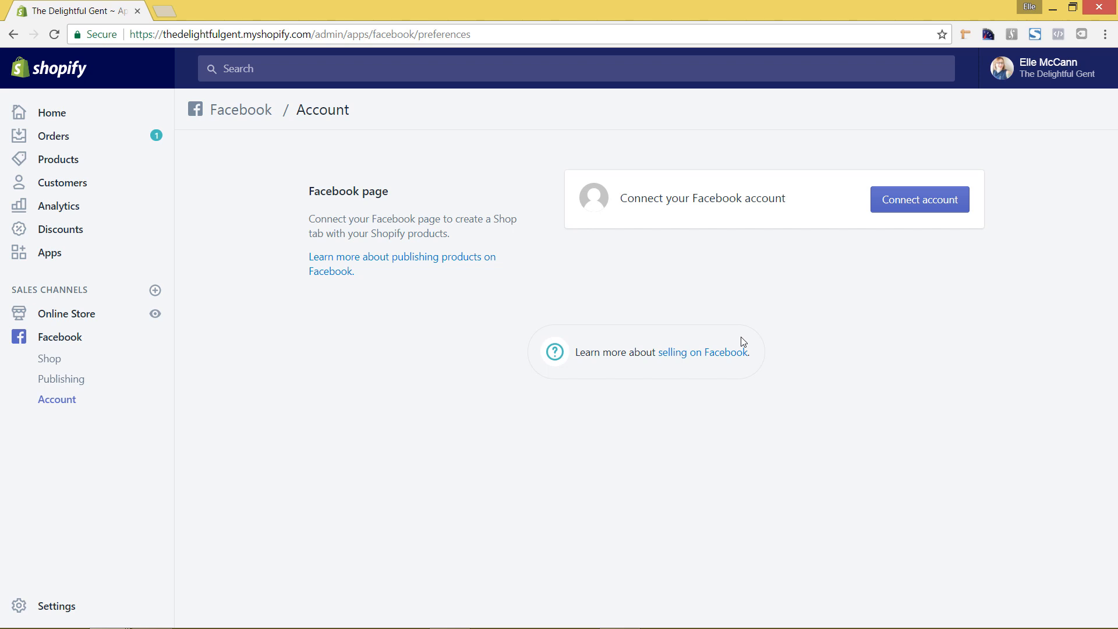
mouse_move(805, 326)
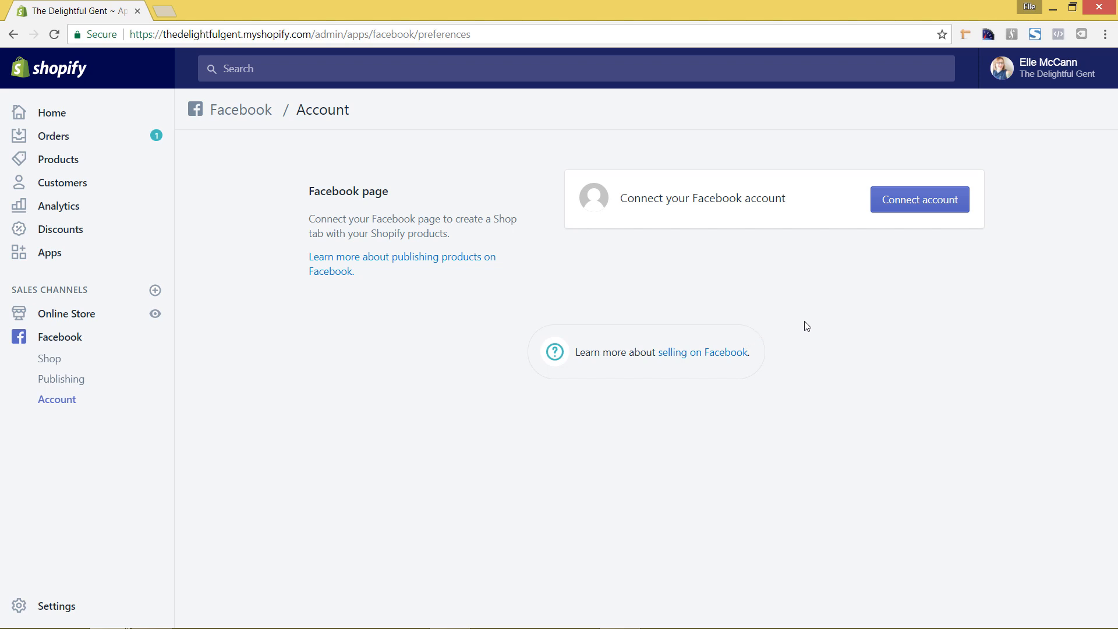
mouse_move(893, 291)
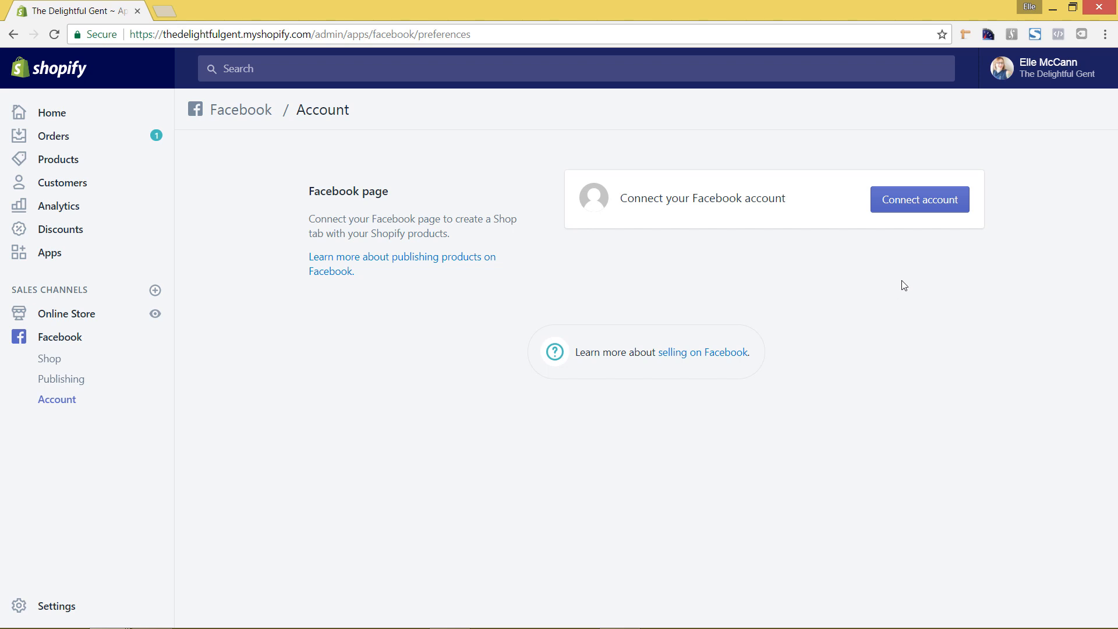
mouse_move(929, 214)
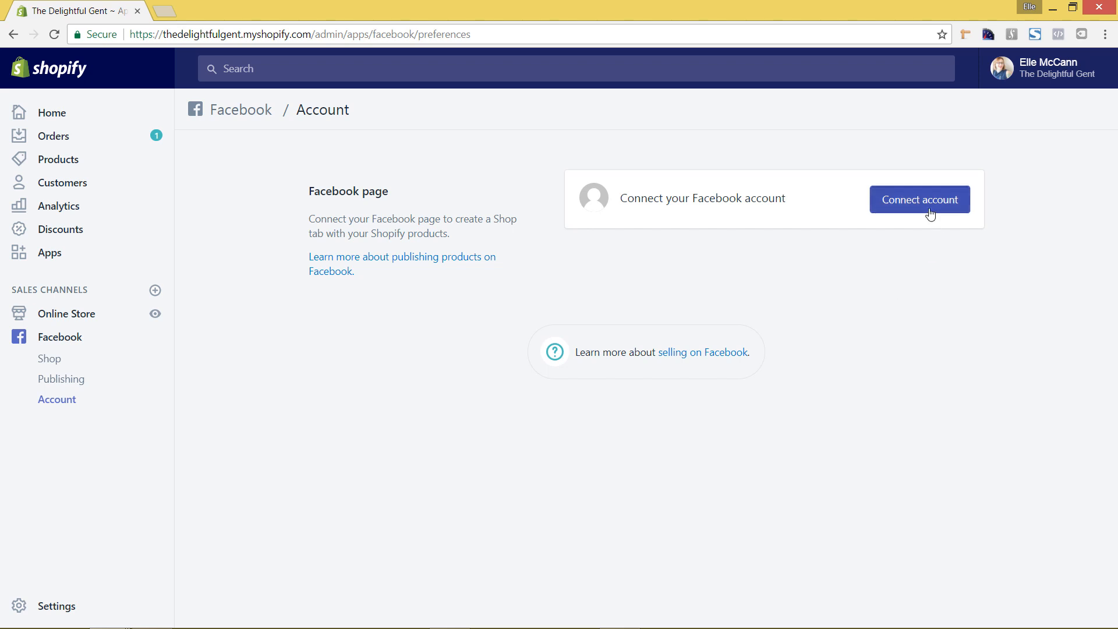
click(919, 200)
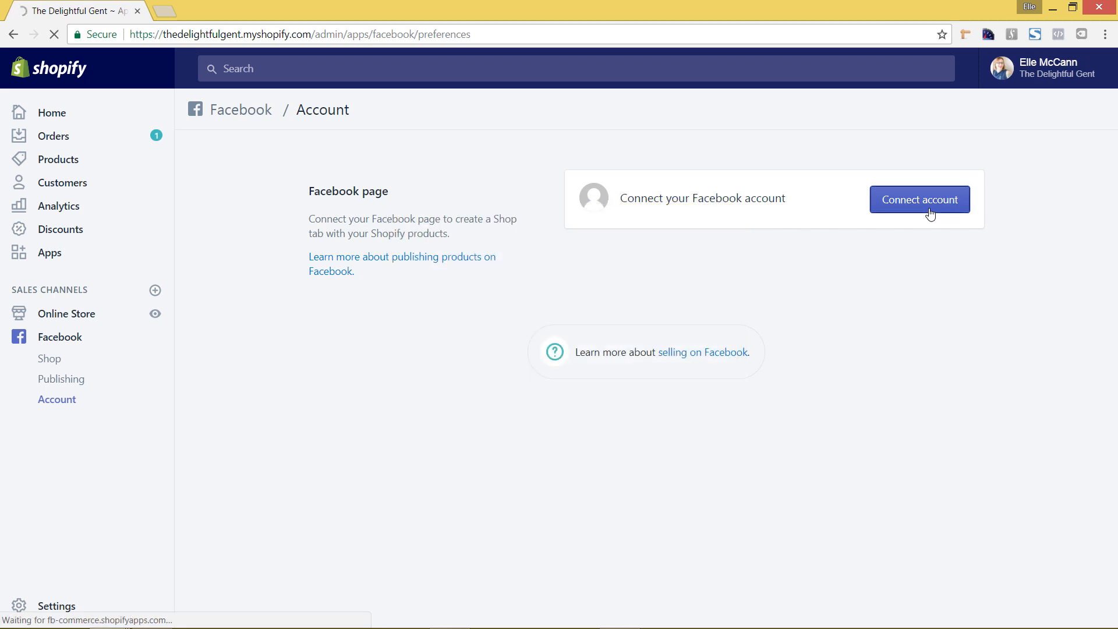
click(919, 199)
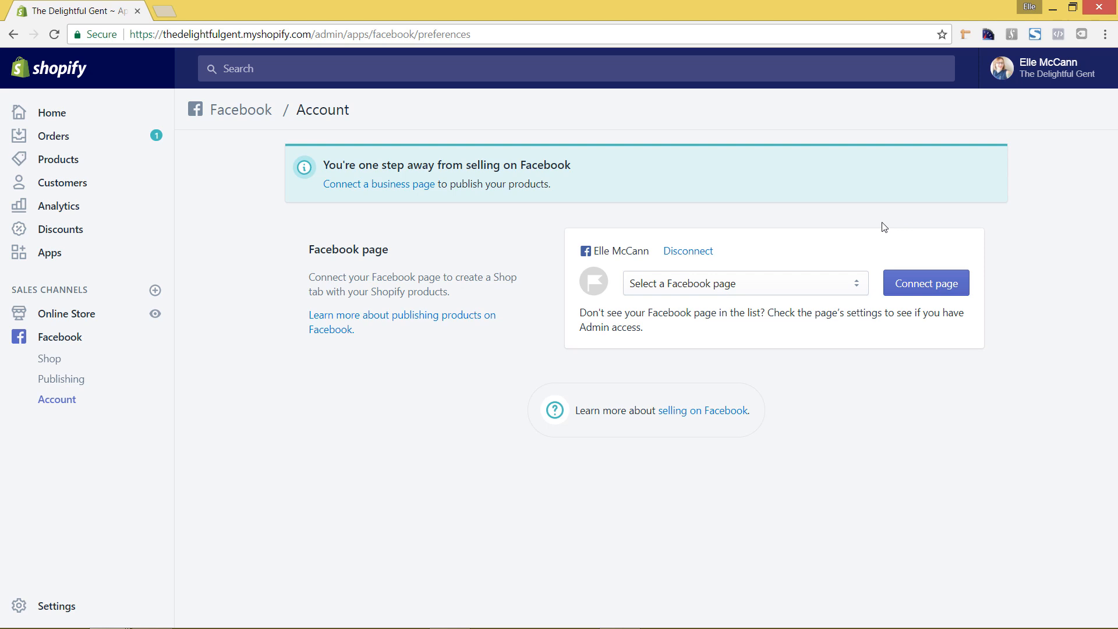
mouse_move(655, 302)
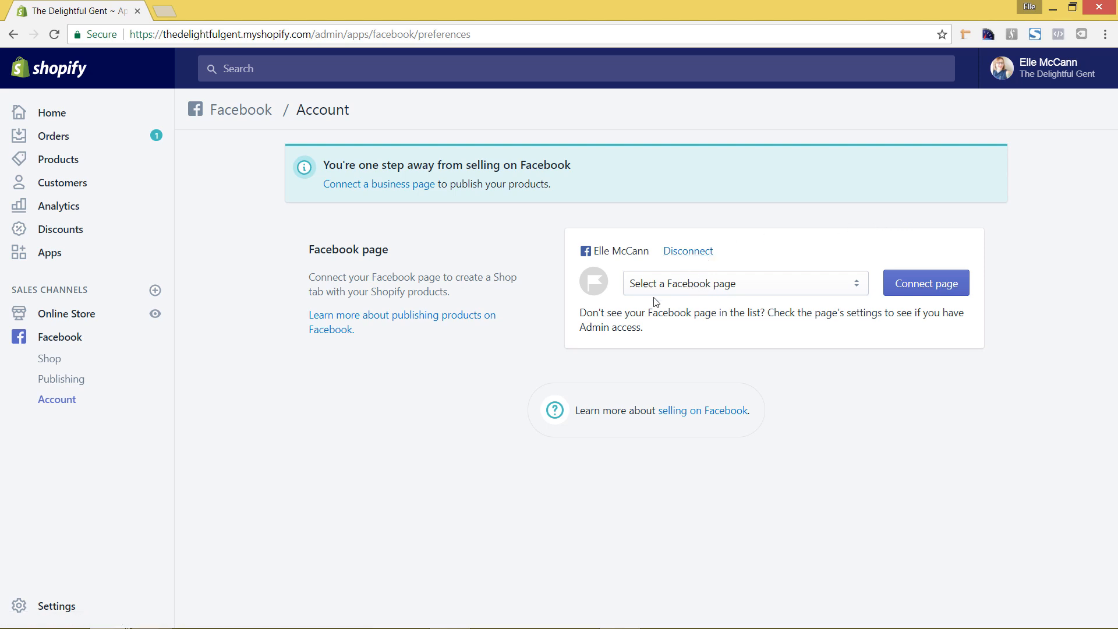
mouse_move(735, 292)
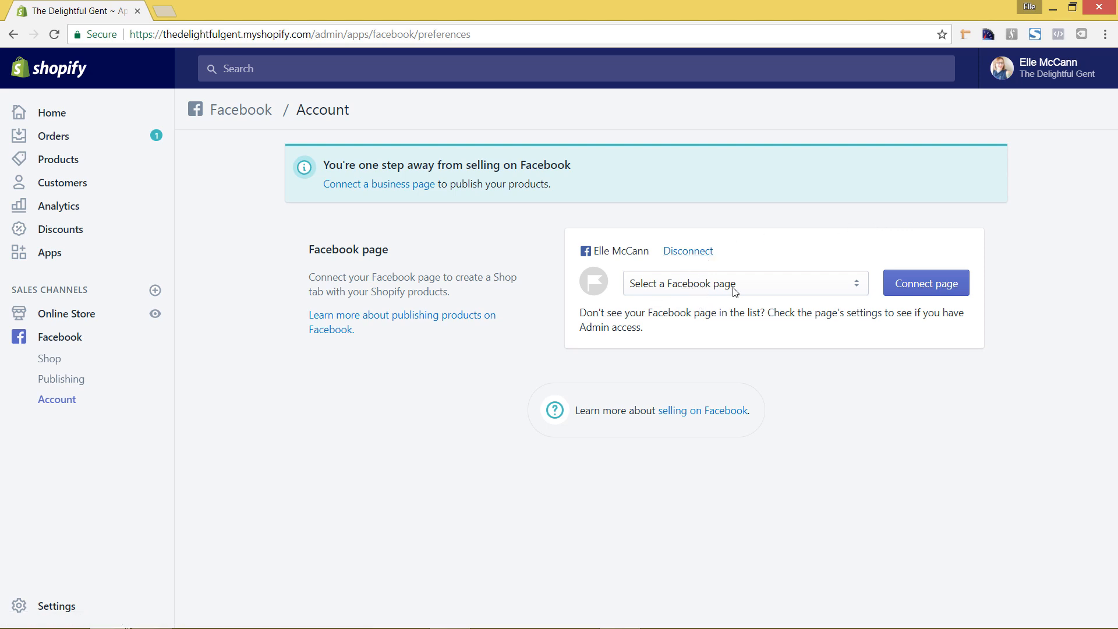
mouse_move(756, 293)
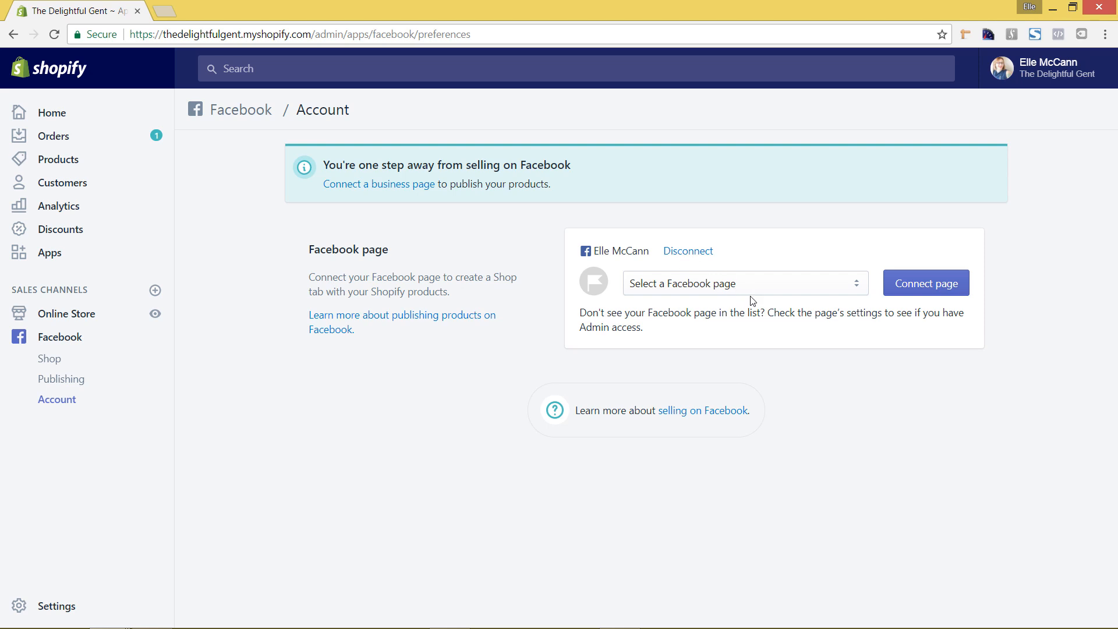
click(744, 283)
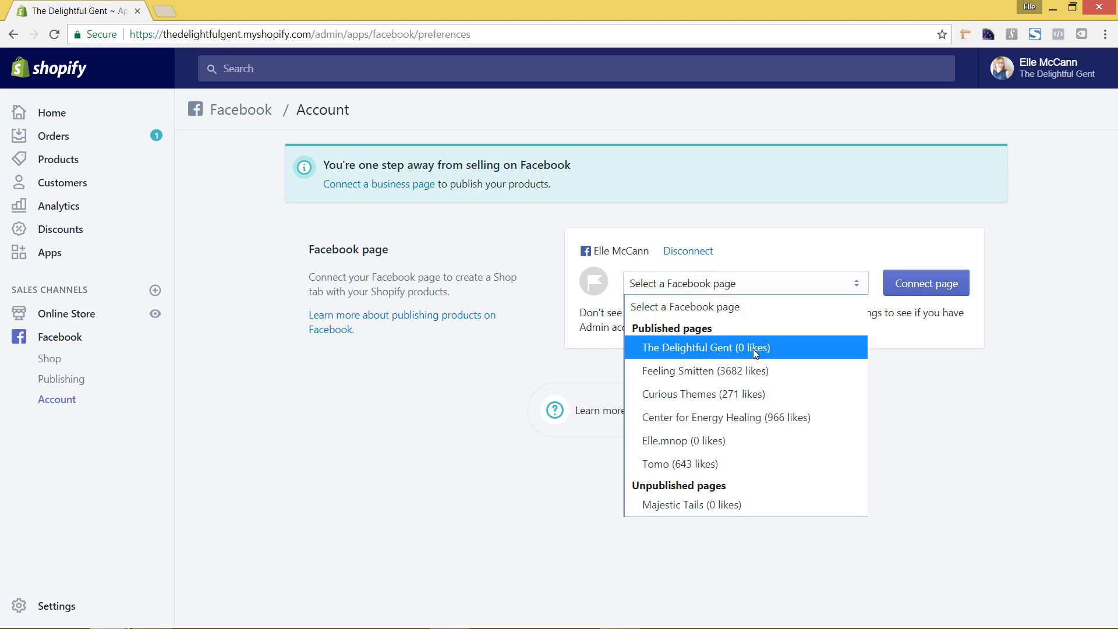
click(705, 347)
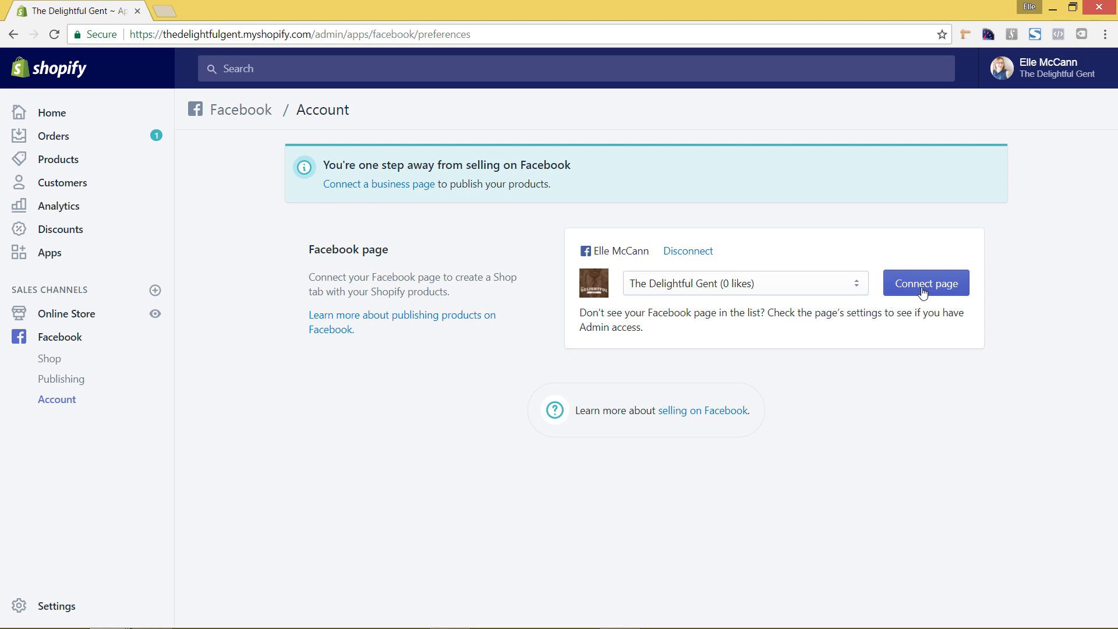
- Connect The Delightful Gent page and accept Facebook's Commerce Product Merchant Agreement
click(926, 283)
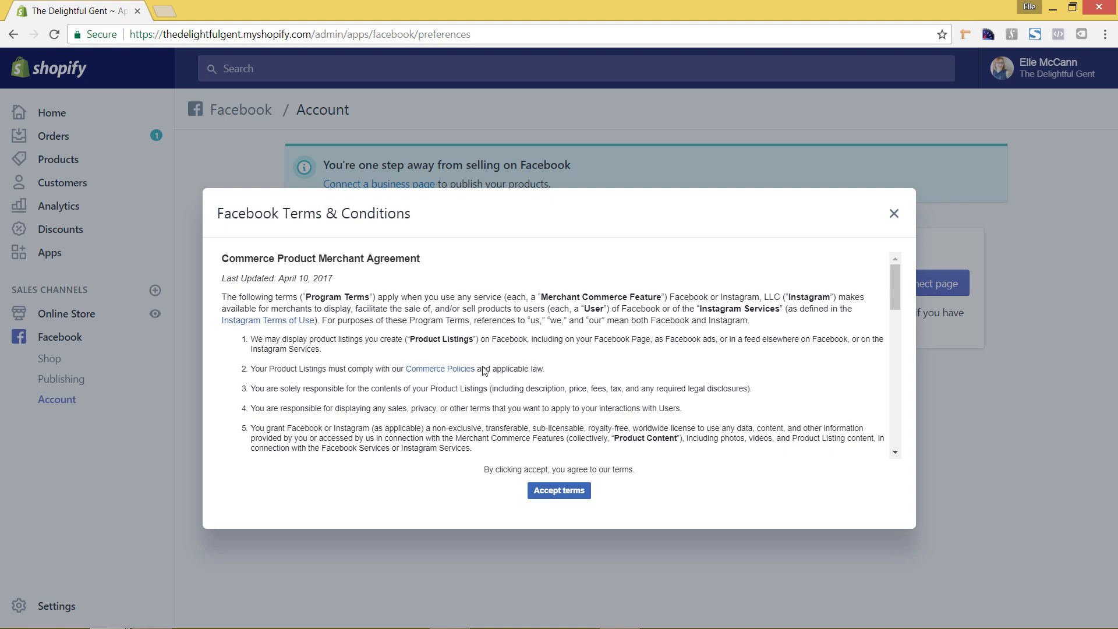
mouse_move(617, 426)
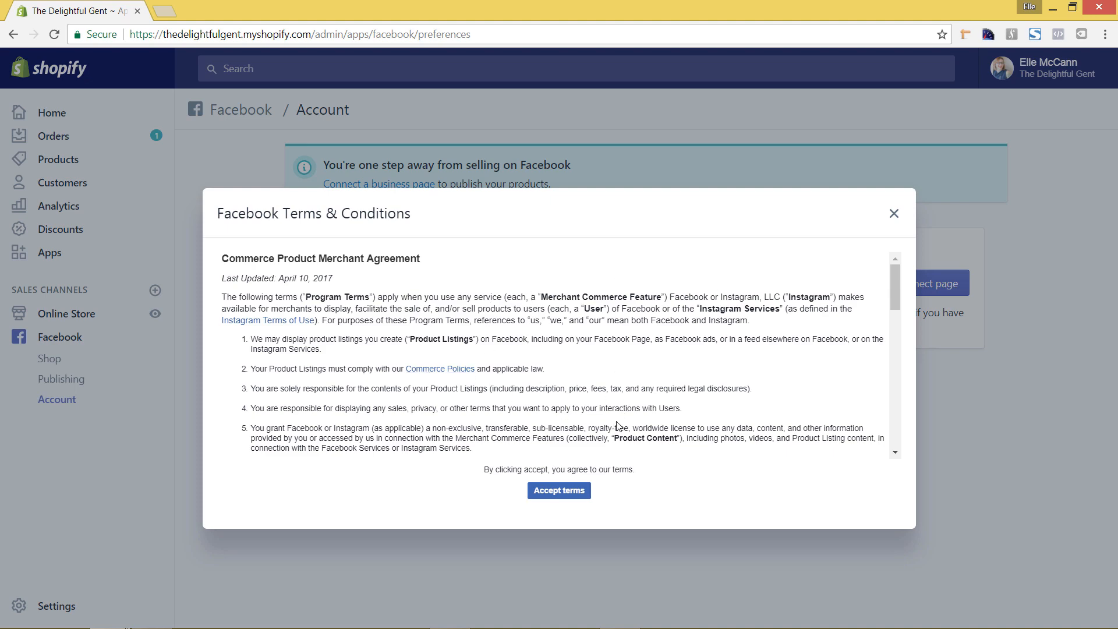
mouse_move(584, 360)
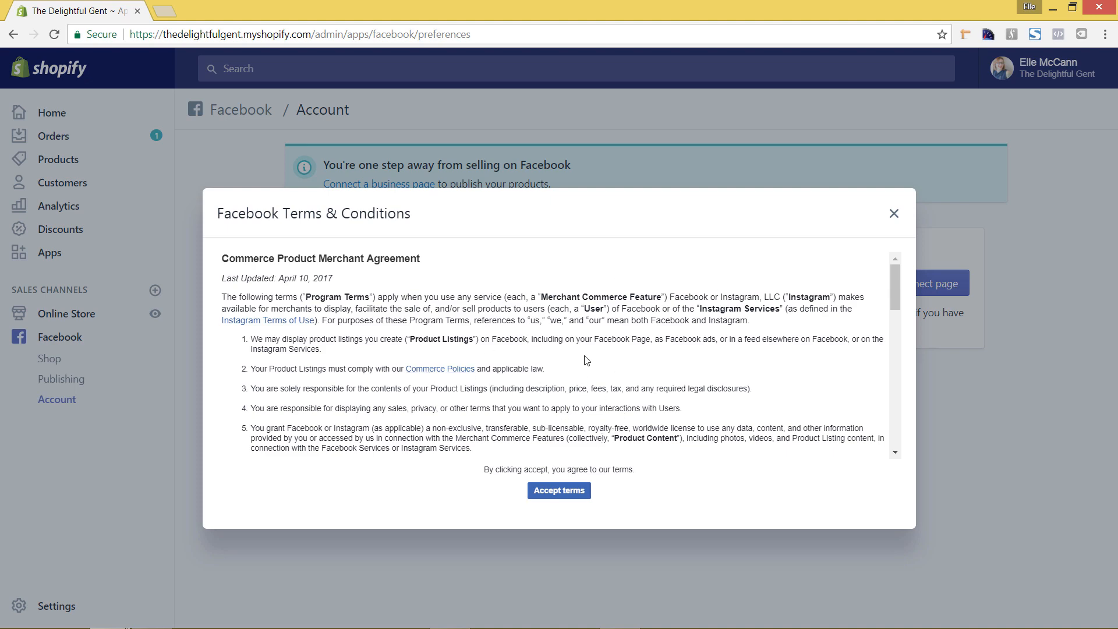
scroll(down, 3)
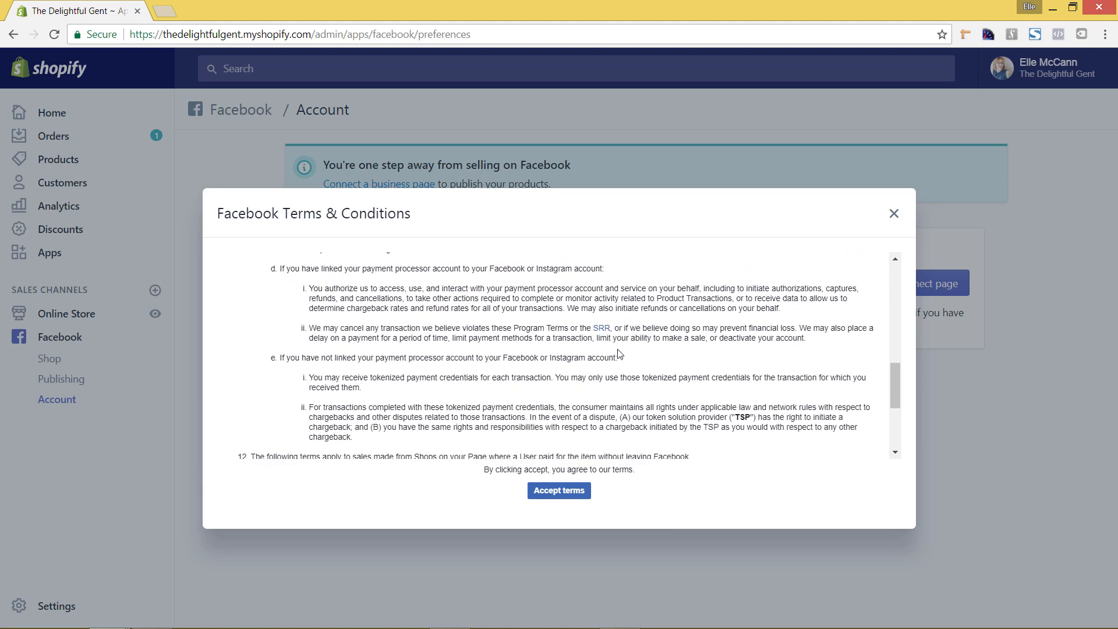
scroll(down, 3)
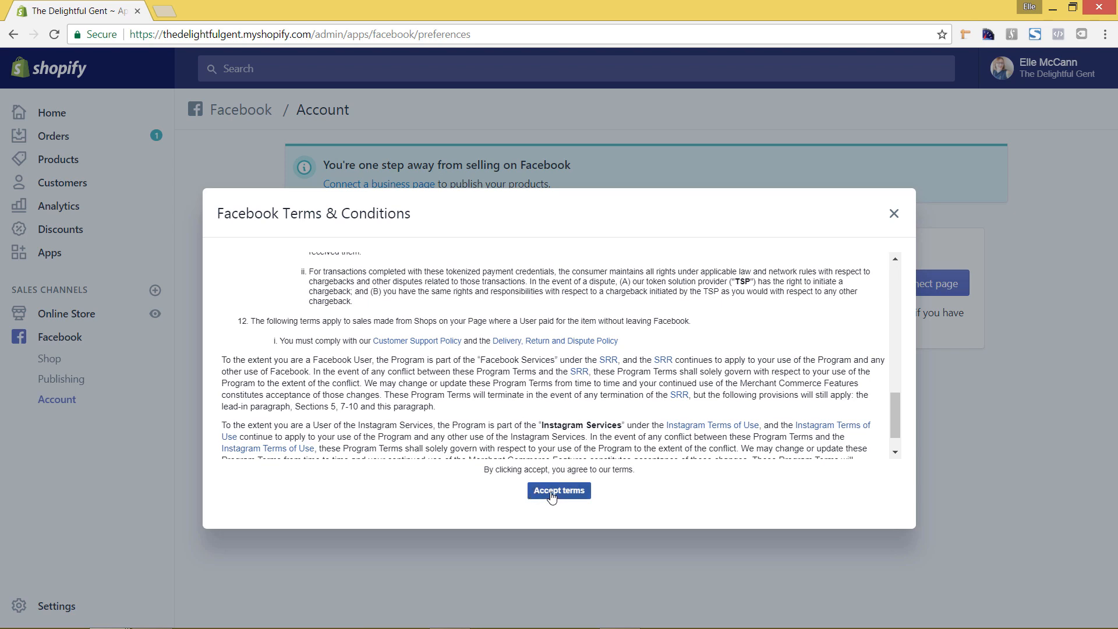
click(559, 490)
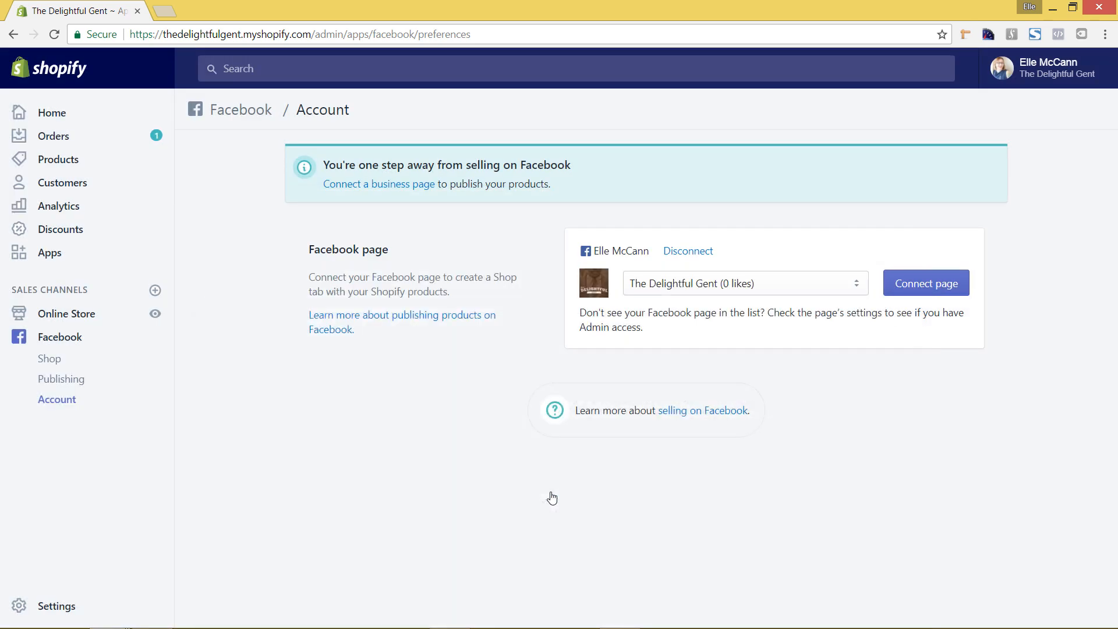
click(925, 283)
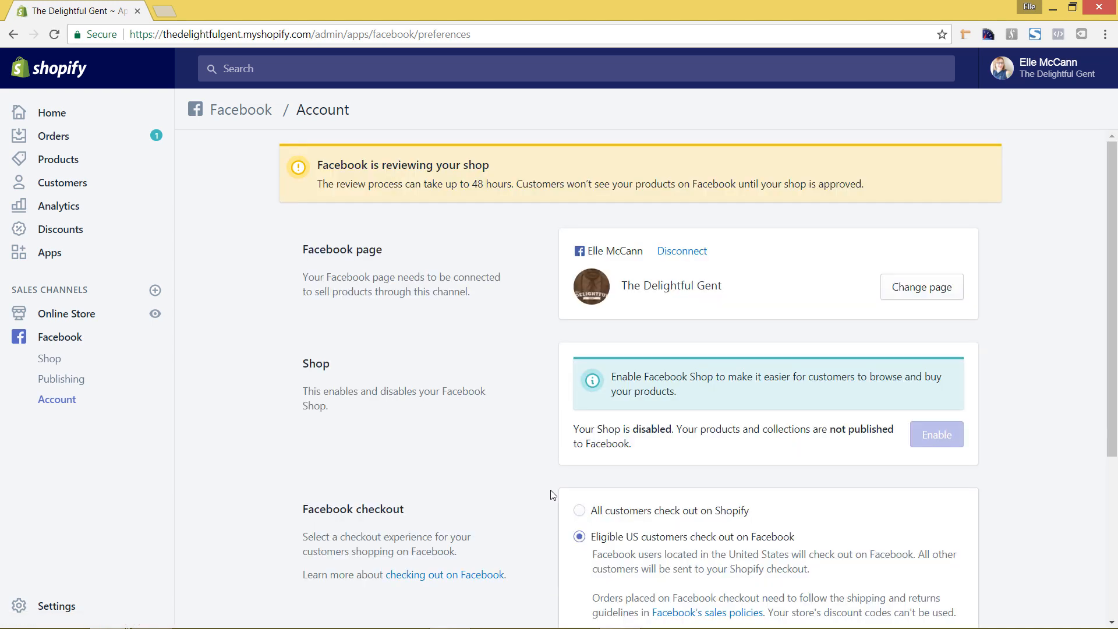
mouse_move(366, 177)
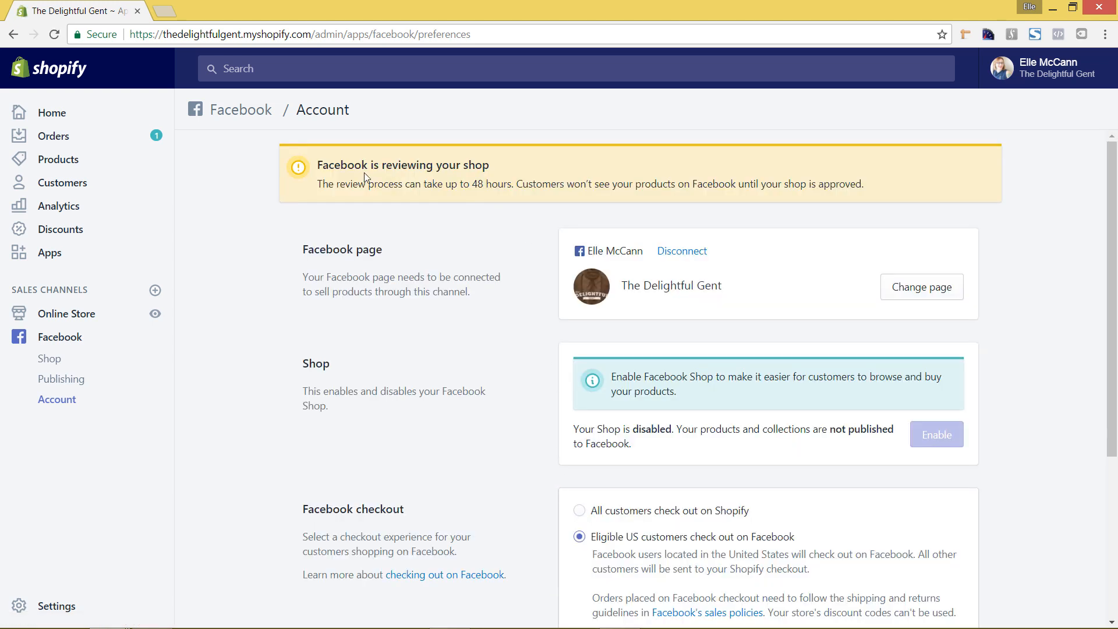
mouse_move(548, 330)
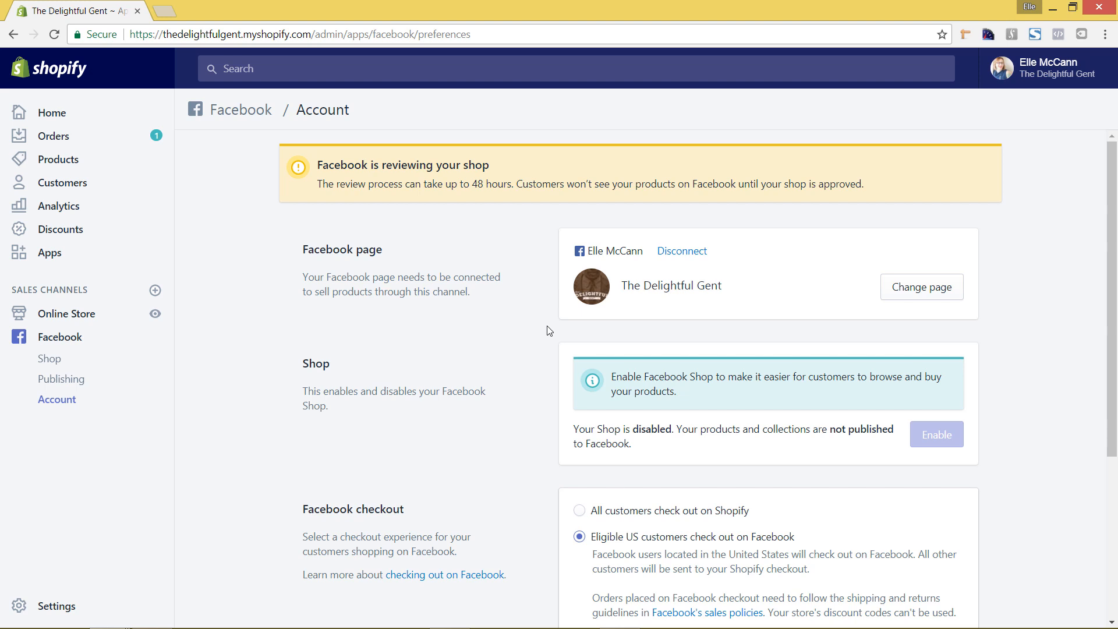
mouse_move(552, 345)
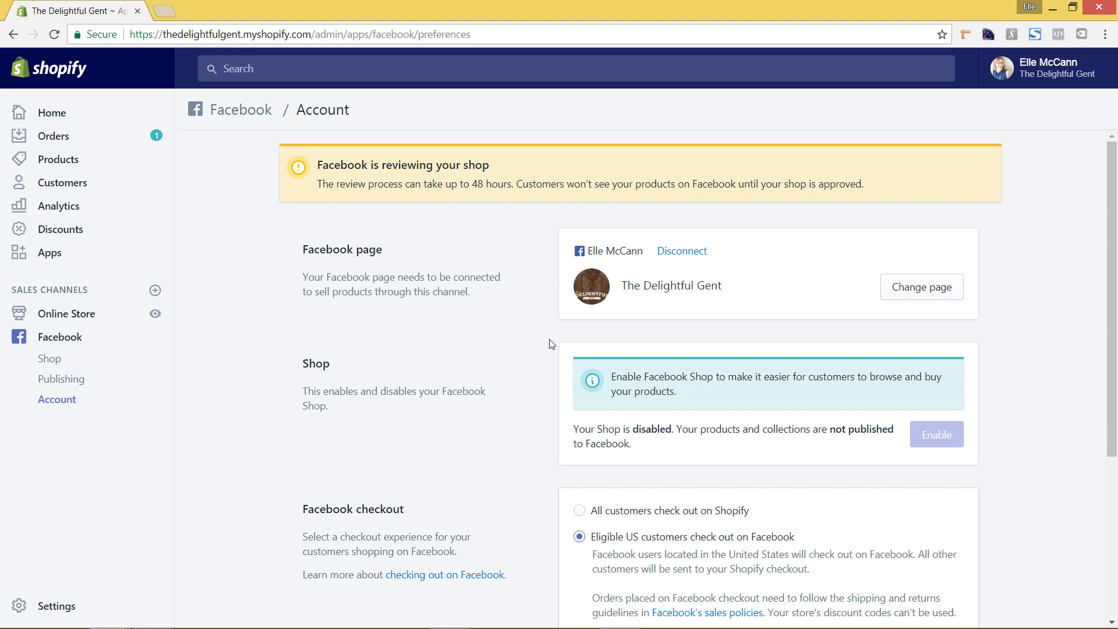
mouse_move(550, 347)
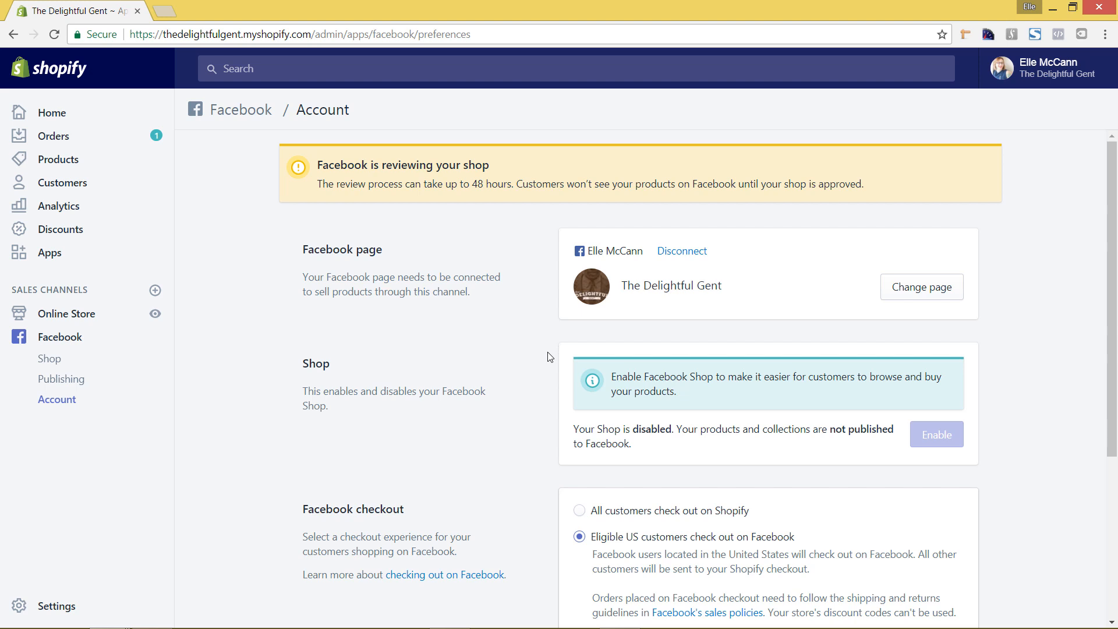
mouse_move(554, 420)
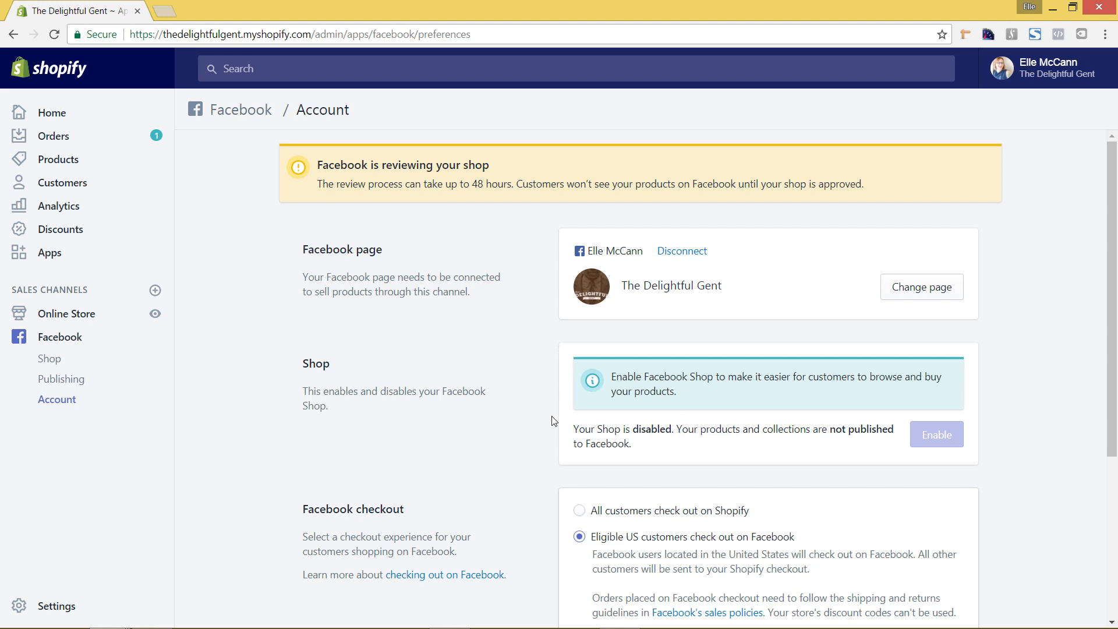
mouse_move(544, 404)
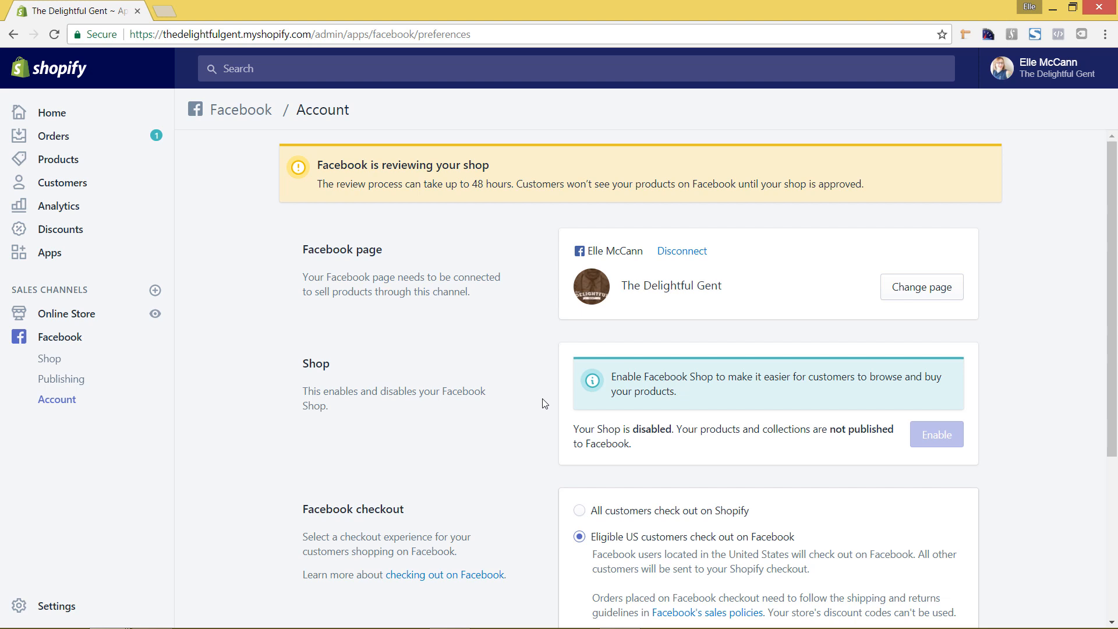
mouse_move(533, 398)
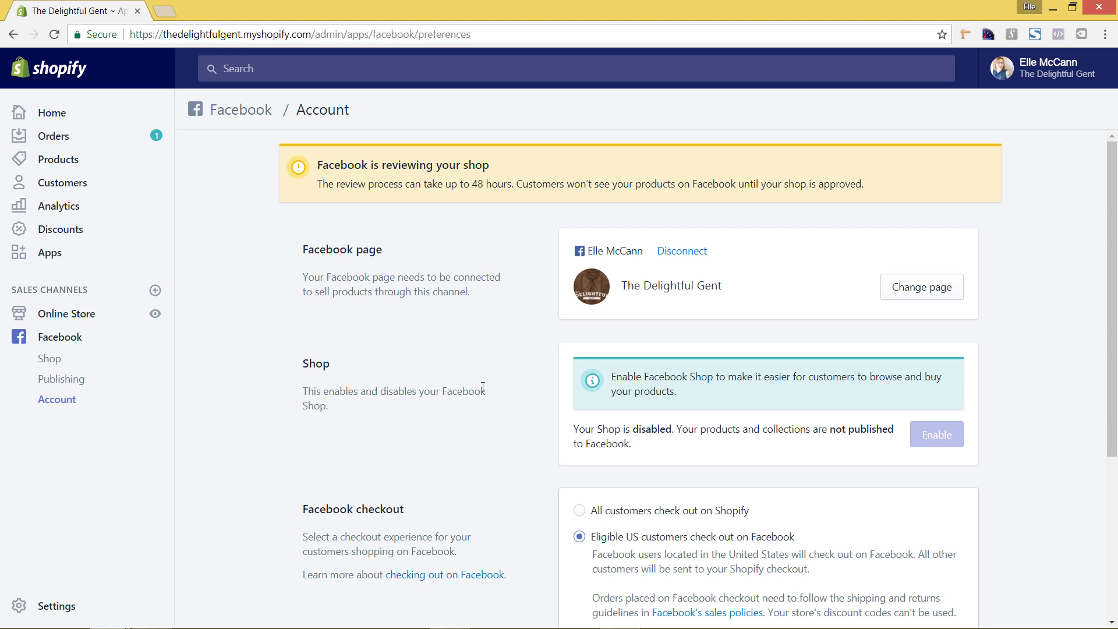
mouse_move(58, 160)
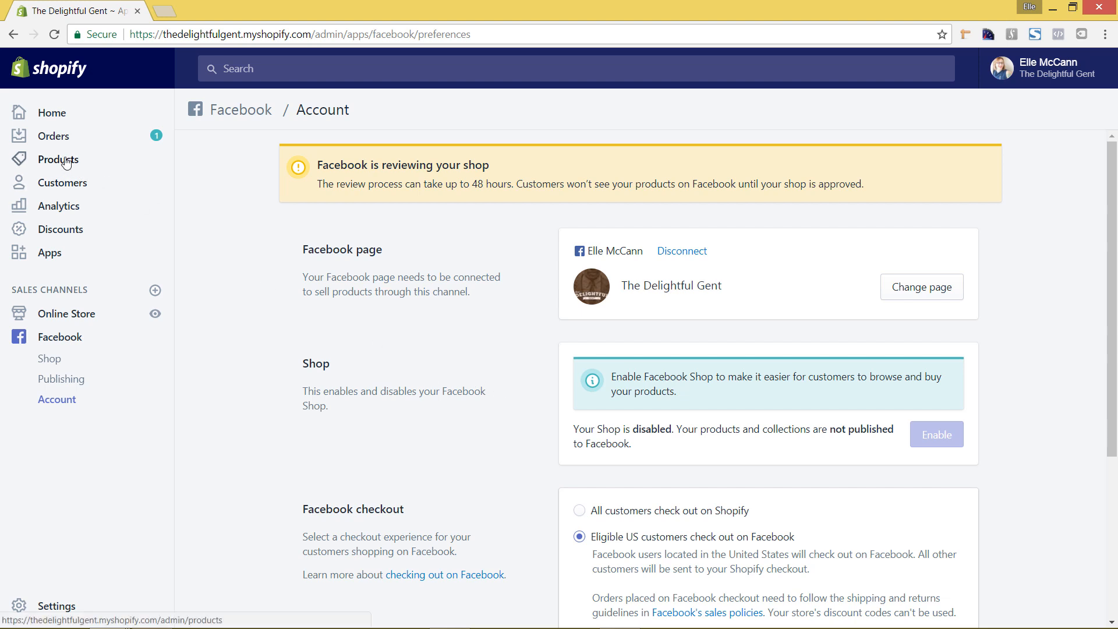
- Select all 11 products on the Products page and show their bulk edit actions
click(59, 160)
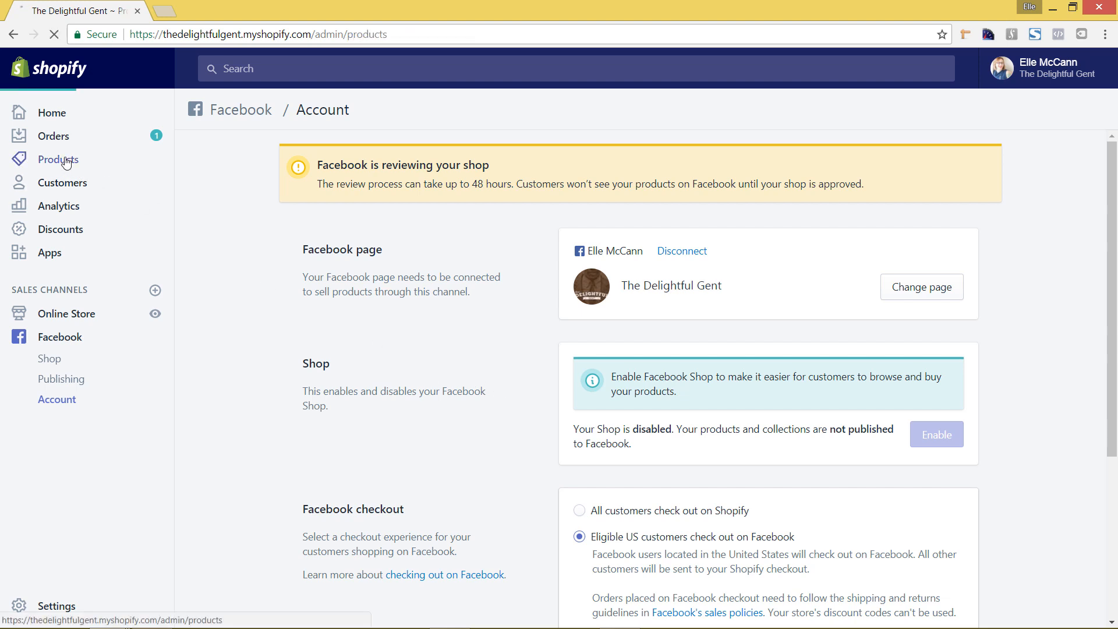
click(59, 160)
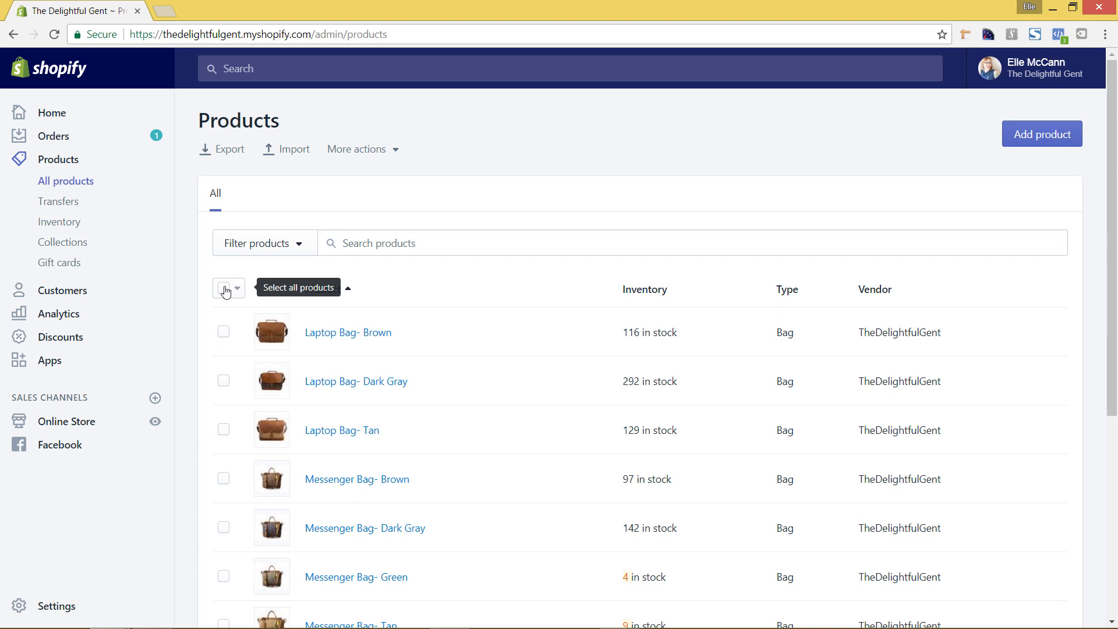
click(224, 288)
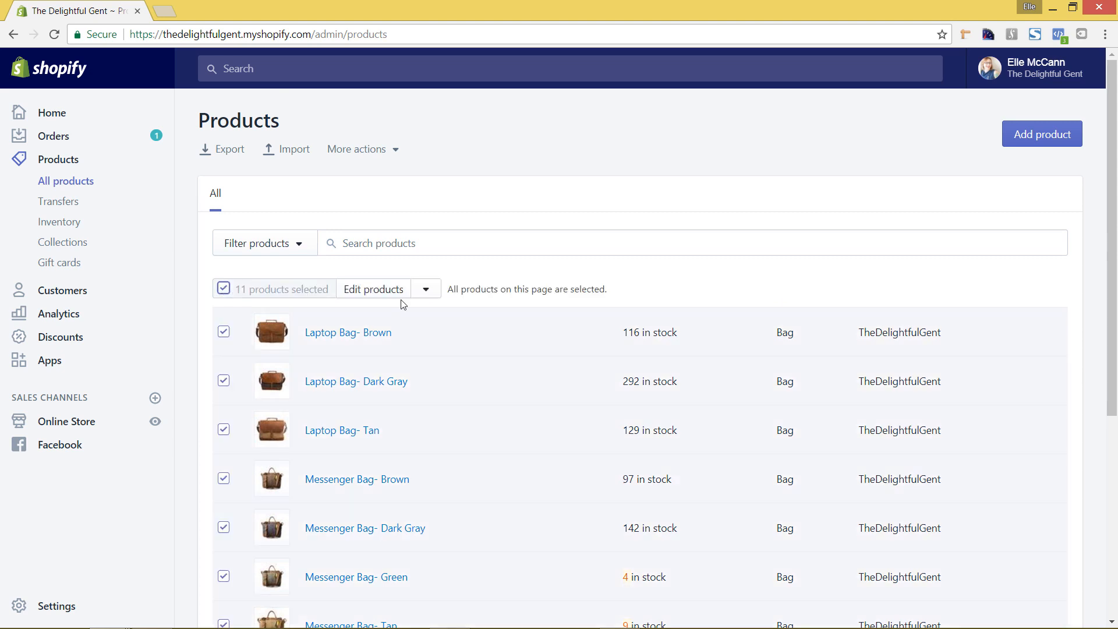
mouse_move(422, 292)
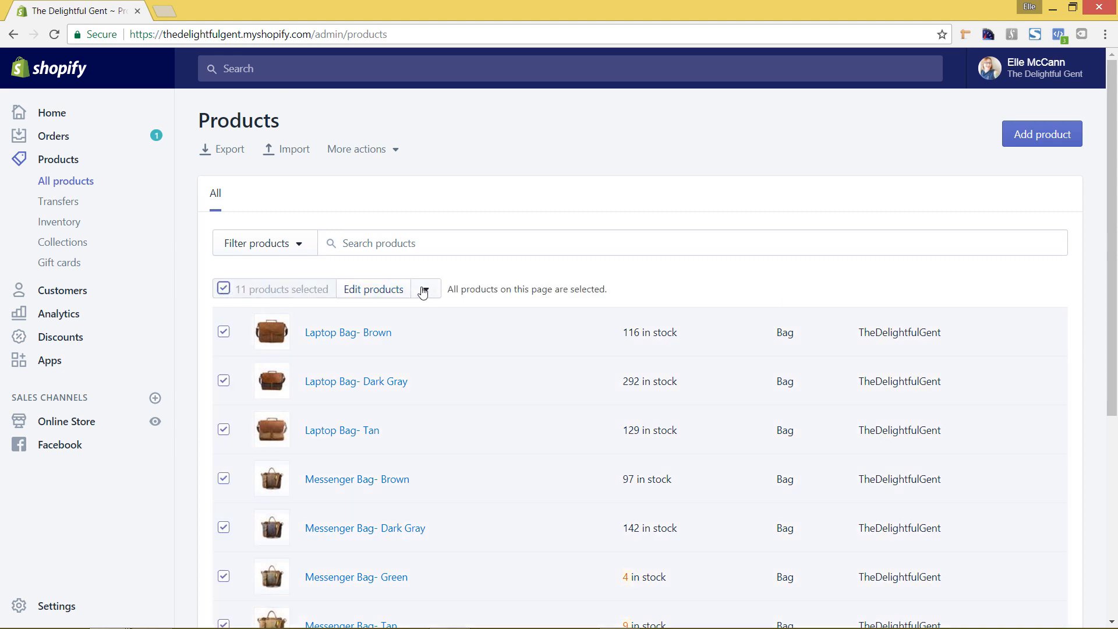
click(425, 289)
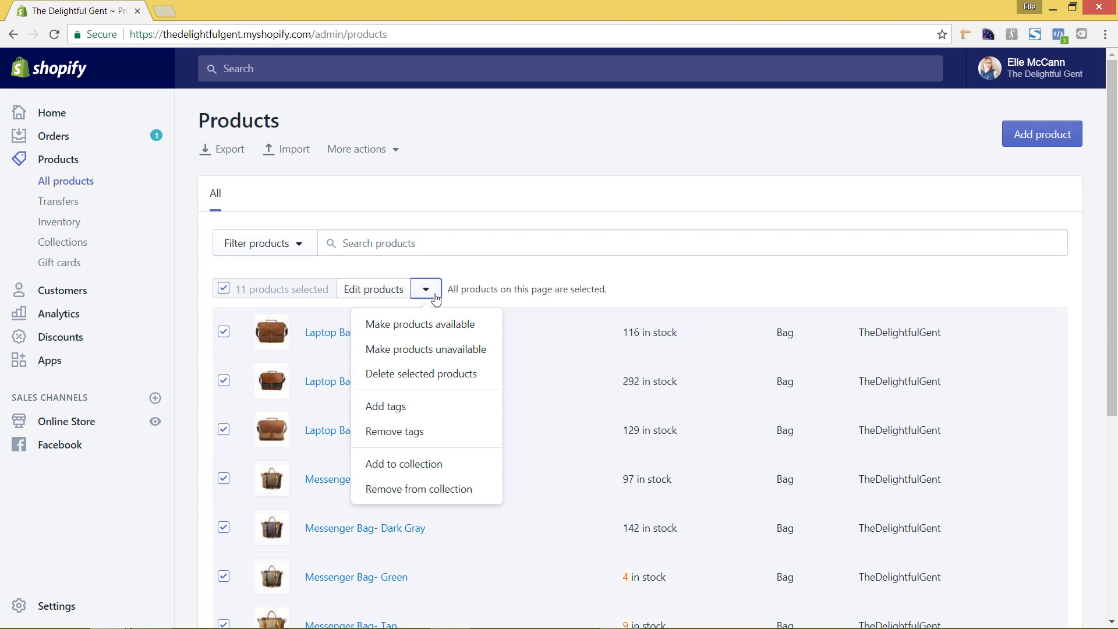
mouse_move(424, 324)
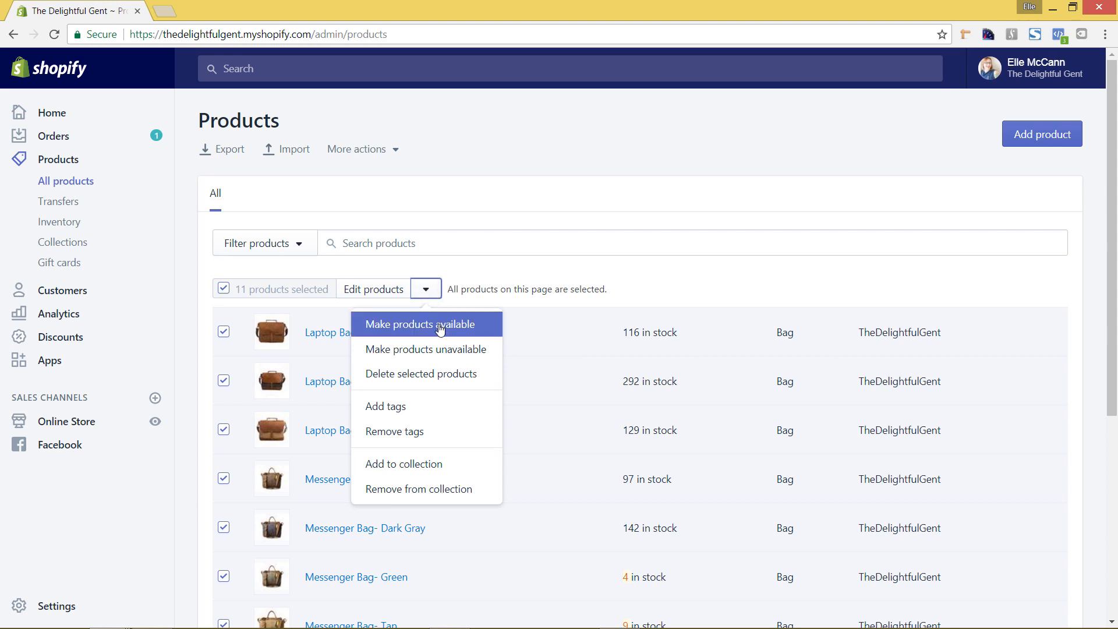
- Make the 11 selected products available on both Facebook and the Online Store
click(424, 324)
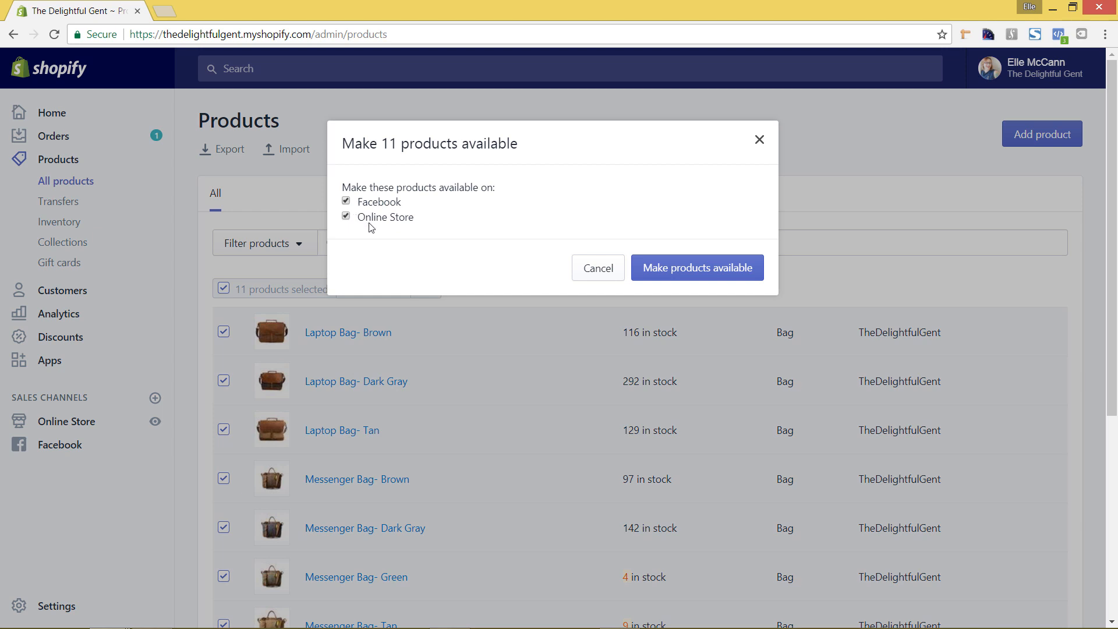
mouse_move(616, 256)
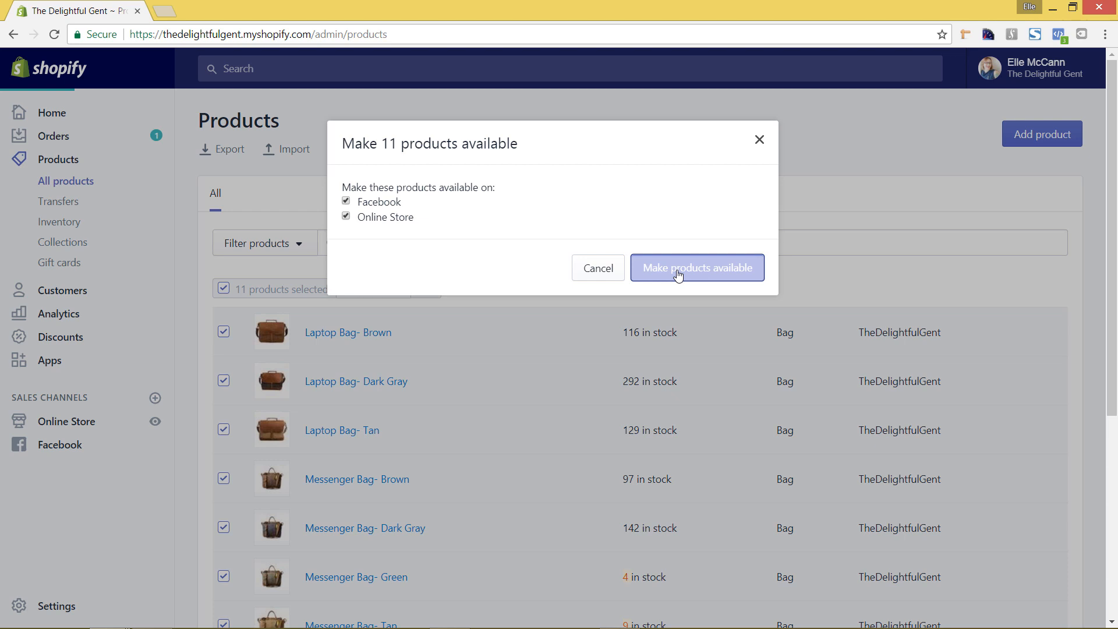
click(697, 268)
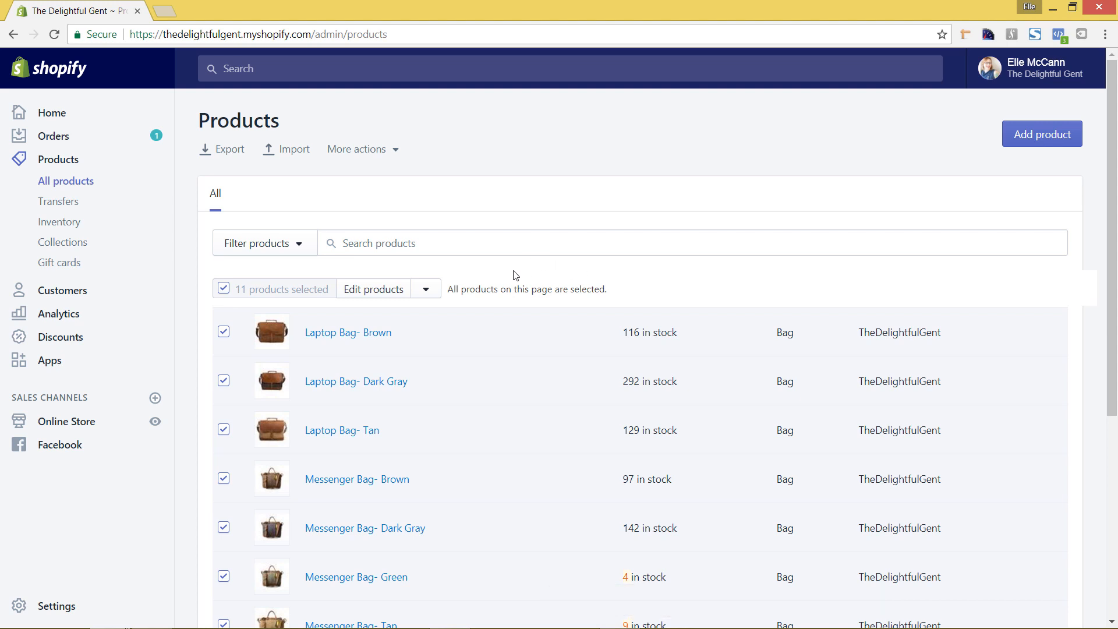
mouse_move(442, 294)
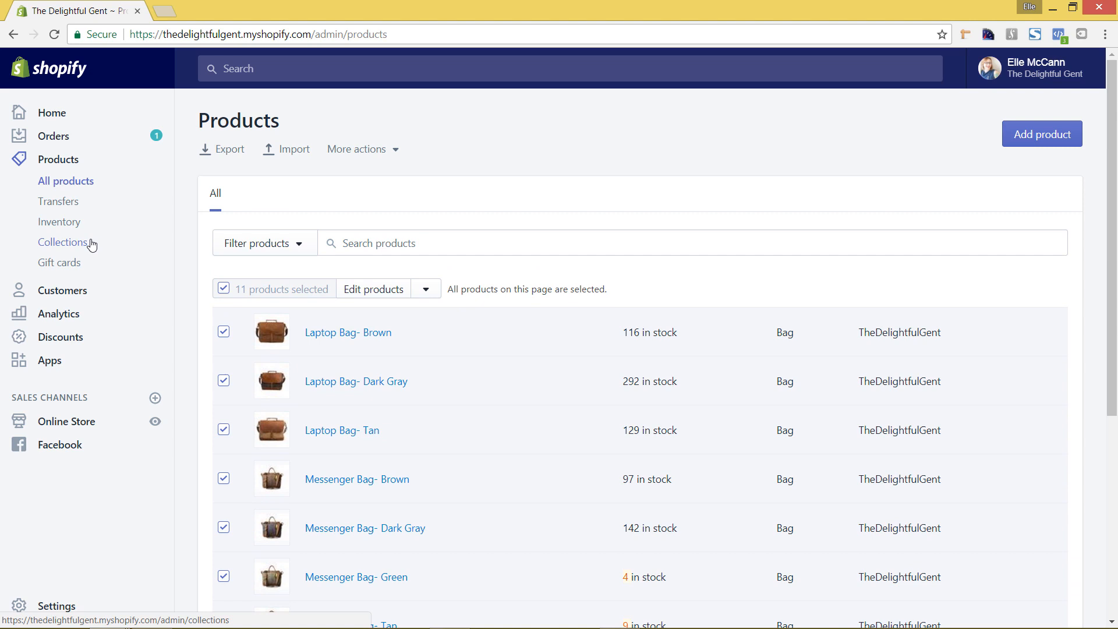
mouse_move(61, 242)
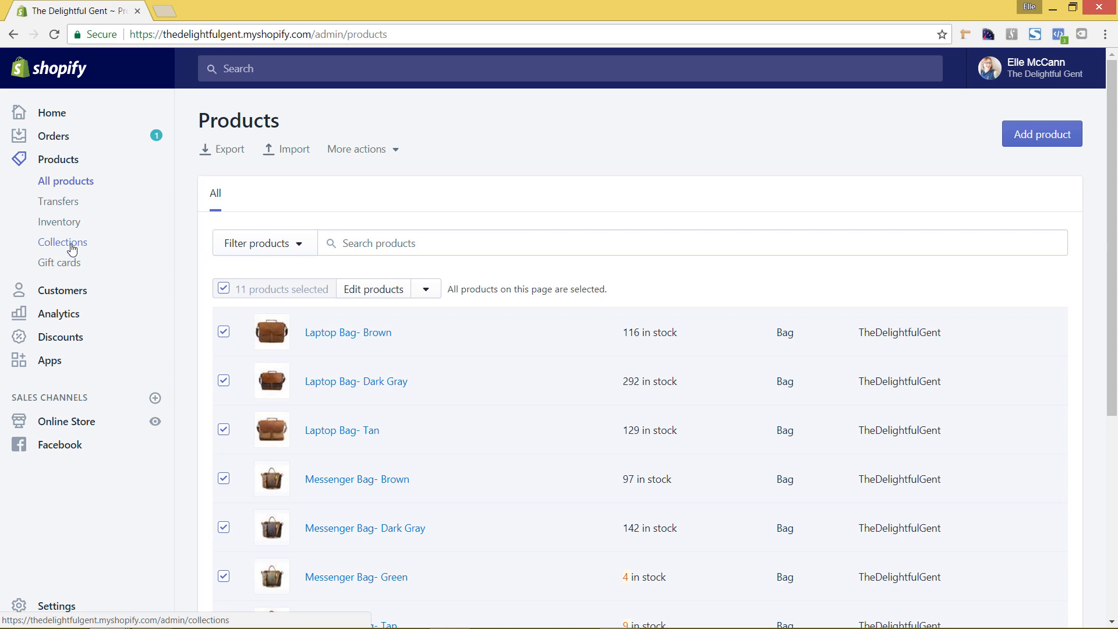
mouse_move(90, 247)
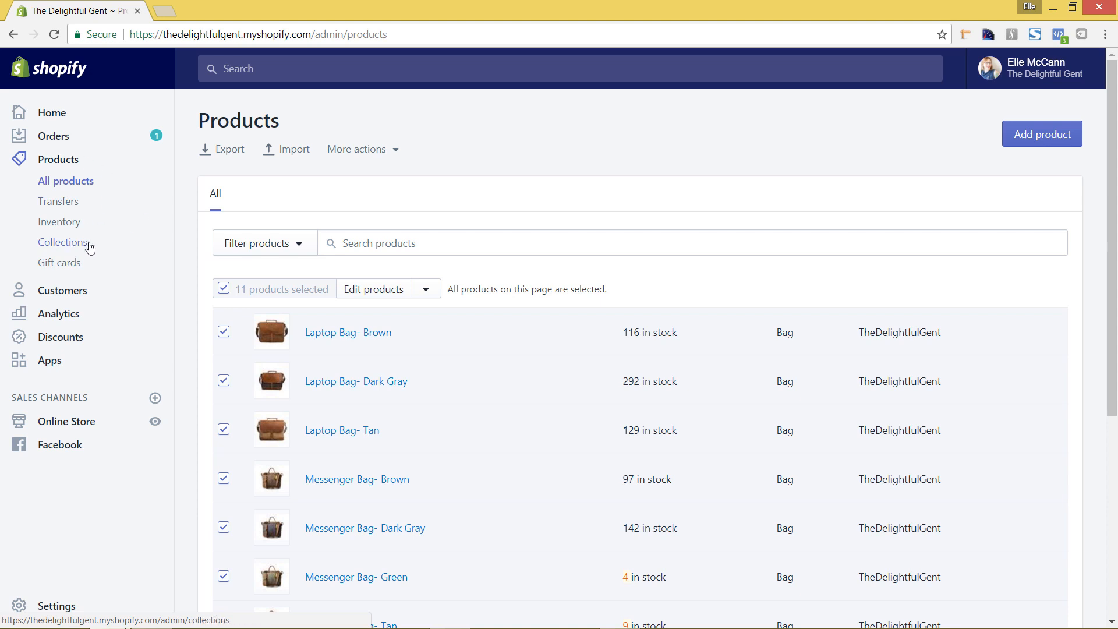
- Show the Collections list with Messenger Bags, Laptop Bags and Weekend Bags
click(63, 242)
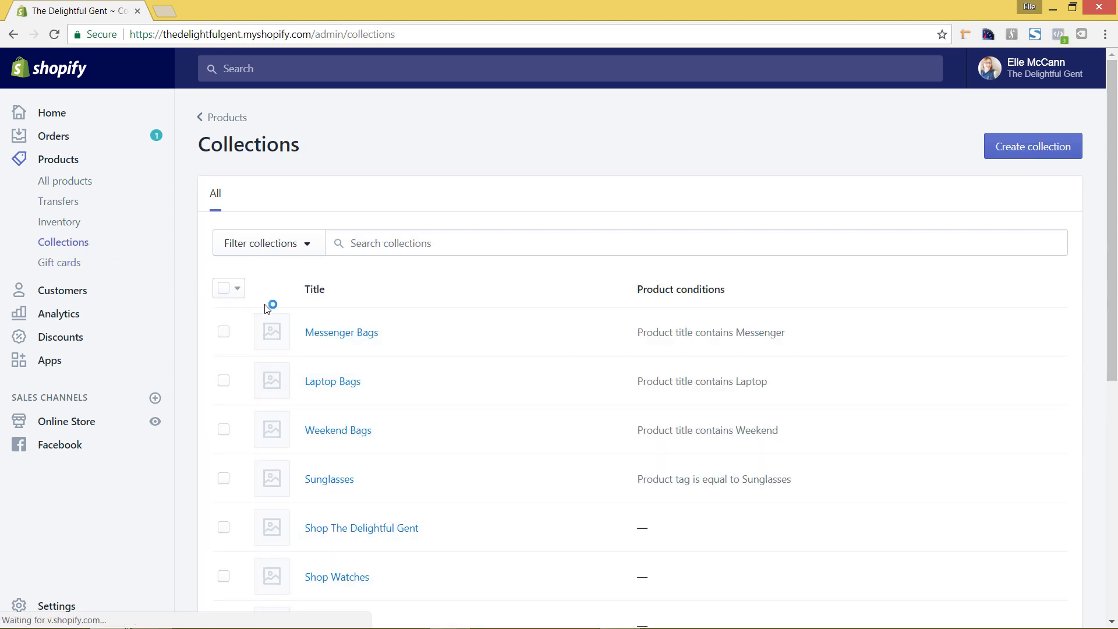
scroll(down, 3)
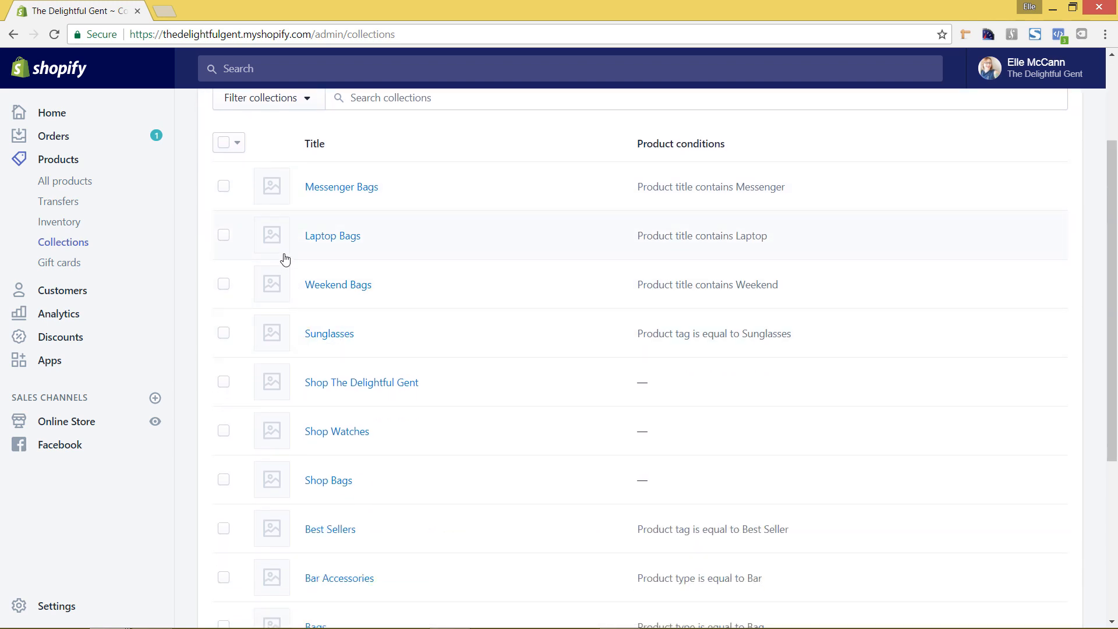
mouse_move(377, 266)
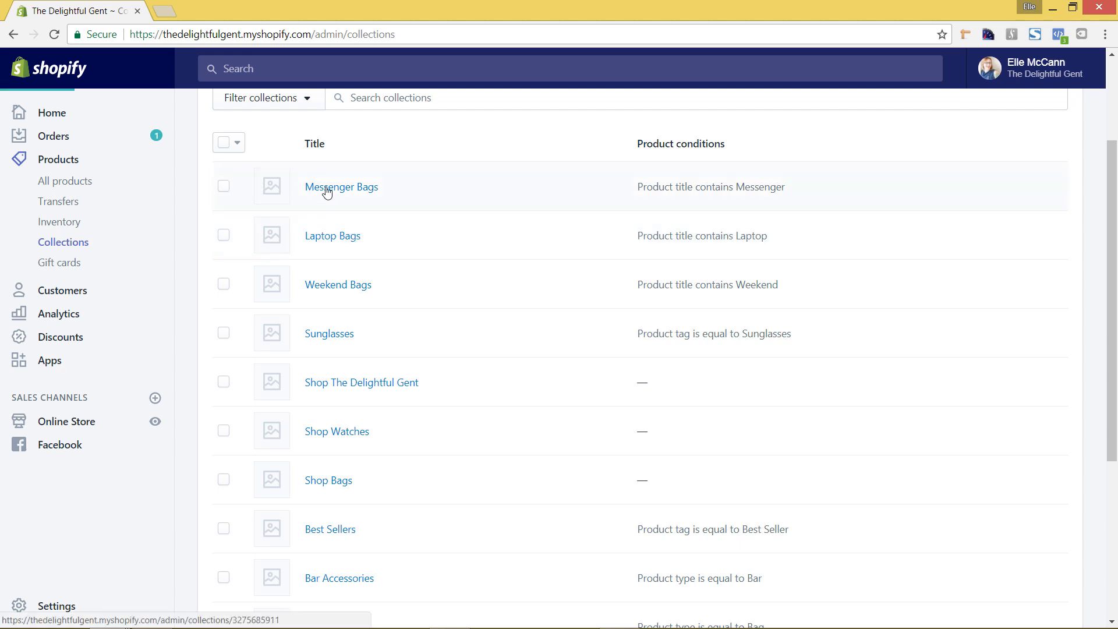
click(341, 186)
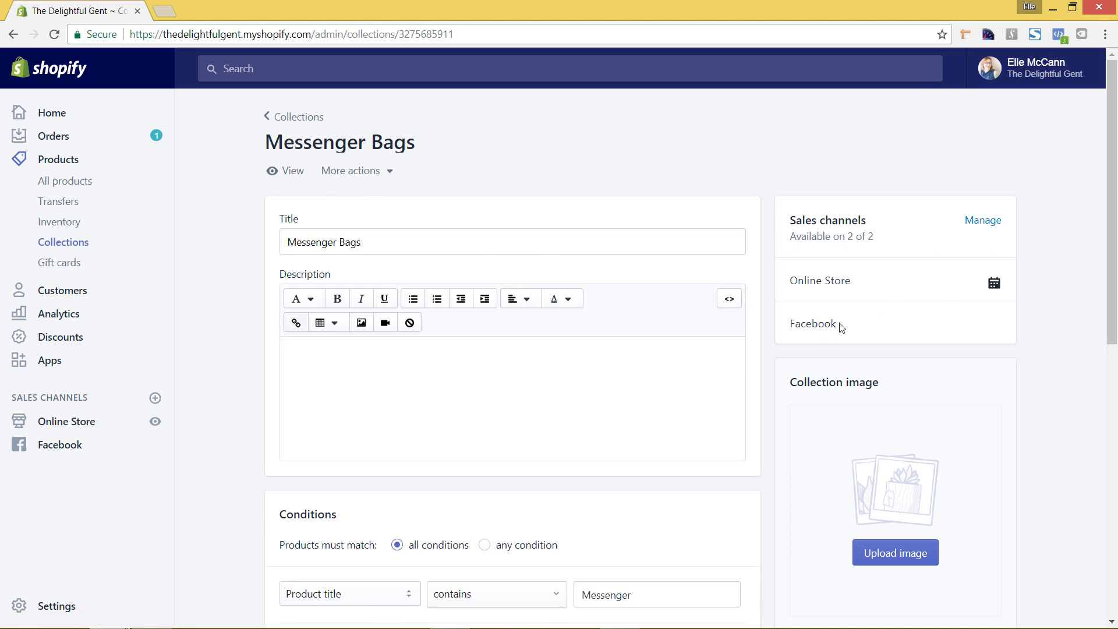
click(983, 220)
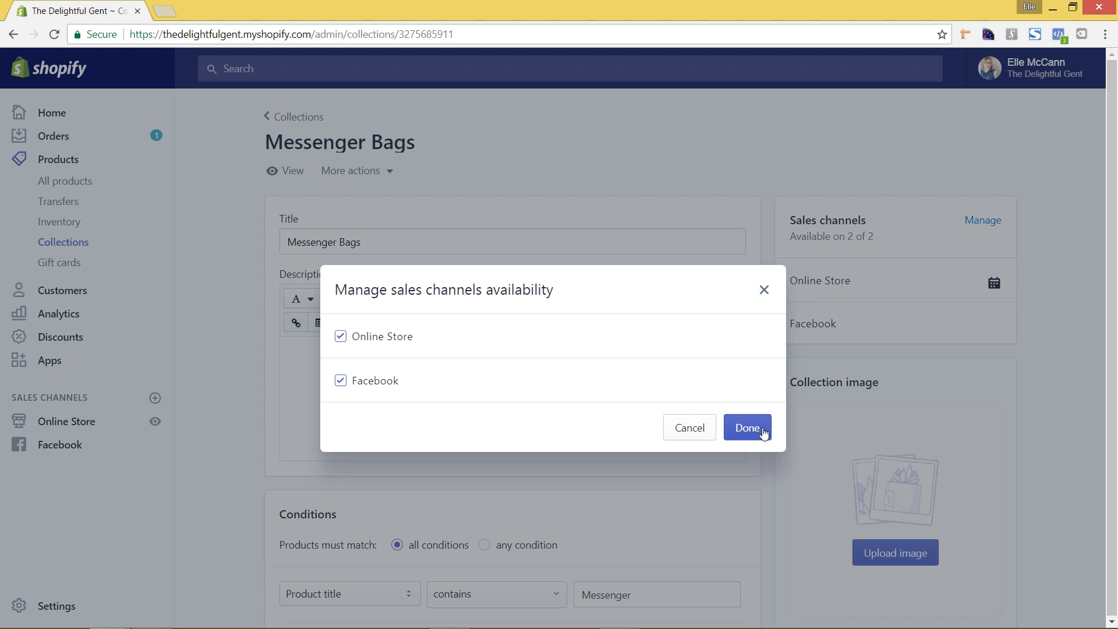
mouse_move(756, 433)
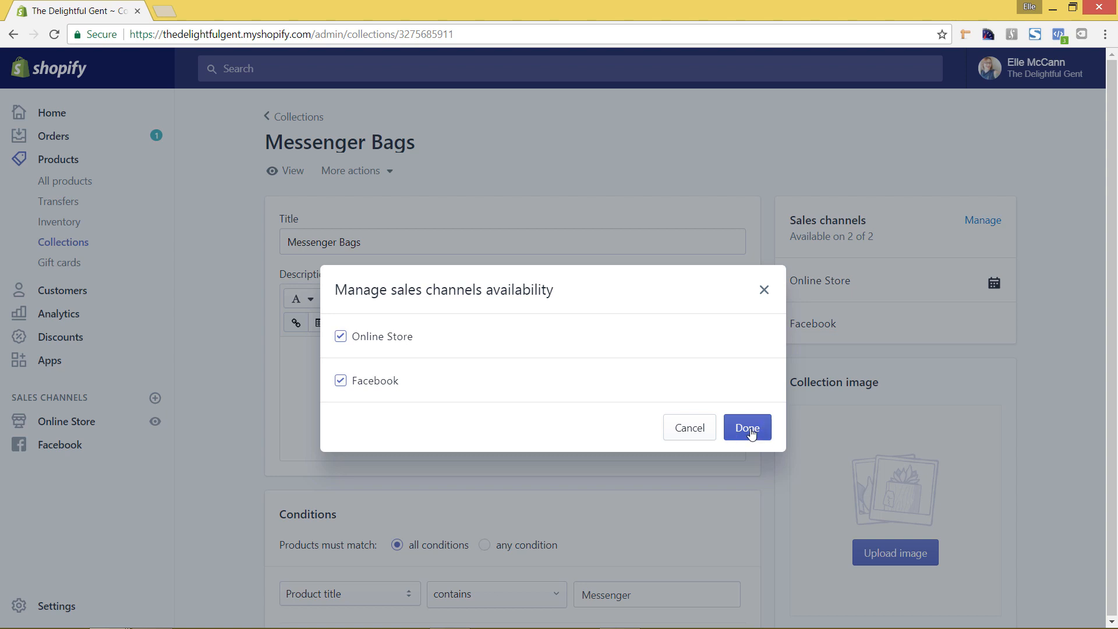
click(746, 427)
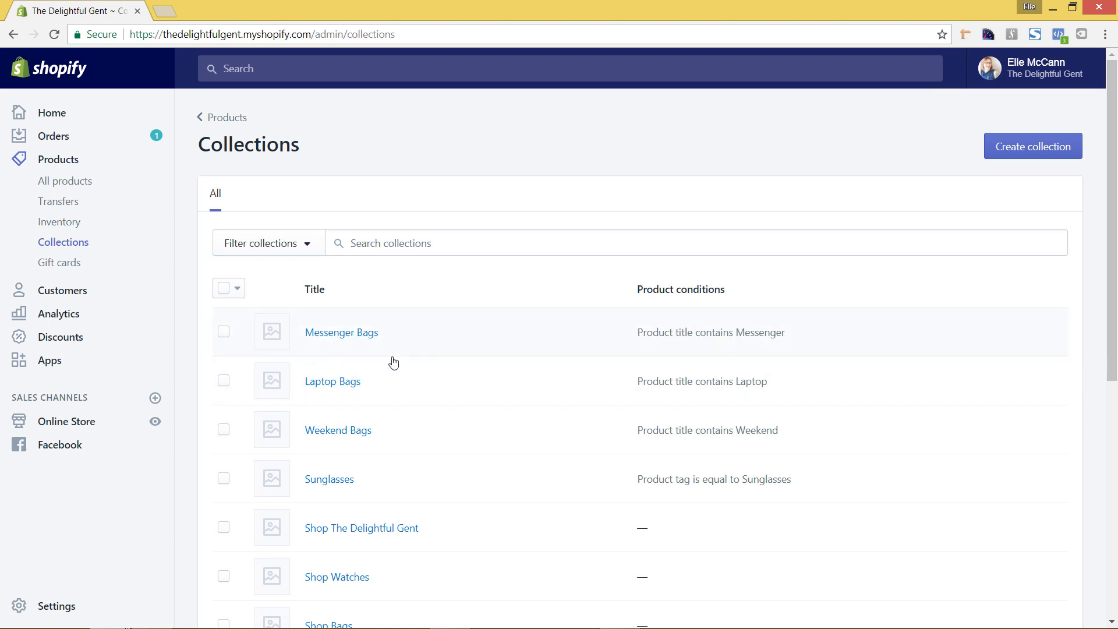
- Tick the eight non-bag collections from Sunglasses through Hats, leaving bag collections unticked
scroll(down, 3)
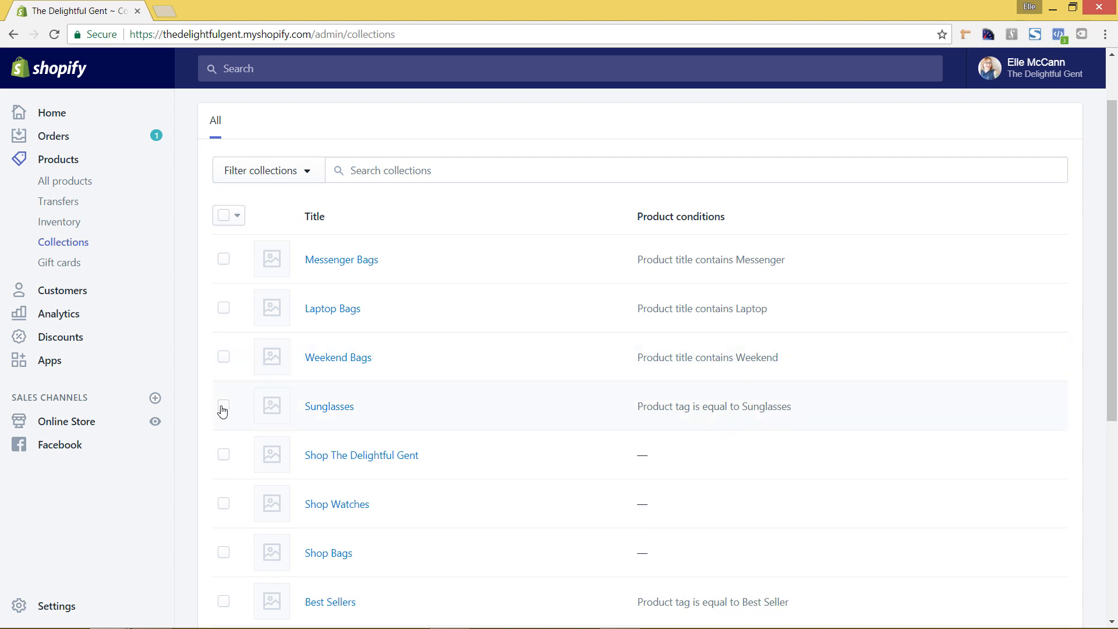
click(224, 410)
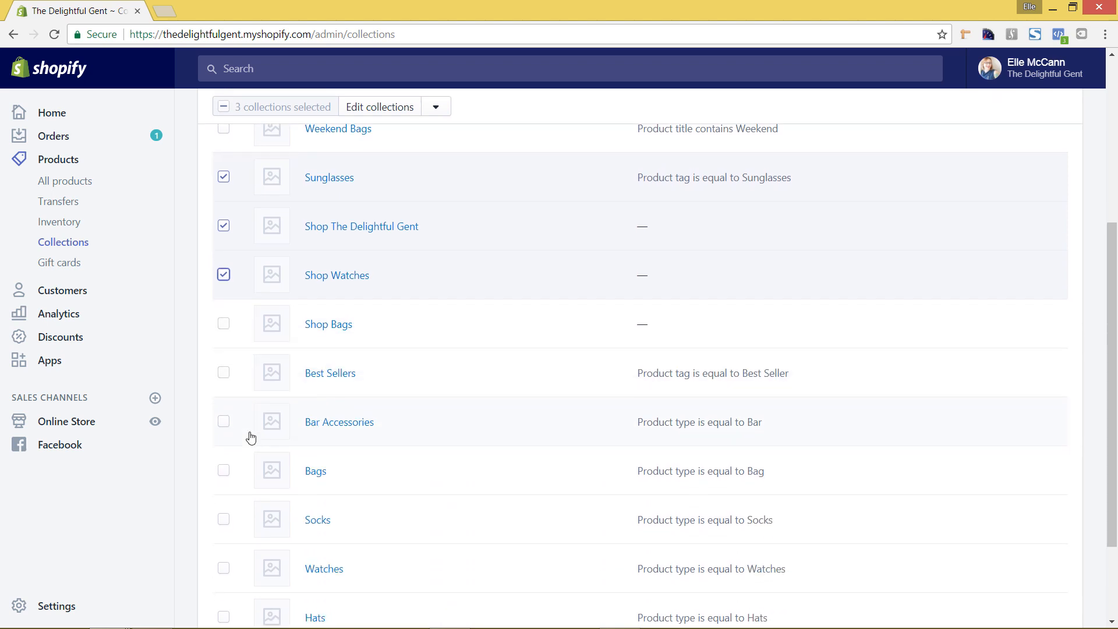
scroll(down, 3)
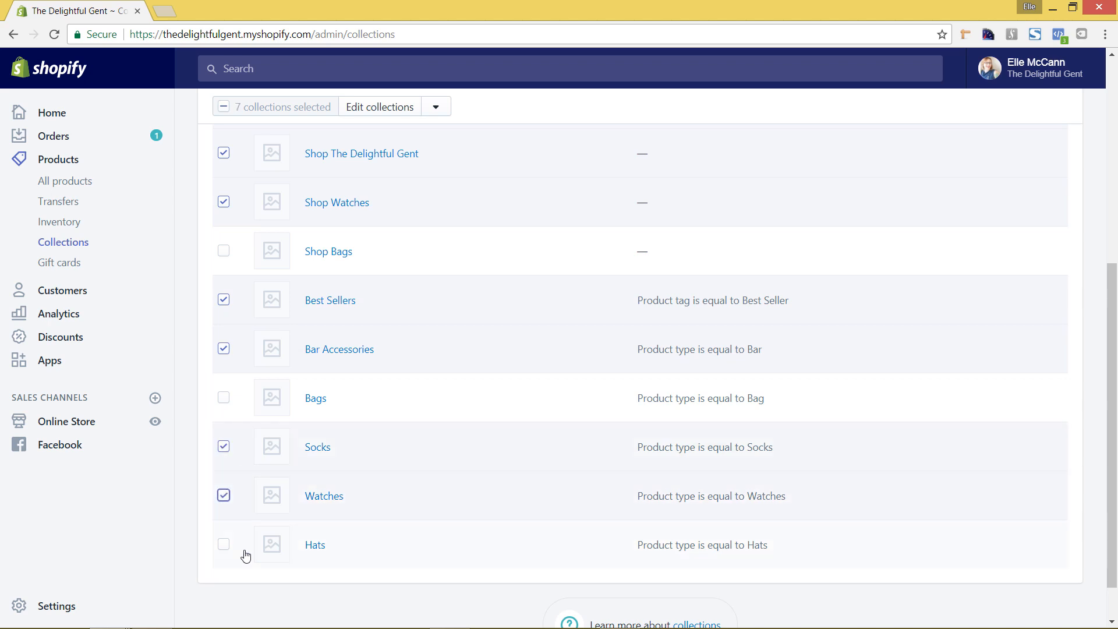
click(224, 544)
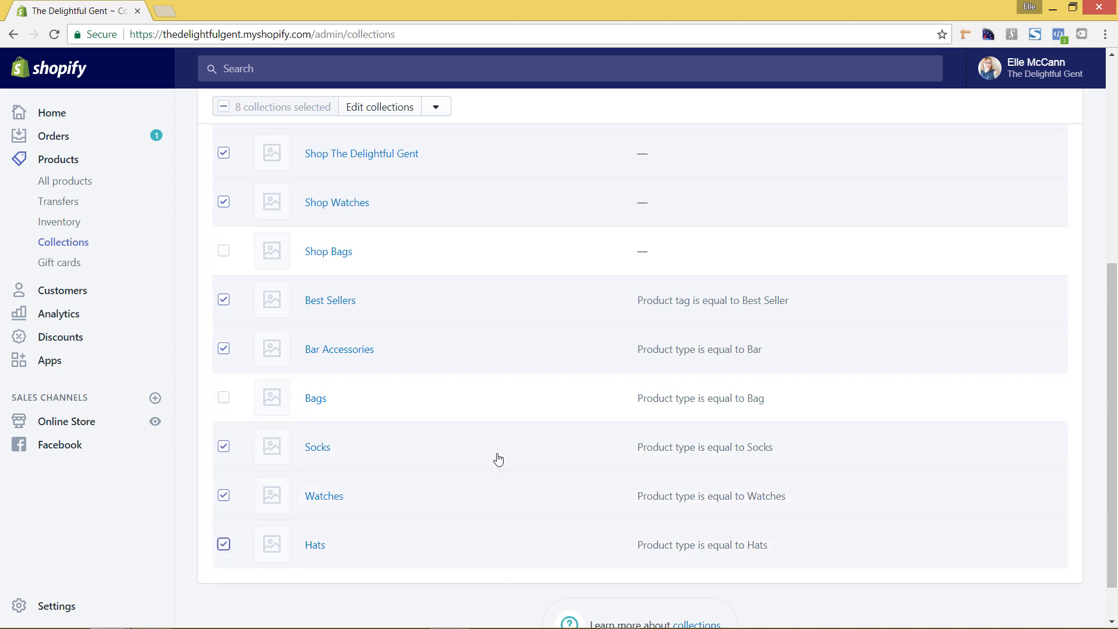
mouse_move(503, 332)
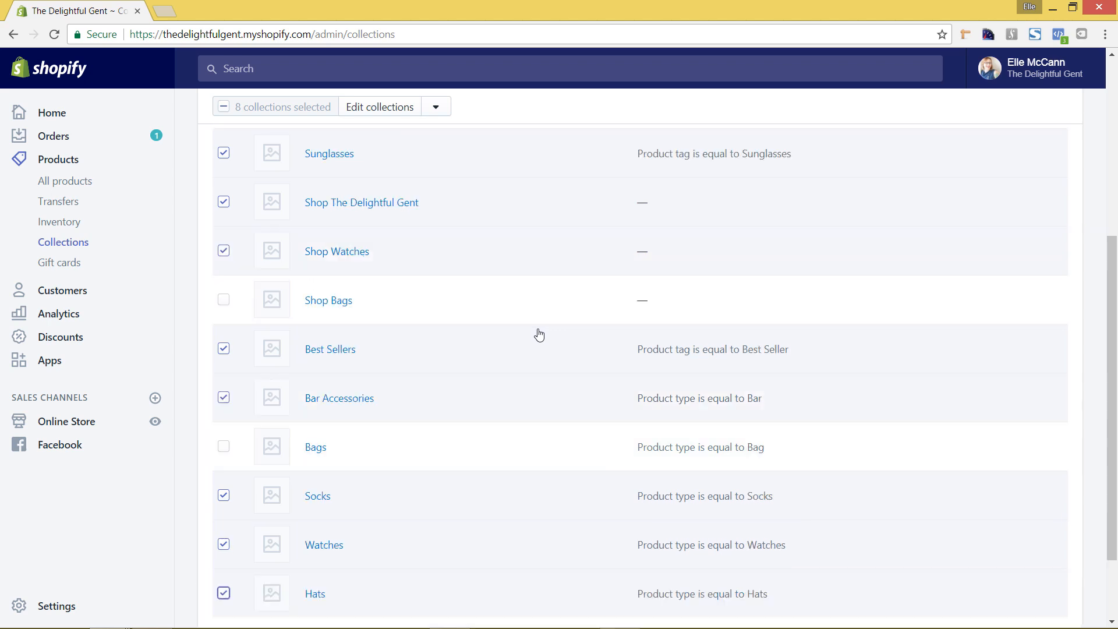
scroll(up, 3)
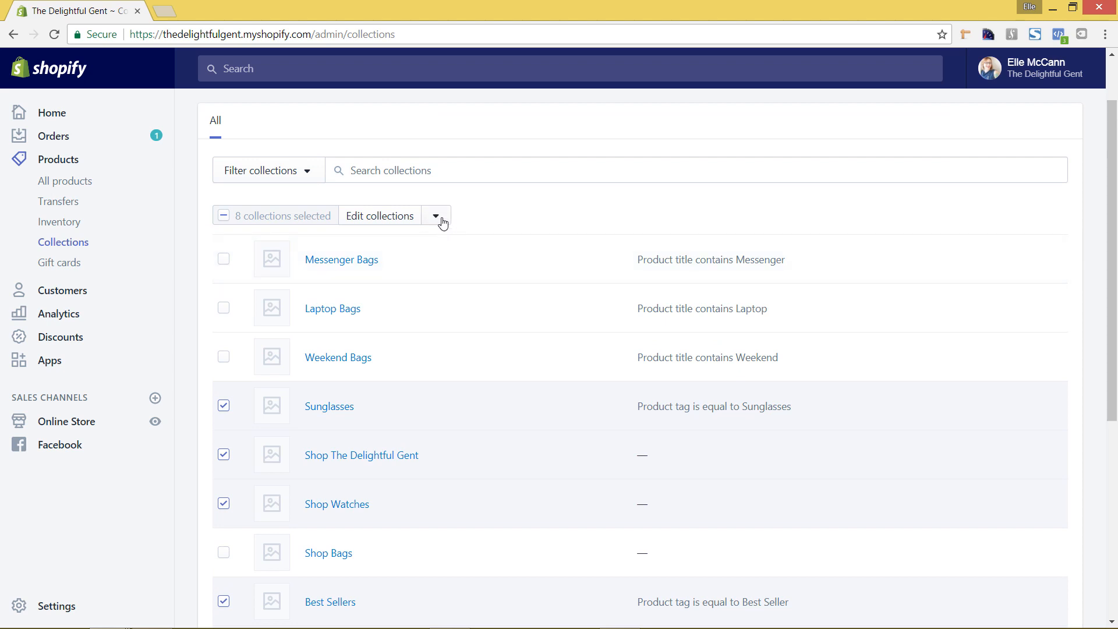
- Make the eight selected collections unavailable on the Online Store only, keeping Facebook
click(435, 215)
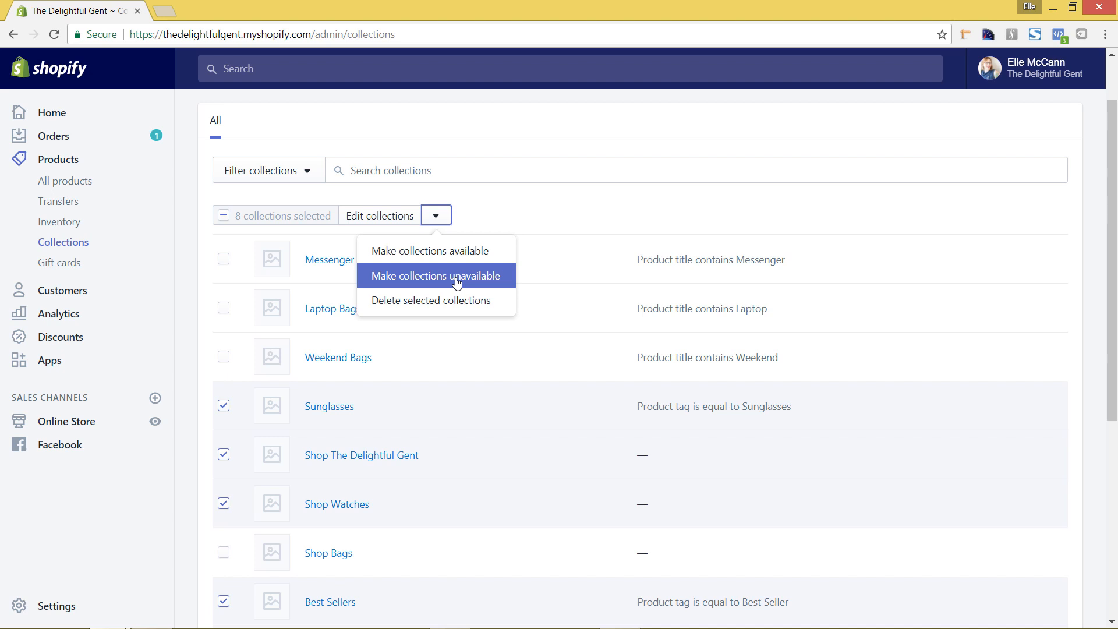
click(435, 276)
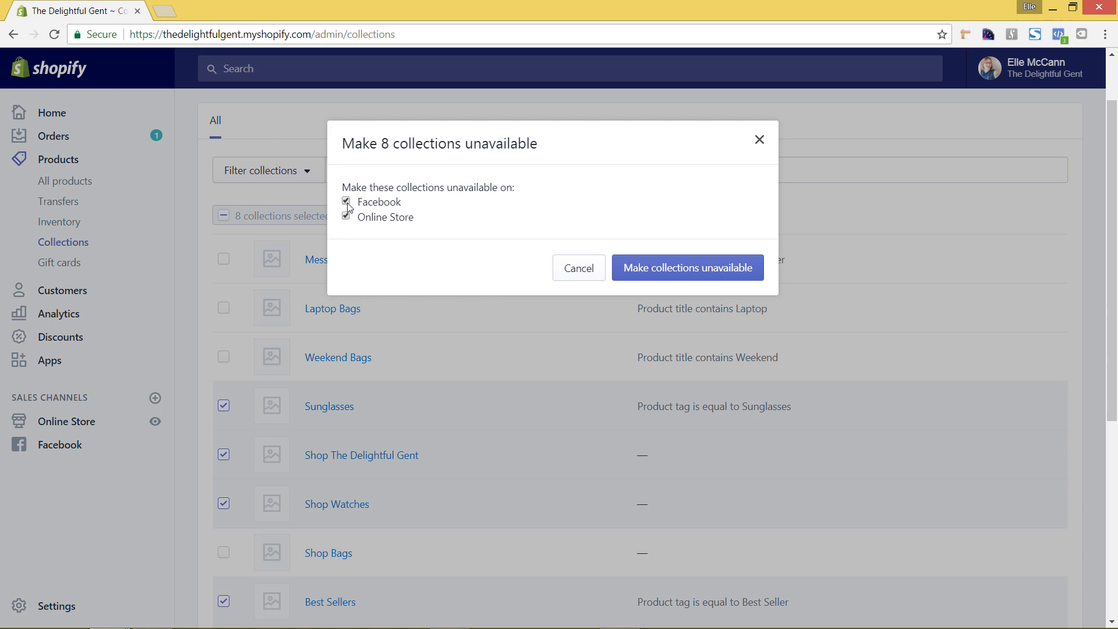
click(346, 202)
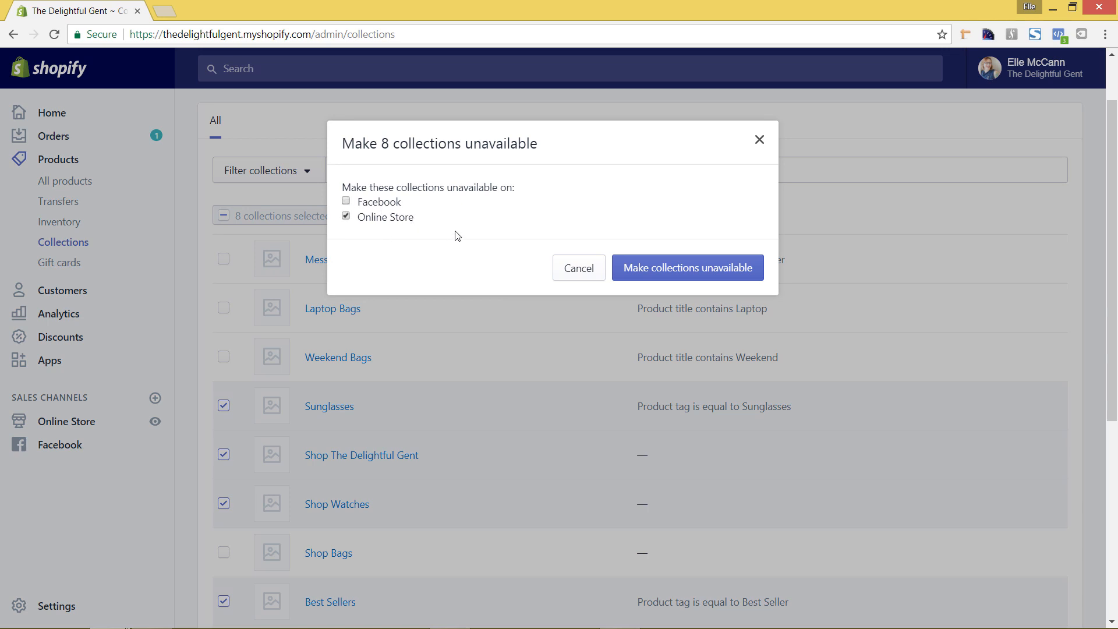
mouse_move(410, 234)
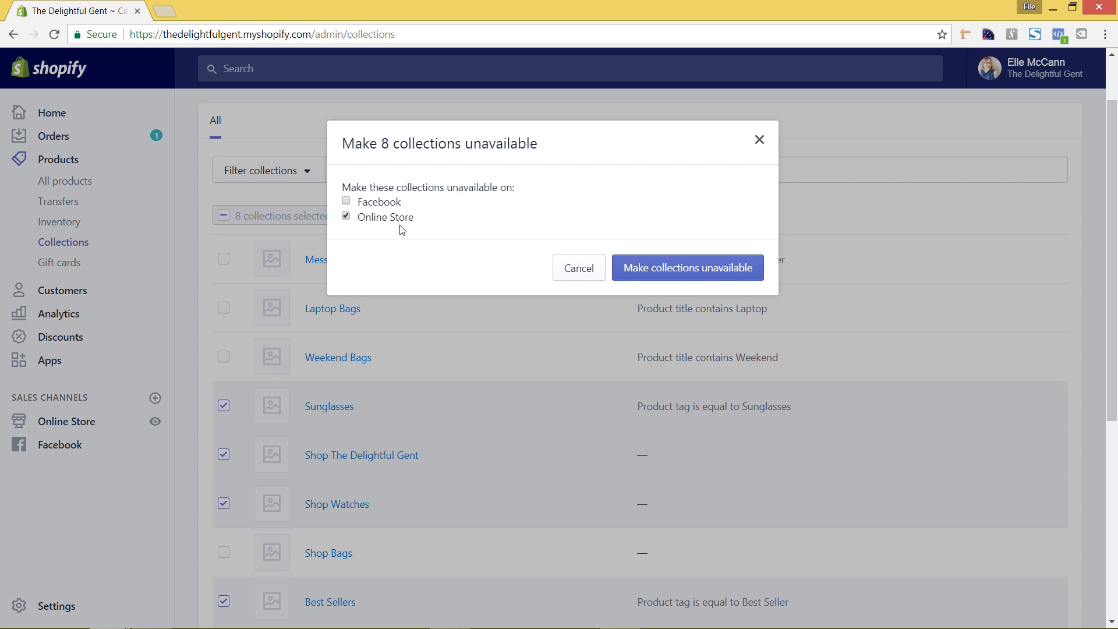
mouse_move(407, 232)
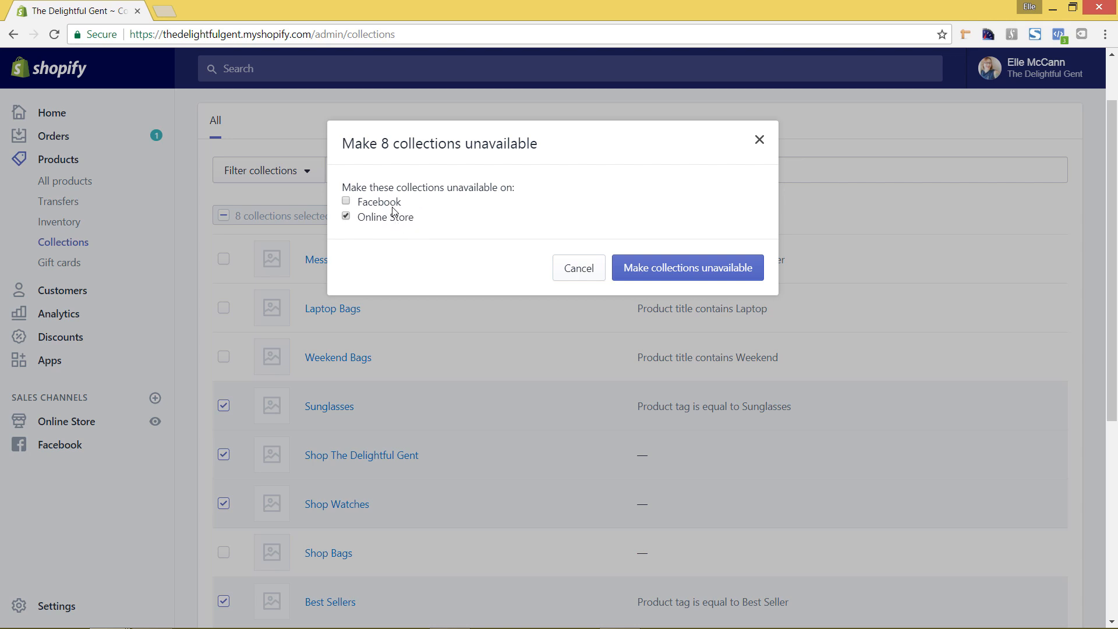
mouse_move(797, 298)
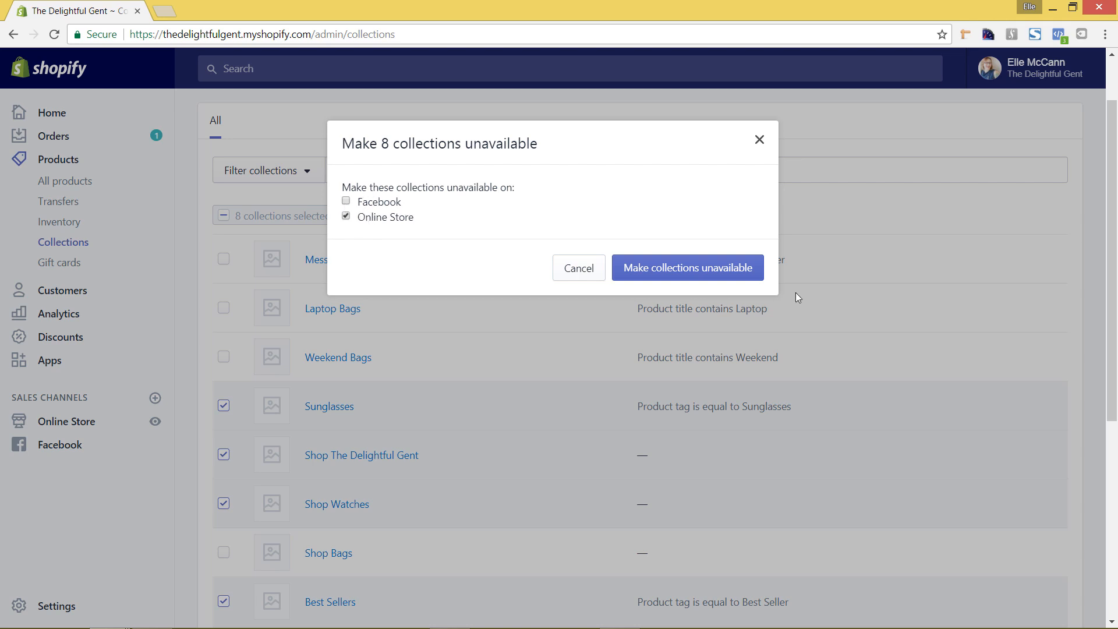
mouse_move(742, 272)
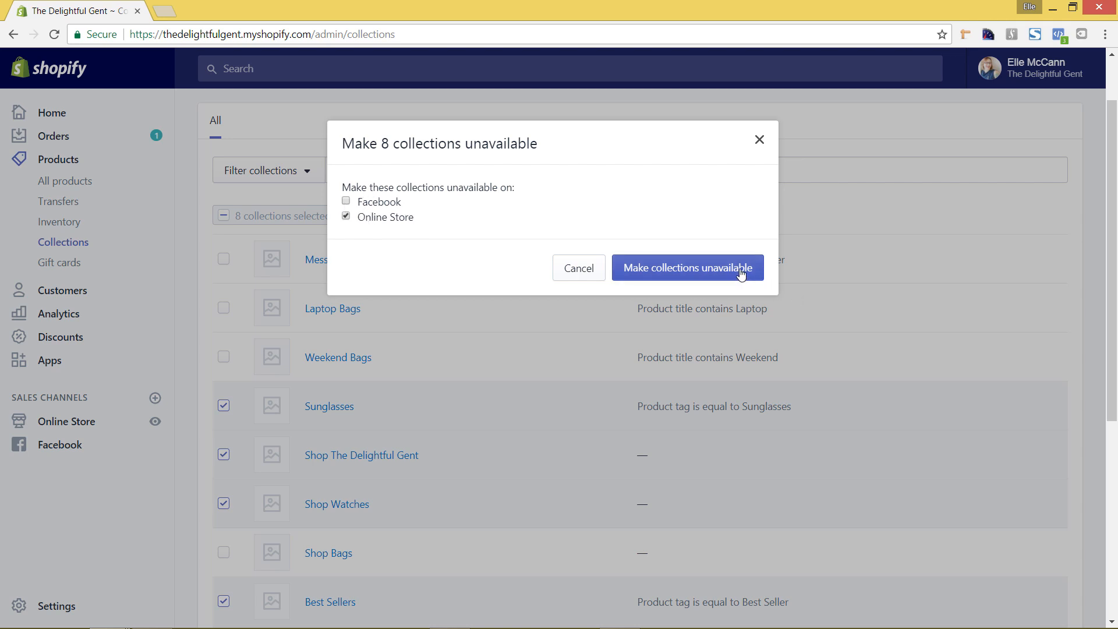
click(688, 268)
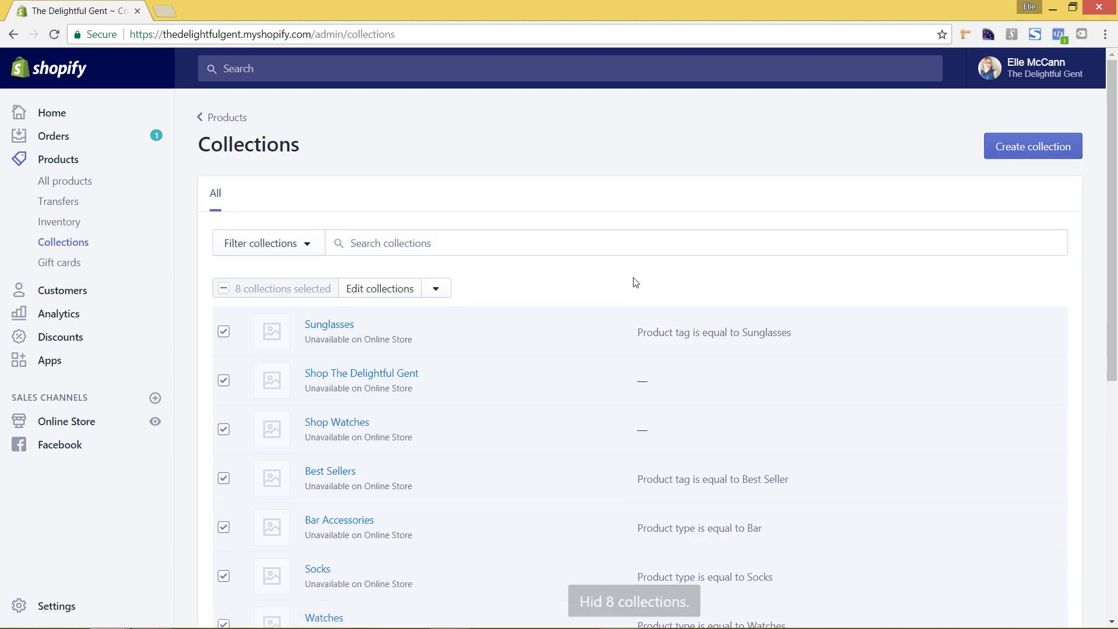
scroll(down, 3)
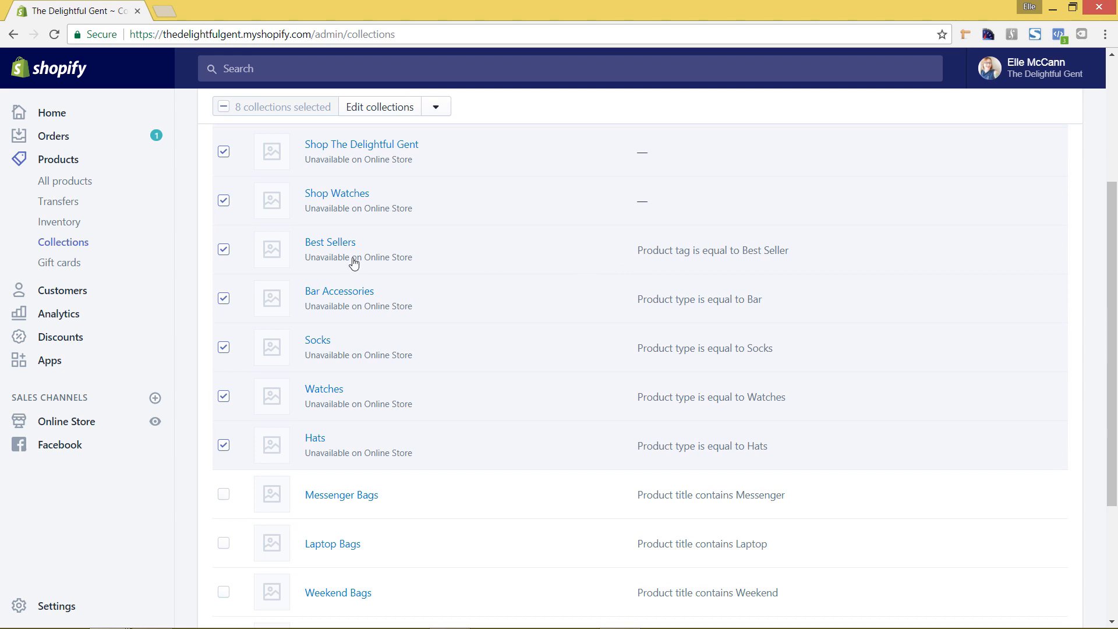
mouse_move(439, 285)
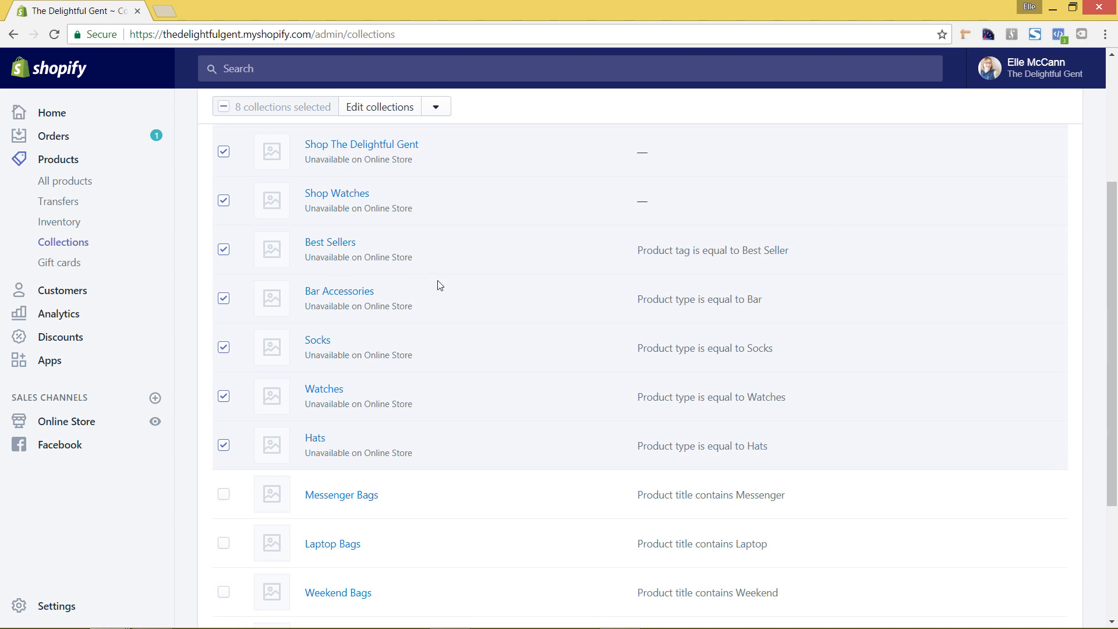
mouse_move(474, 347)
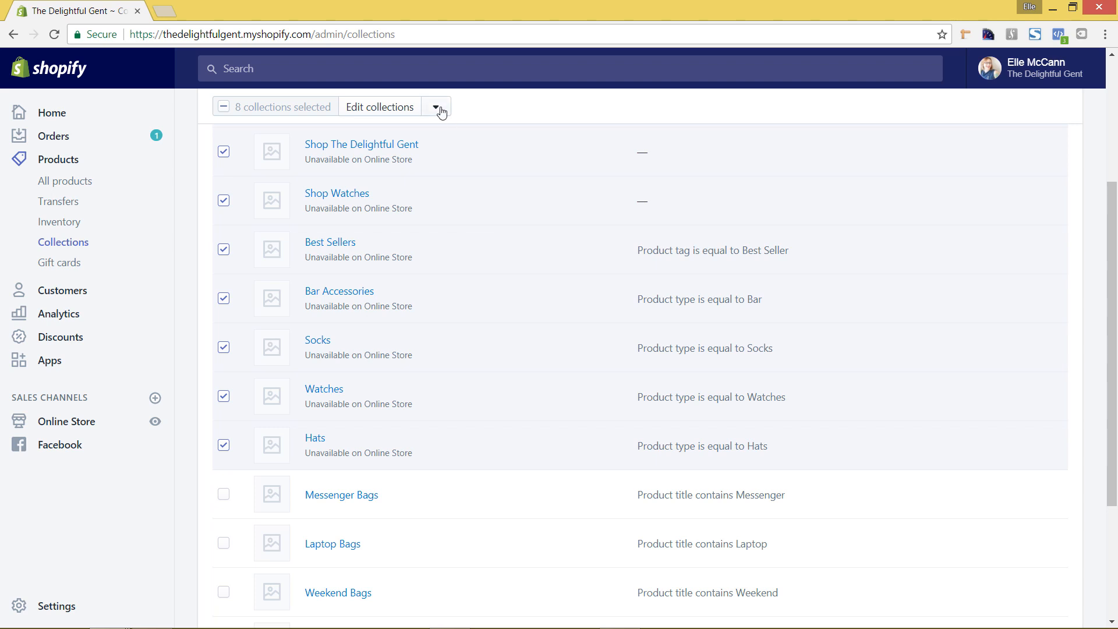
- Make the eight selected collections unavailable on Facebook as well
click(436, 107)
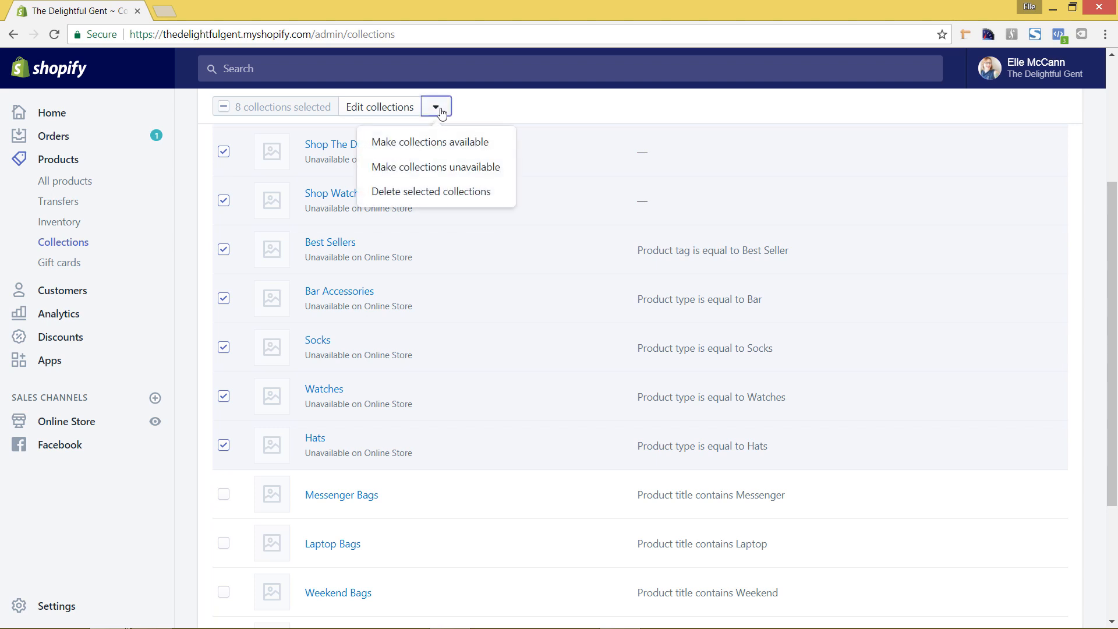
click(436, 167)
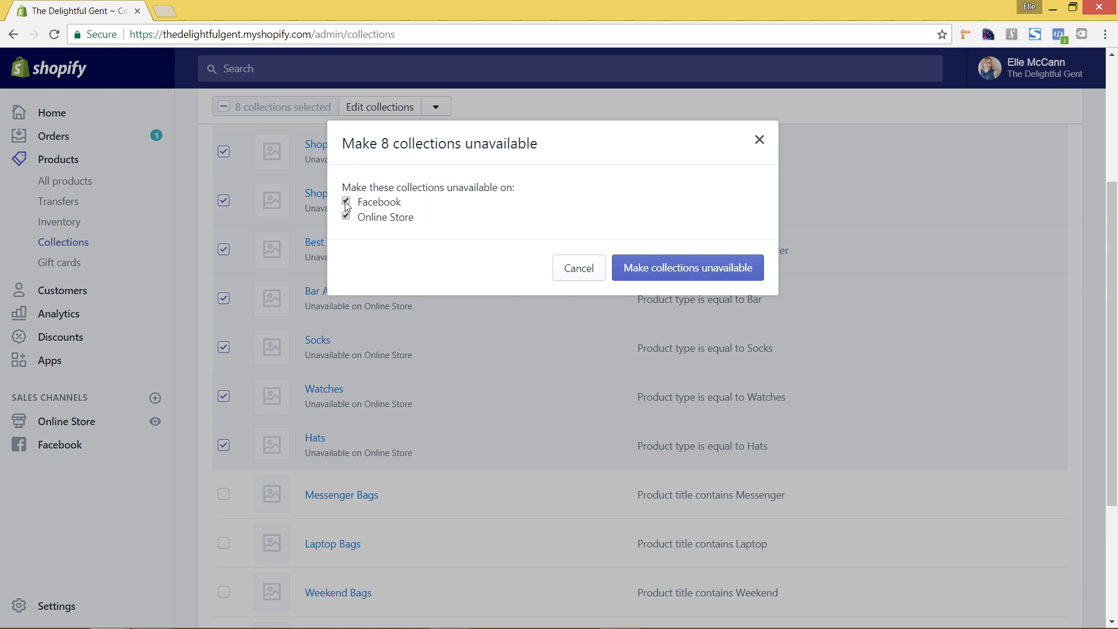
click(346, 202)
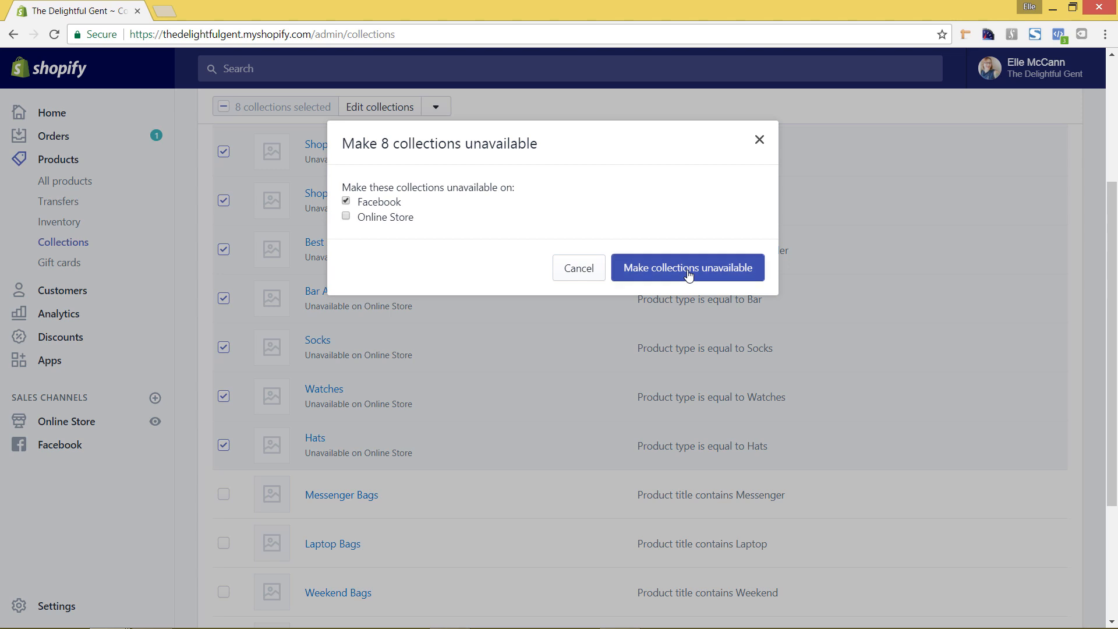
click(686, 268)
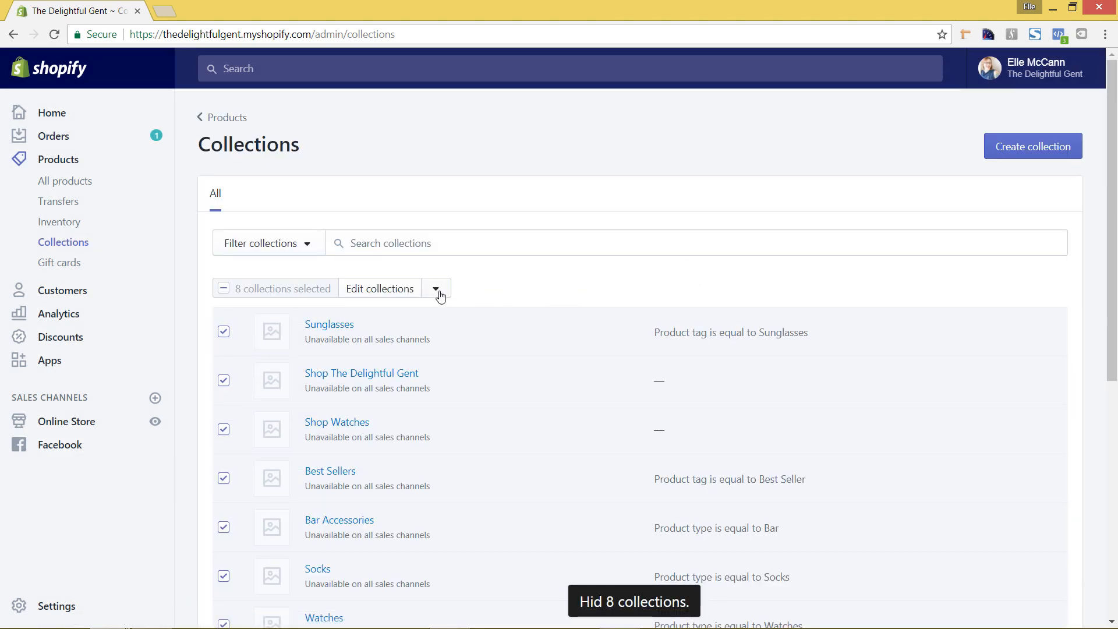
- Make the eight collections available again on the Online Store while staying hidden on Facebook
click(436, 287)
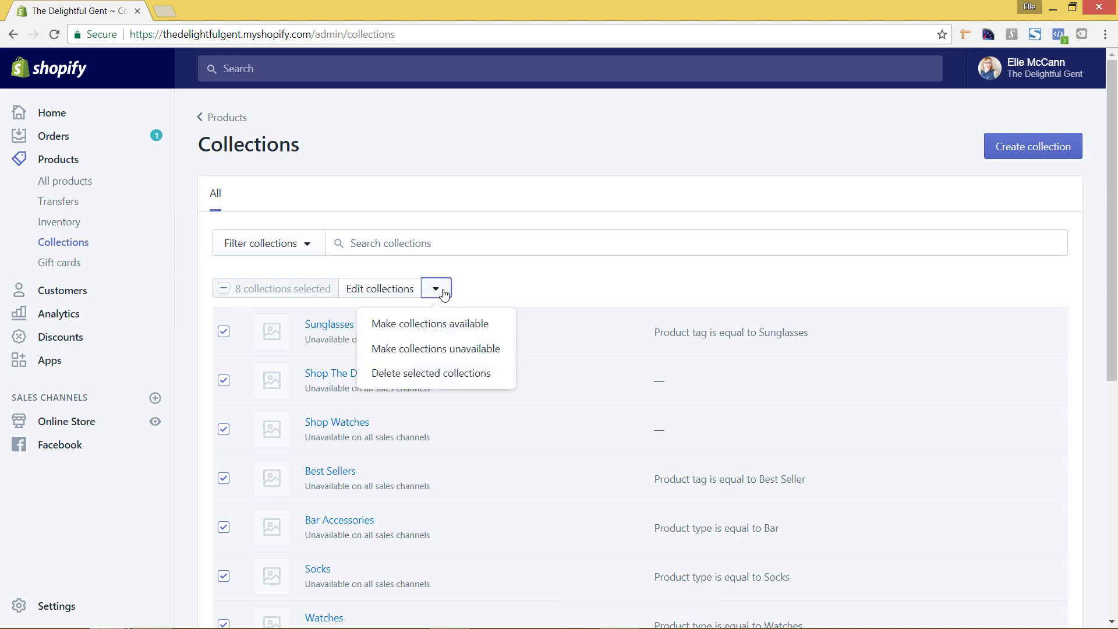
click(430, 322)
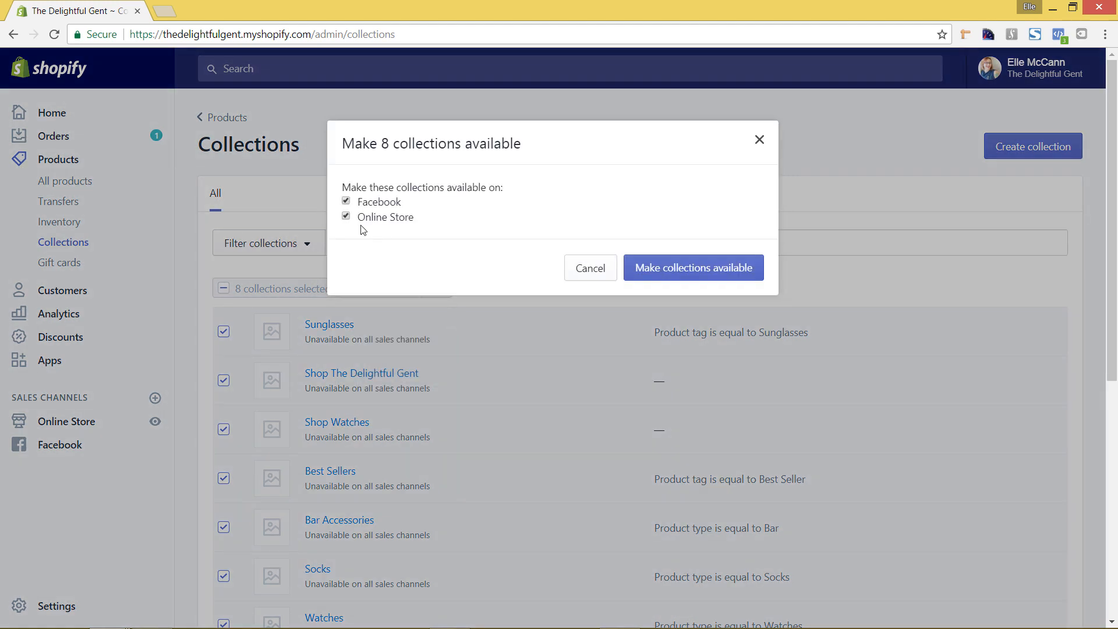
click(346, 201)
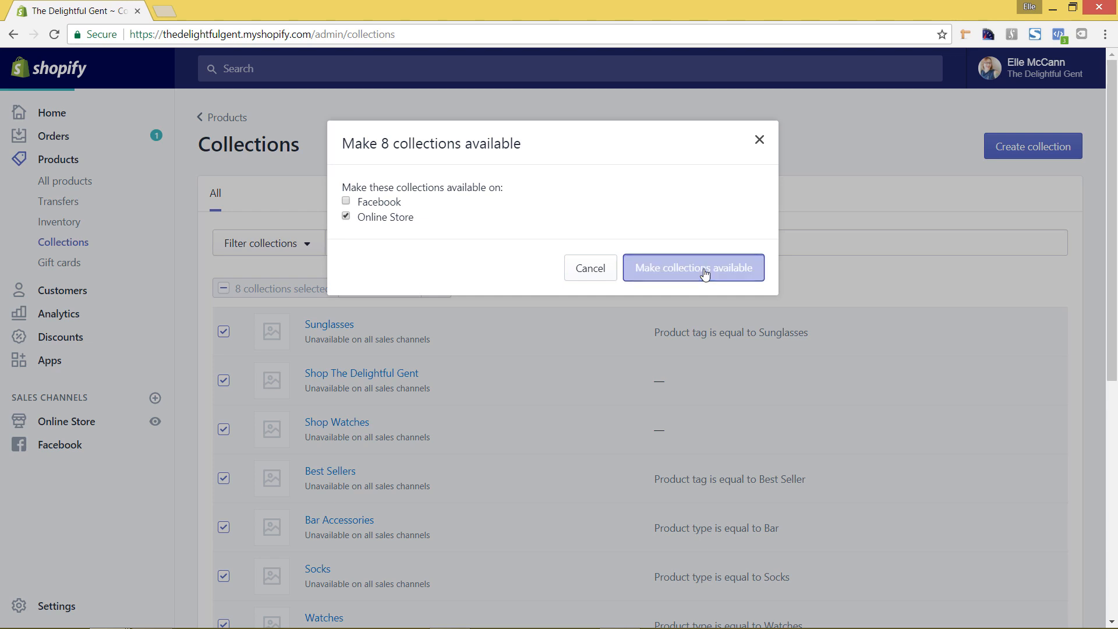
click(691, 268)
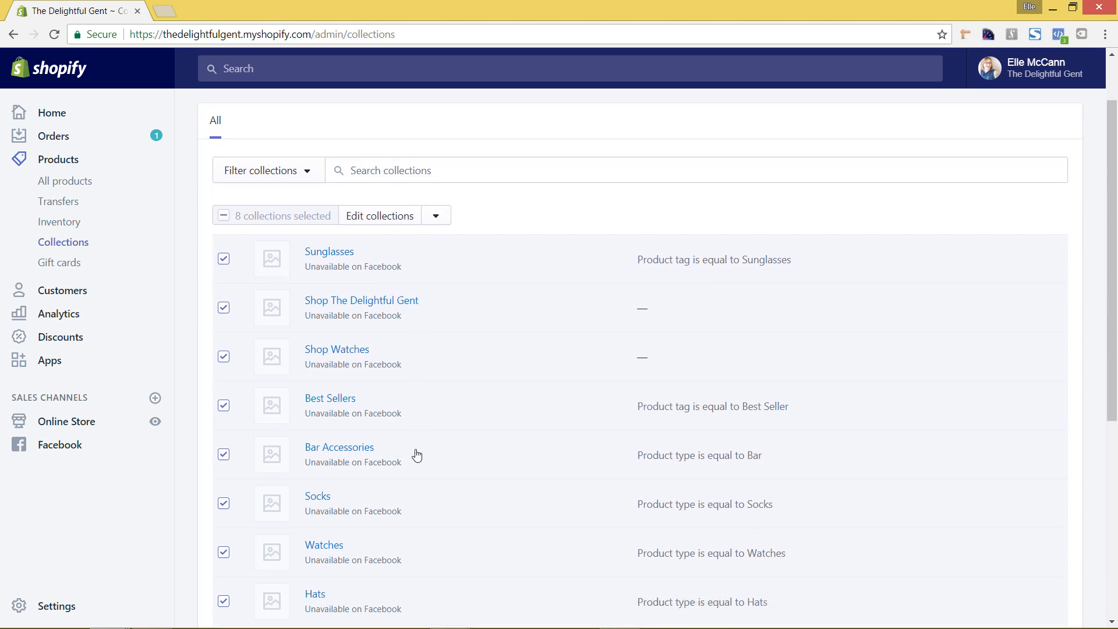
scroll(down, 3)
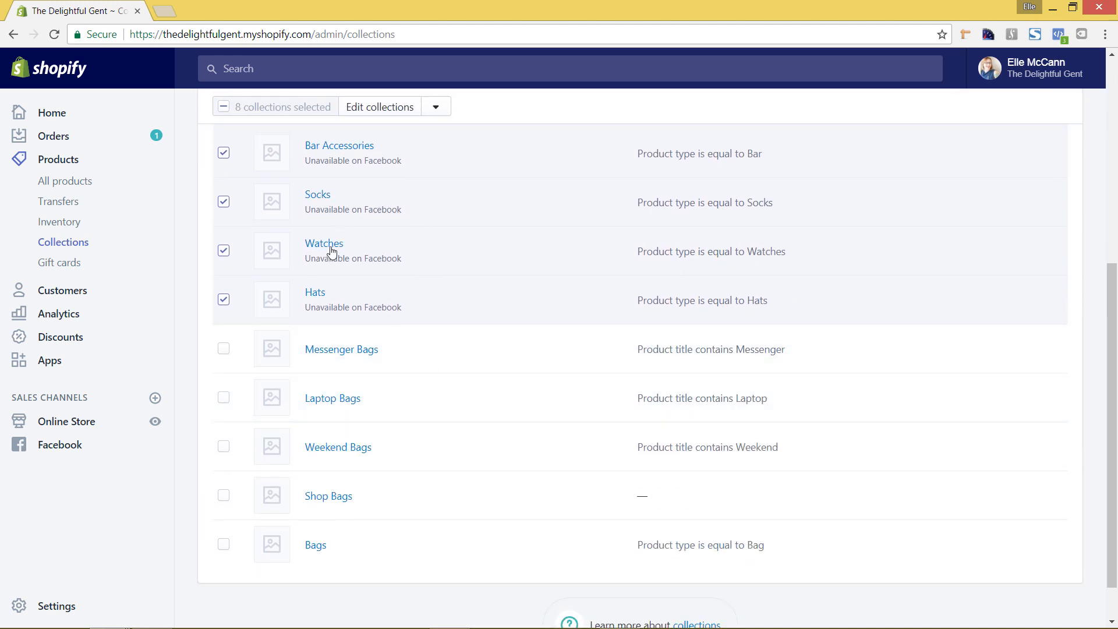
mouse_move(400, 536)
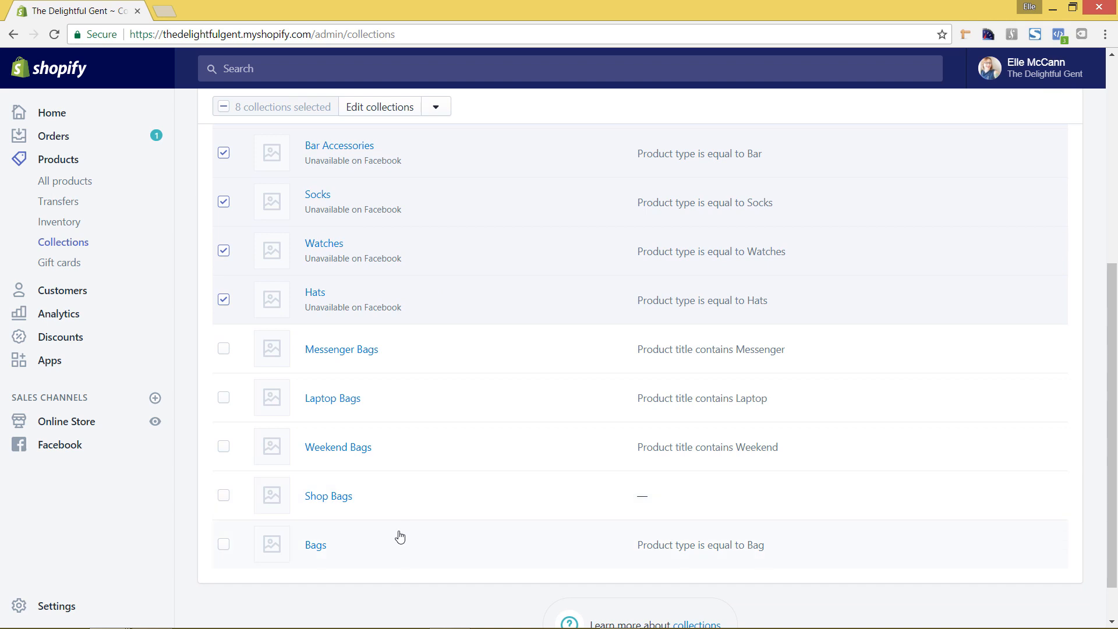
mouse_move(460, 410)
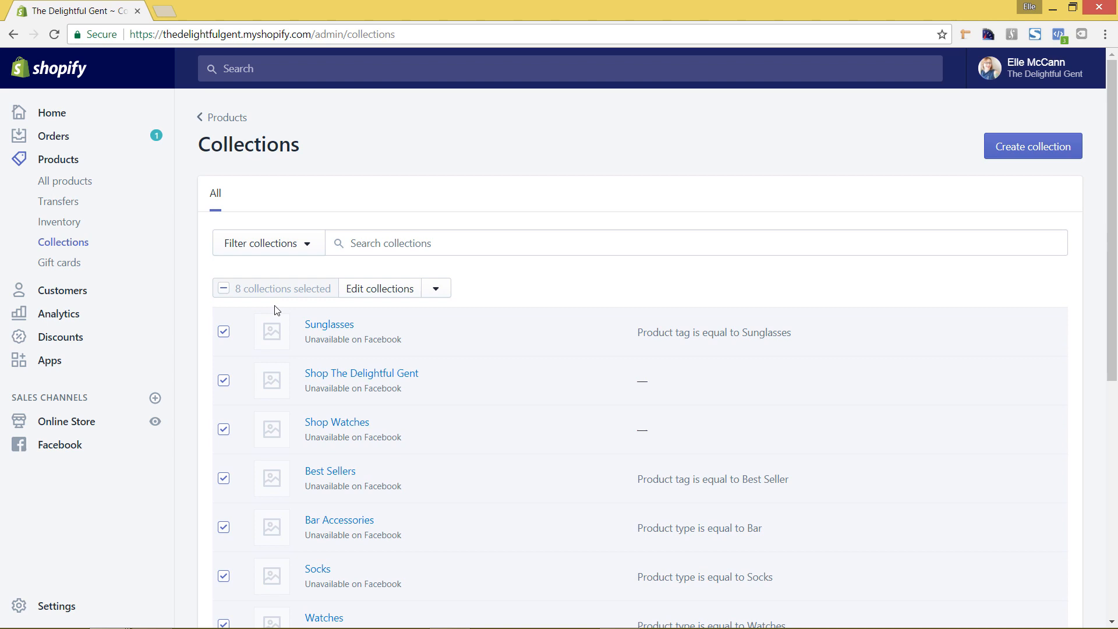
- Clear the selection and select only the Shop Bags collection
click(224, 287)
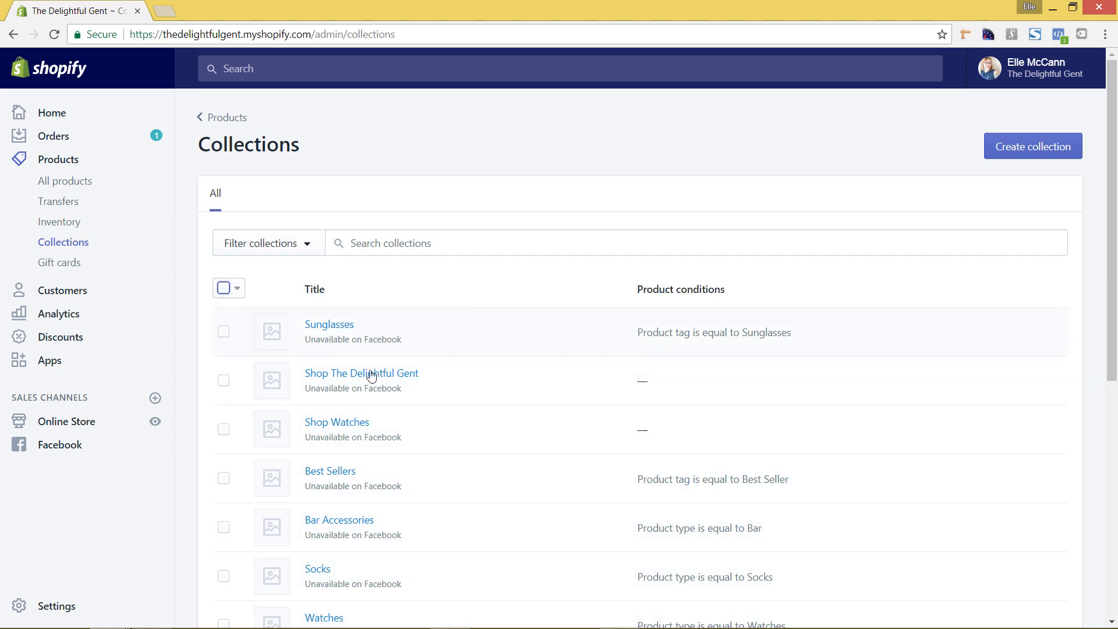
scroll(down, 3)
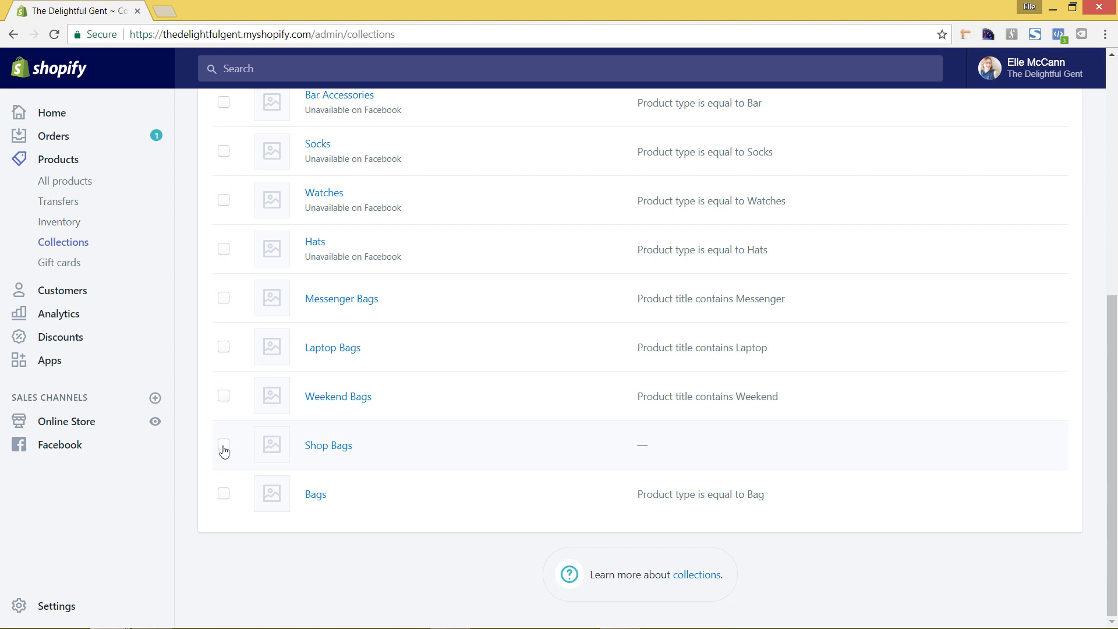
click(224, 445)
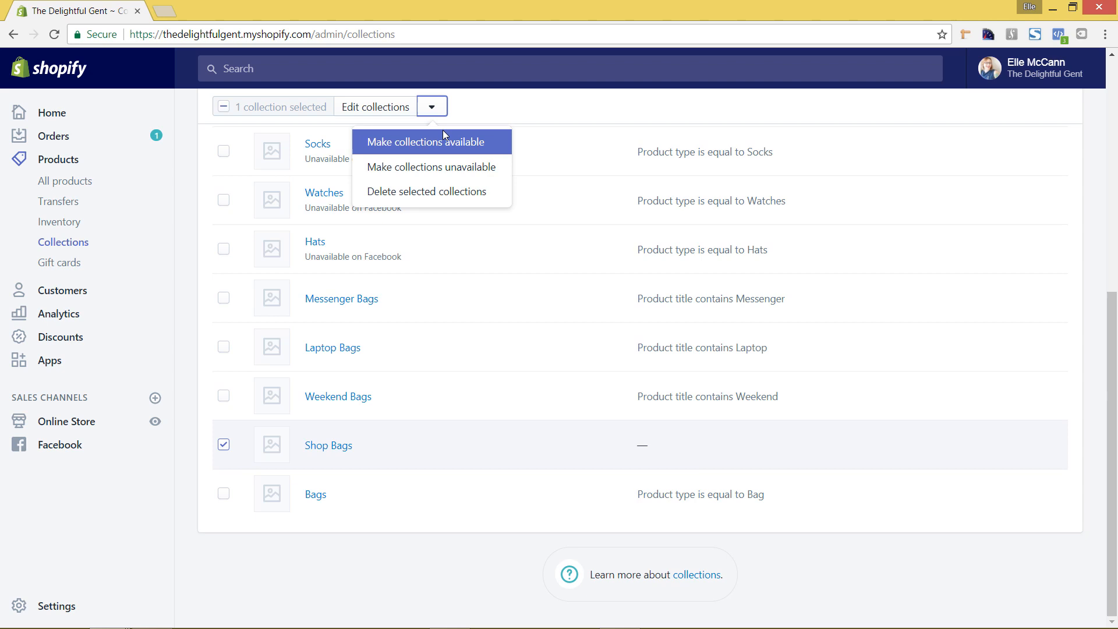
mouse_move(431, 167)
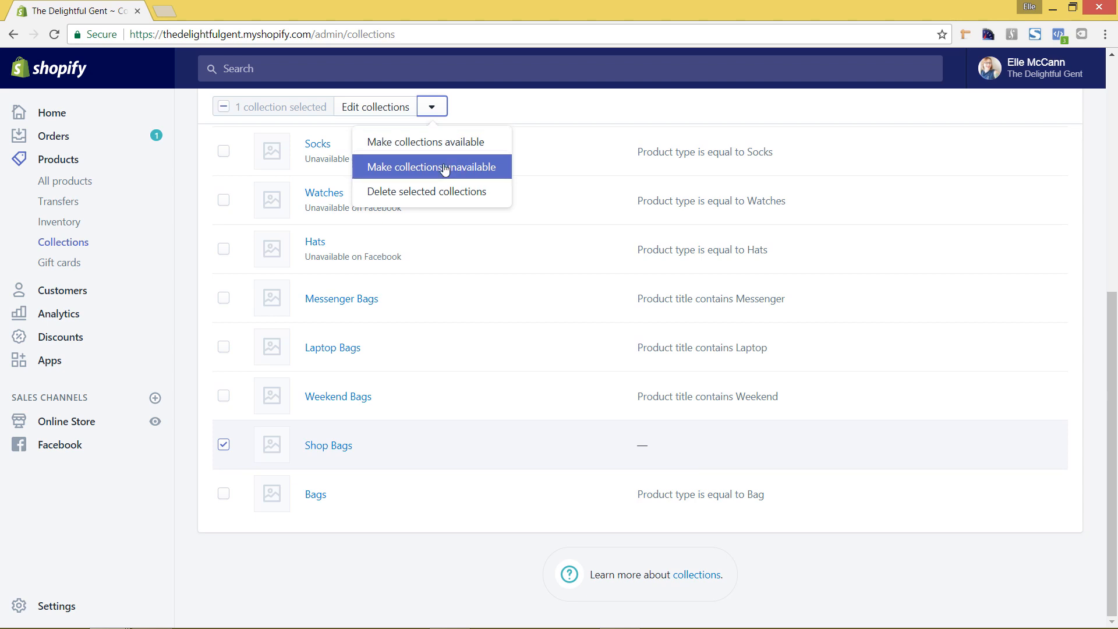
- Make Shop Bags unavailable on Facebook while keeping it available on the Online Store
click(431, 167)
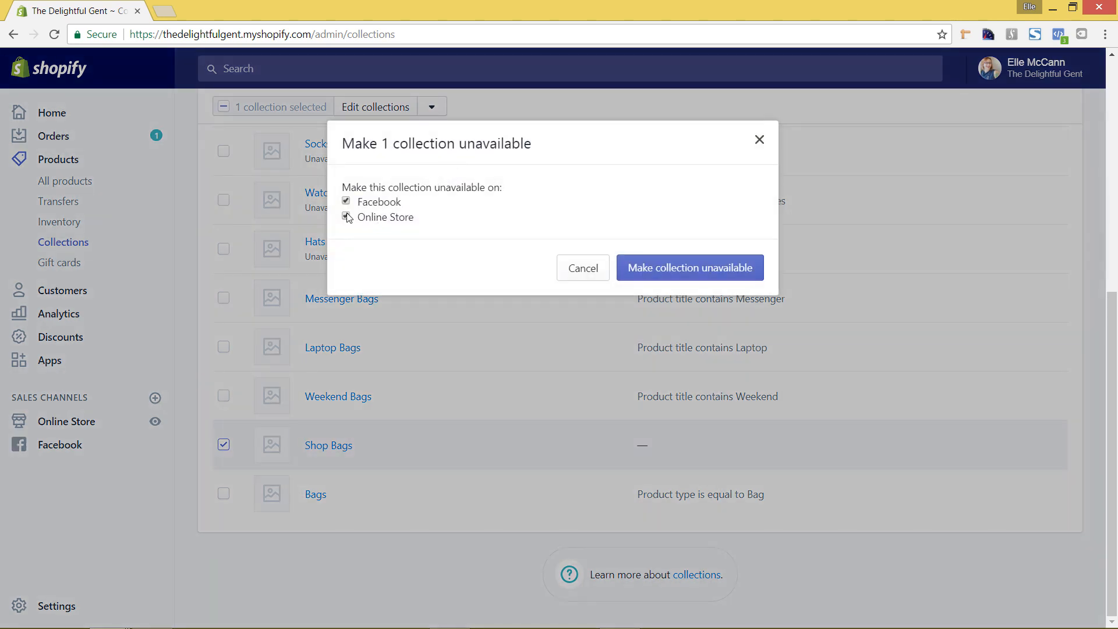
click(346, 218)
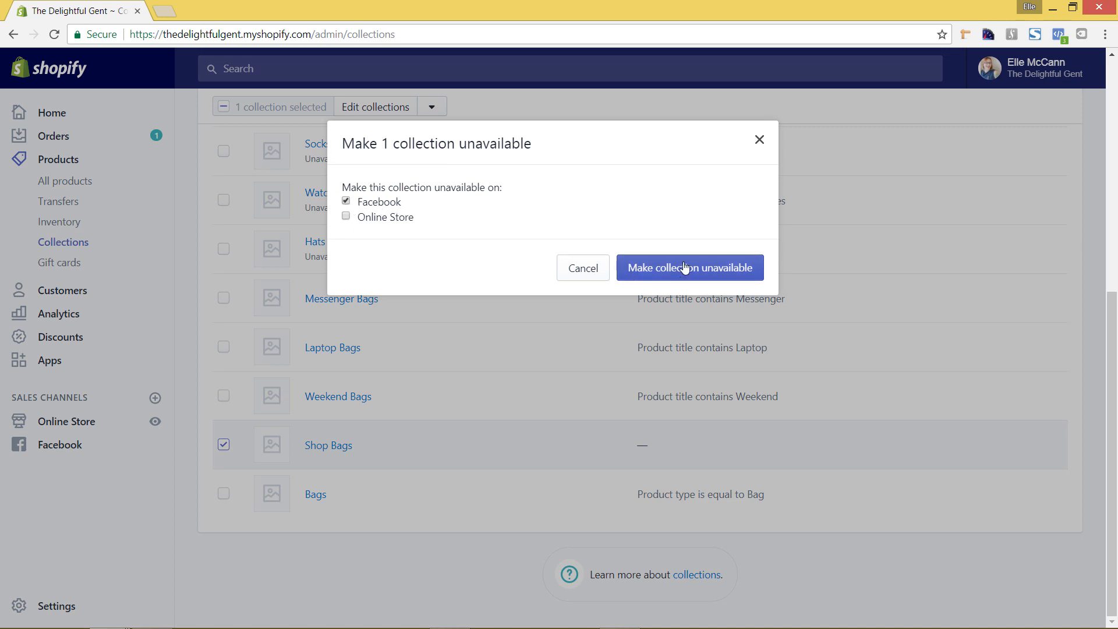
click(689, 268)
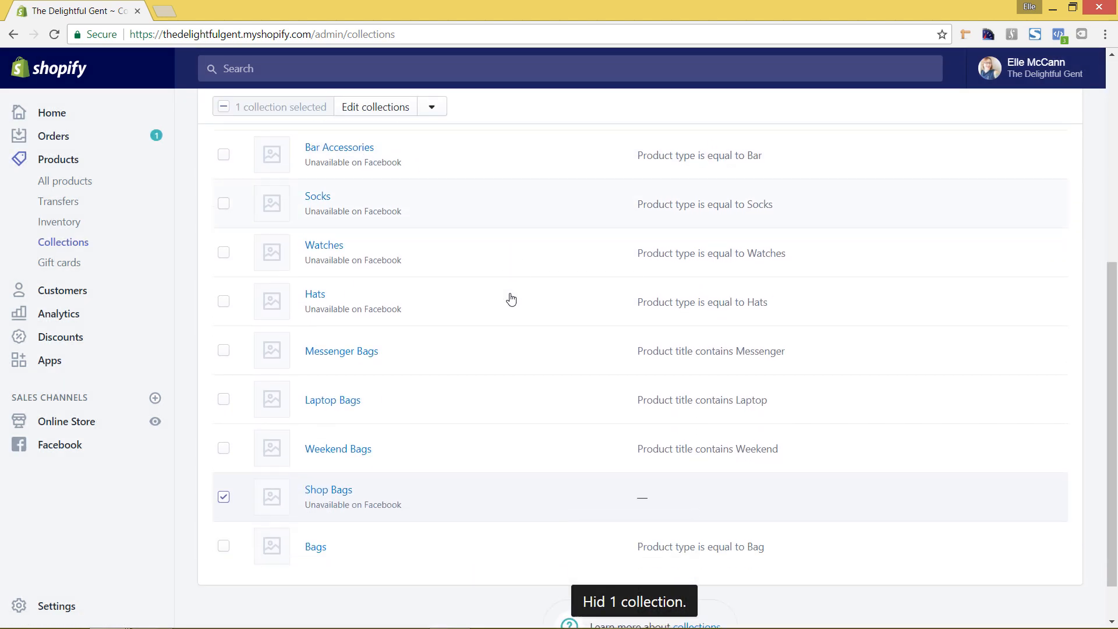
scroll(down, 3)
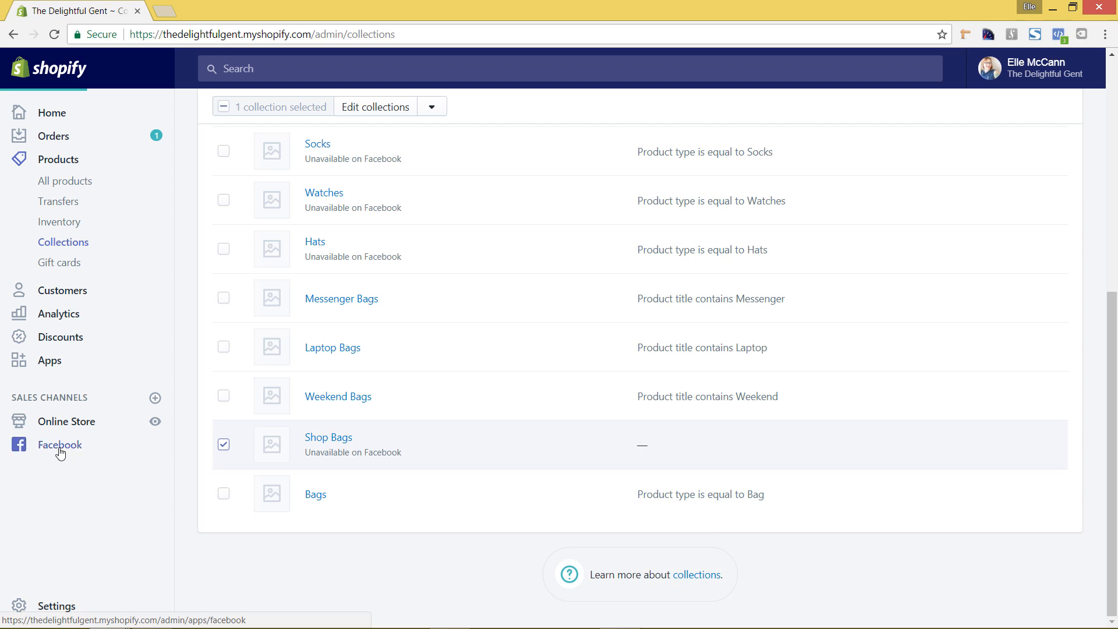
- View the Facebook channel's Shop page with a desktop preview of the bag collections
click(60, 443)
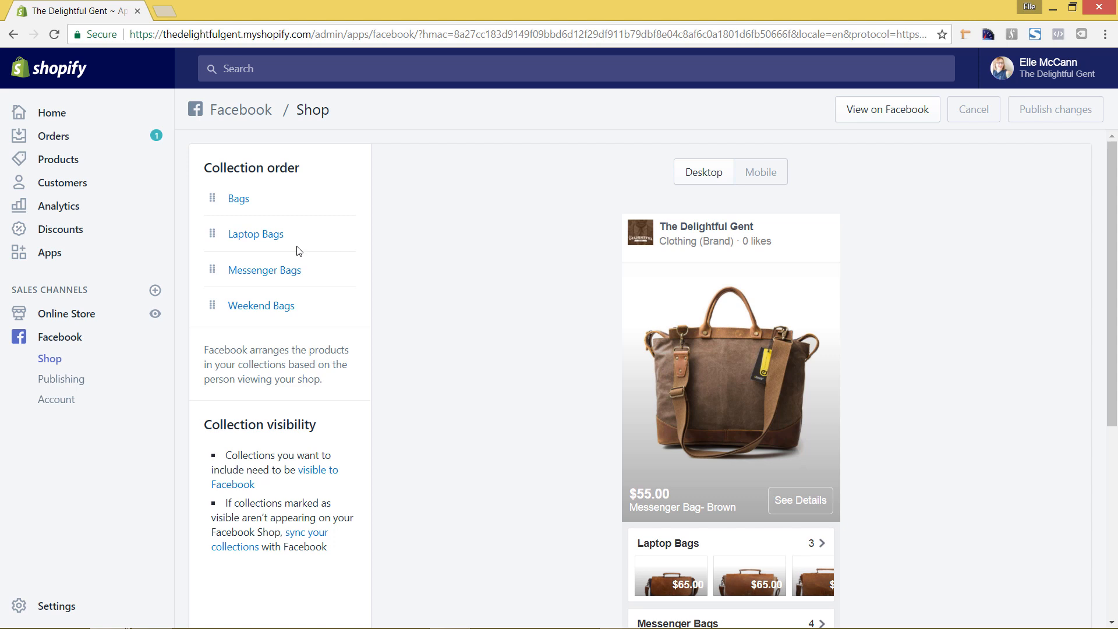
mouse_move(303, 238)
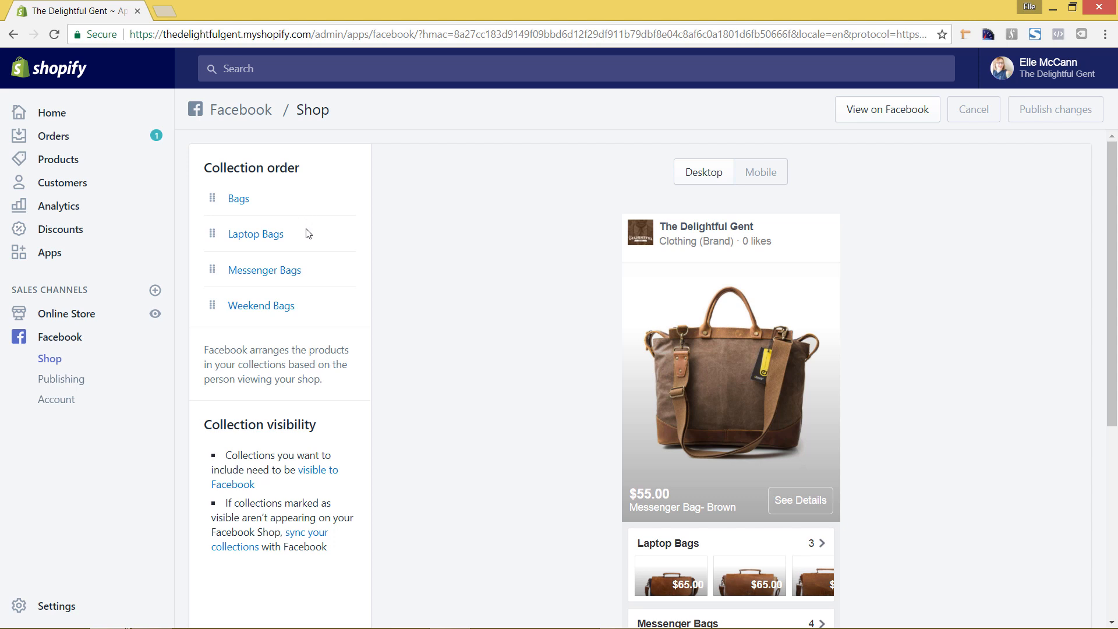
mouse_move(581, 271)
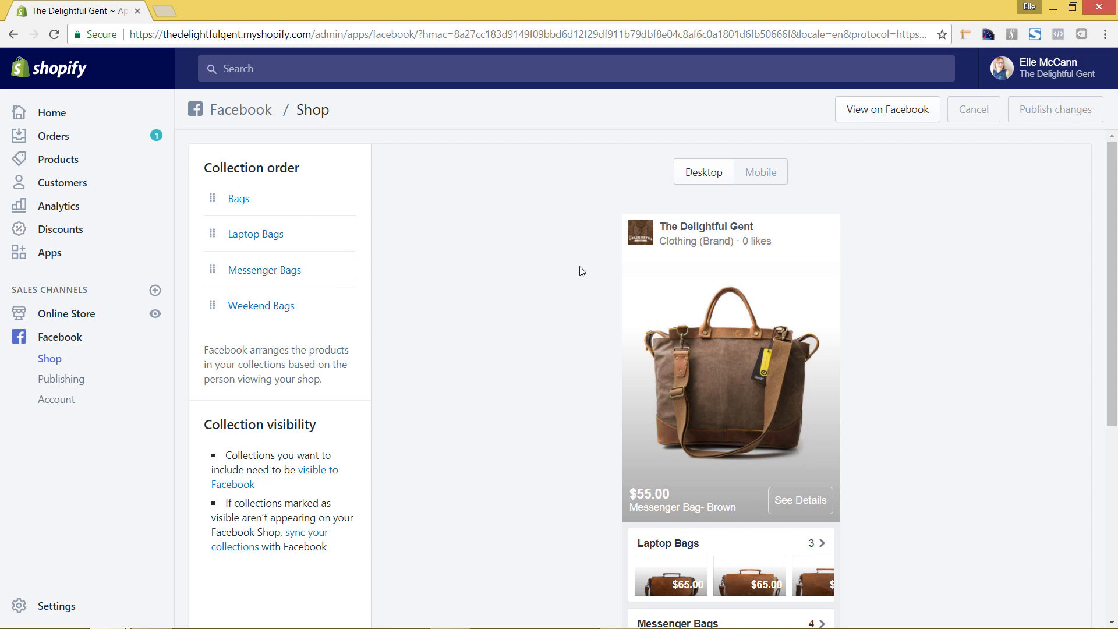
mouse_move(605, 272)
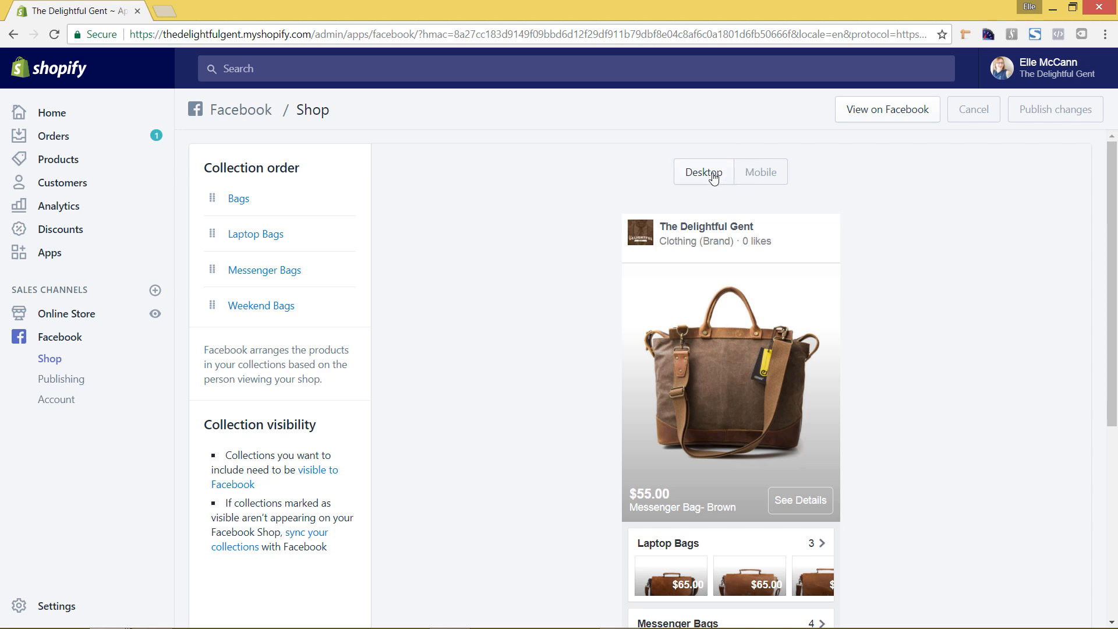
click(702, 172)
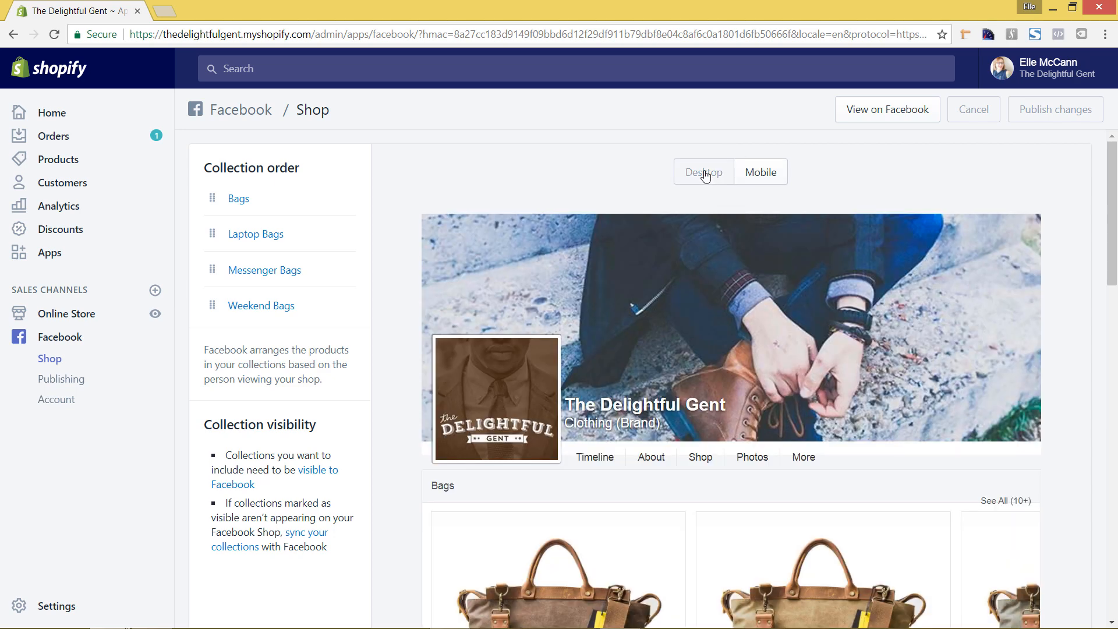
scroll(down, 3)
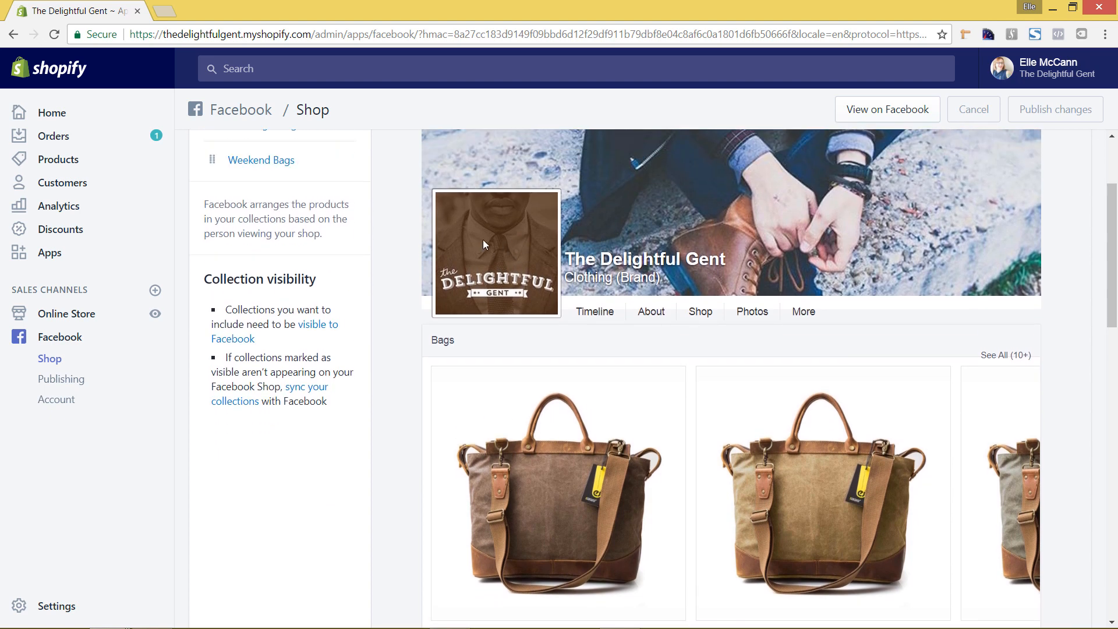
scroll(down, 3)
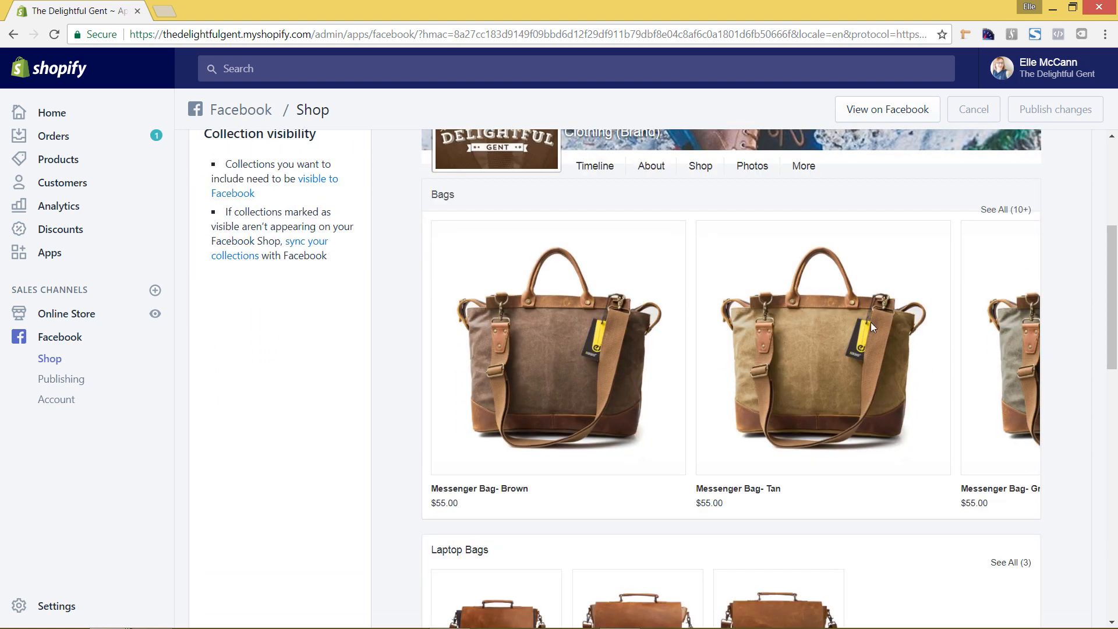
scroll(down, 3)
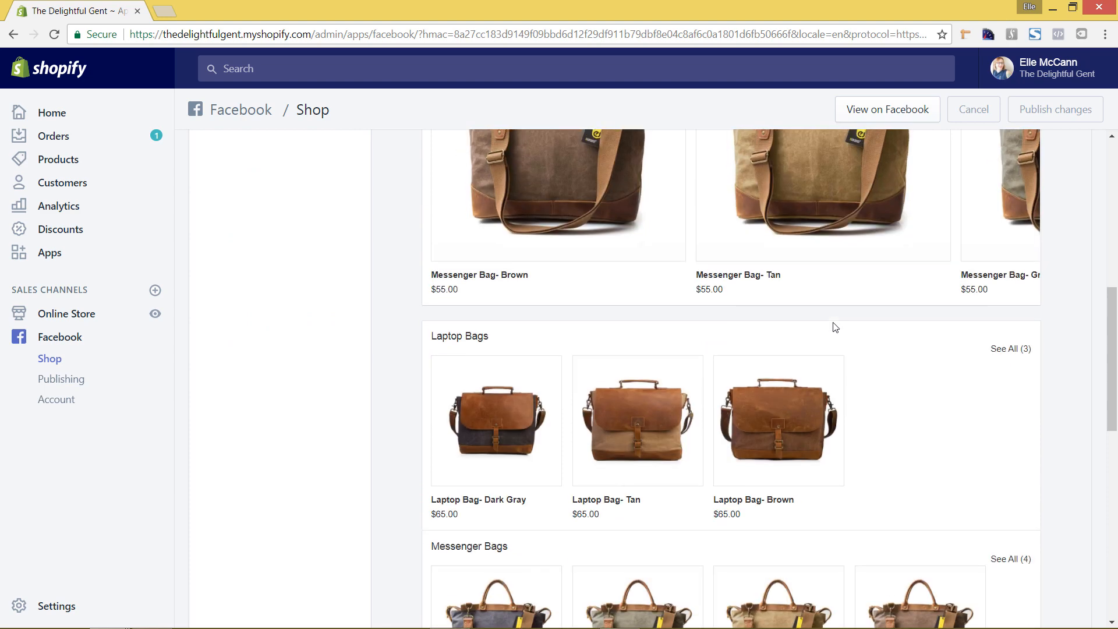
scroll(down, 3)
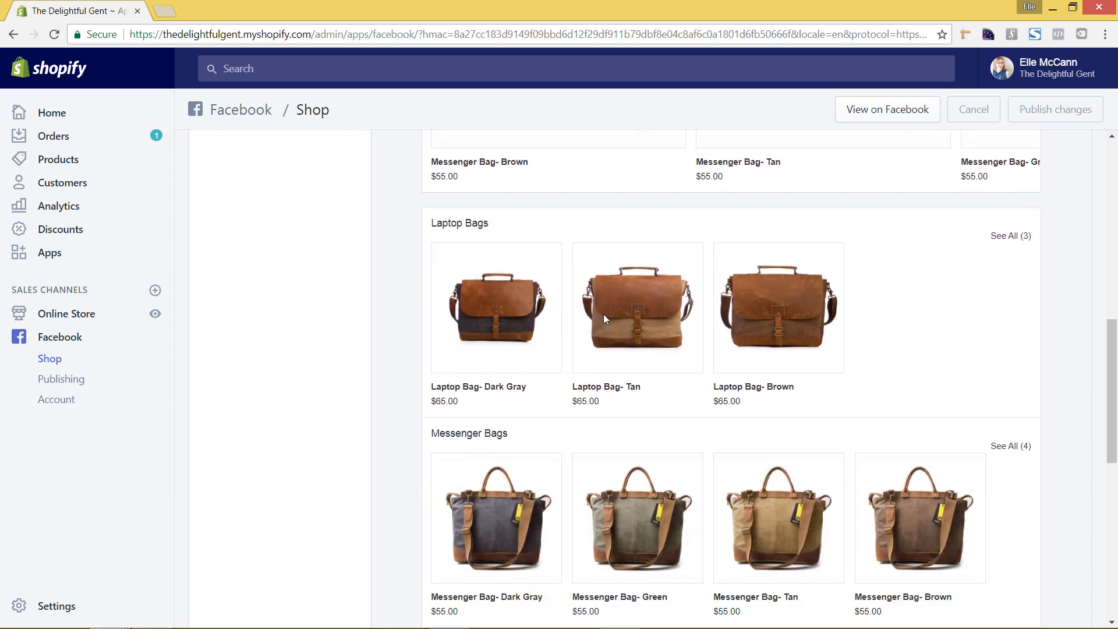
scroll(down, 3)
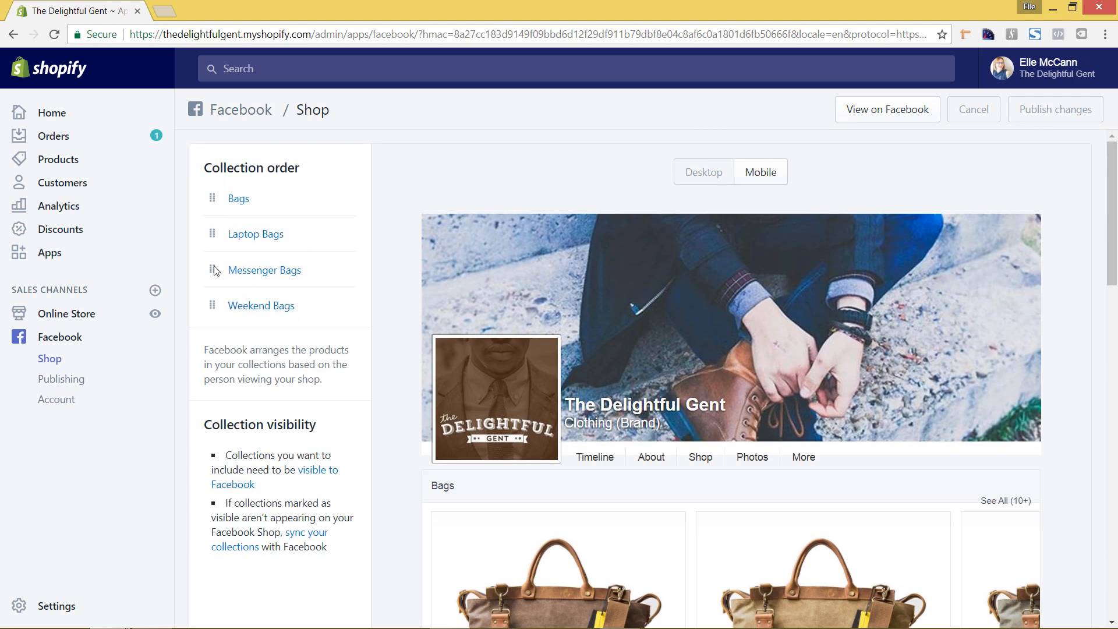
mouse_move(214, 300)
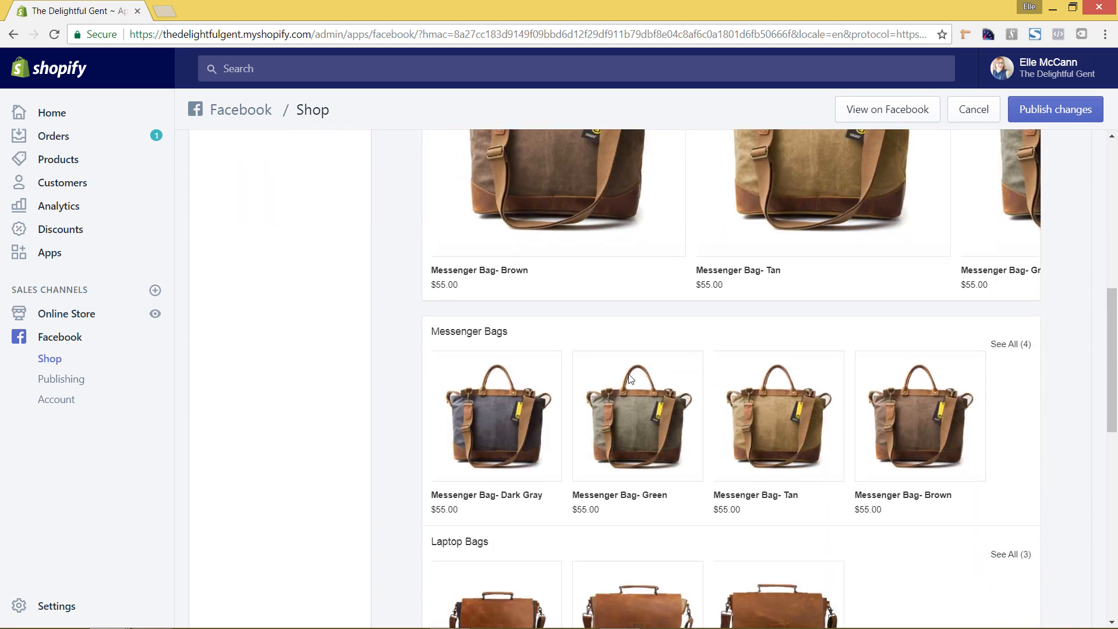
- Move Messenger Bags below Laptop Bags and publish the collection order to the Facebook shop
scroll(down, 3)
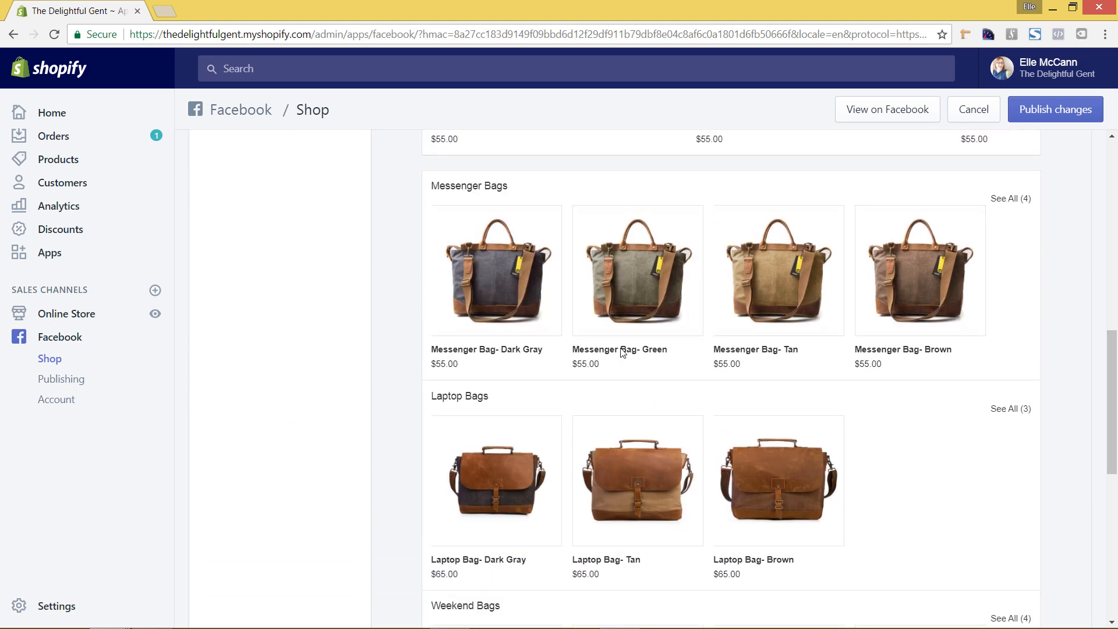
mouse_move(310, 388)
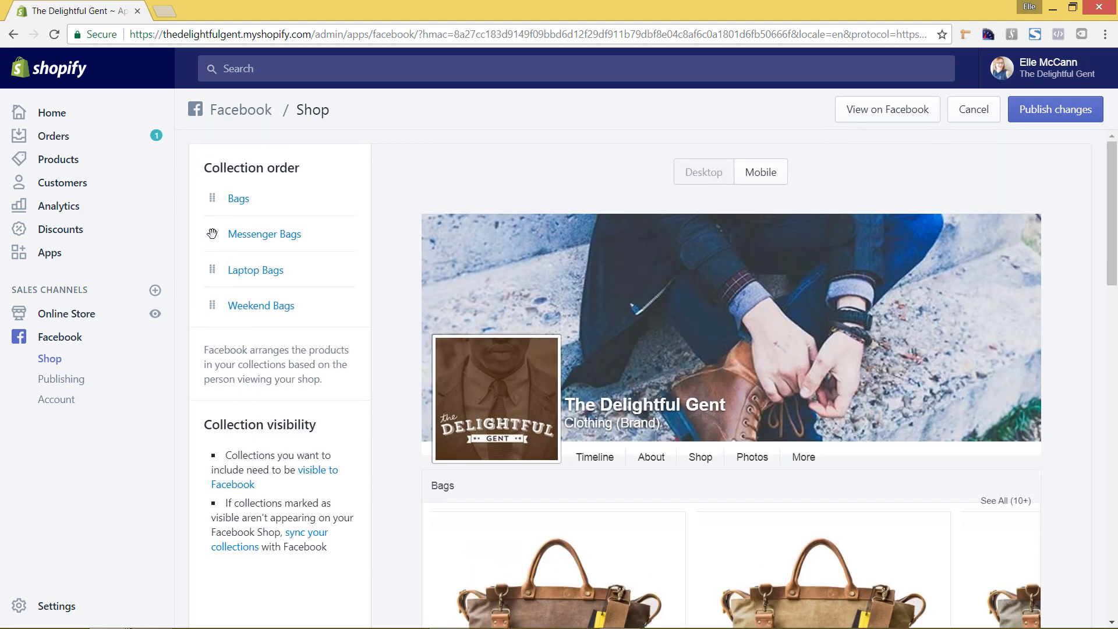
drag(264, 233, 265, 269)
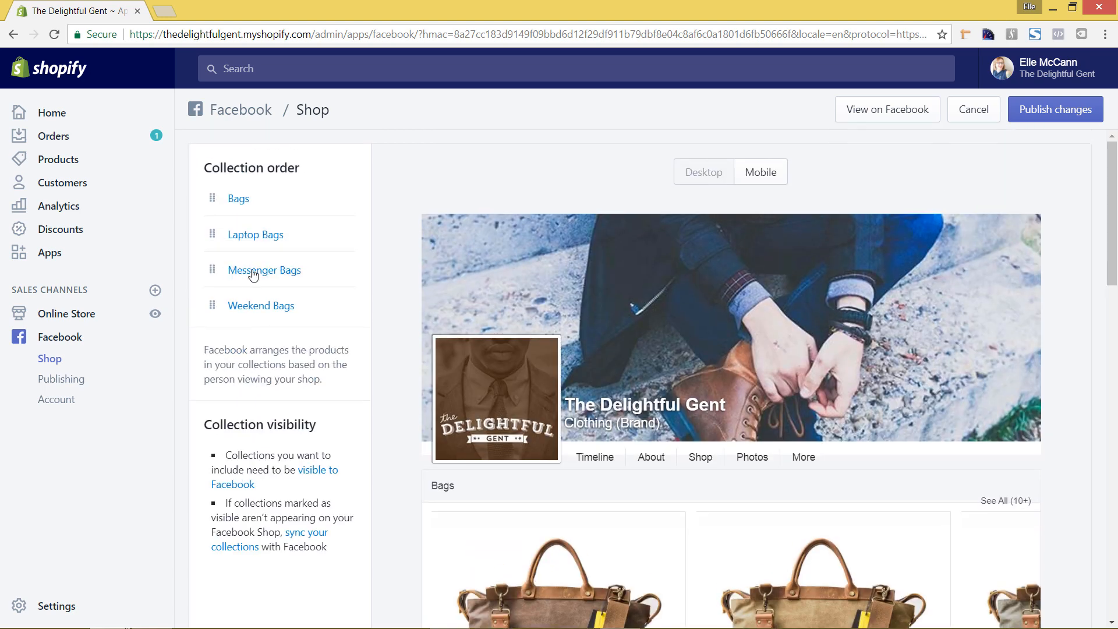
scroll(down, 3)
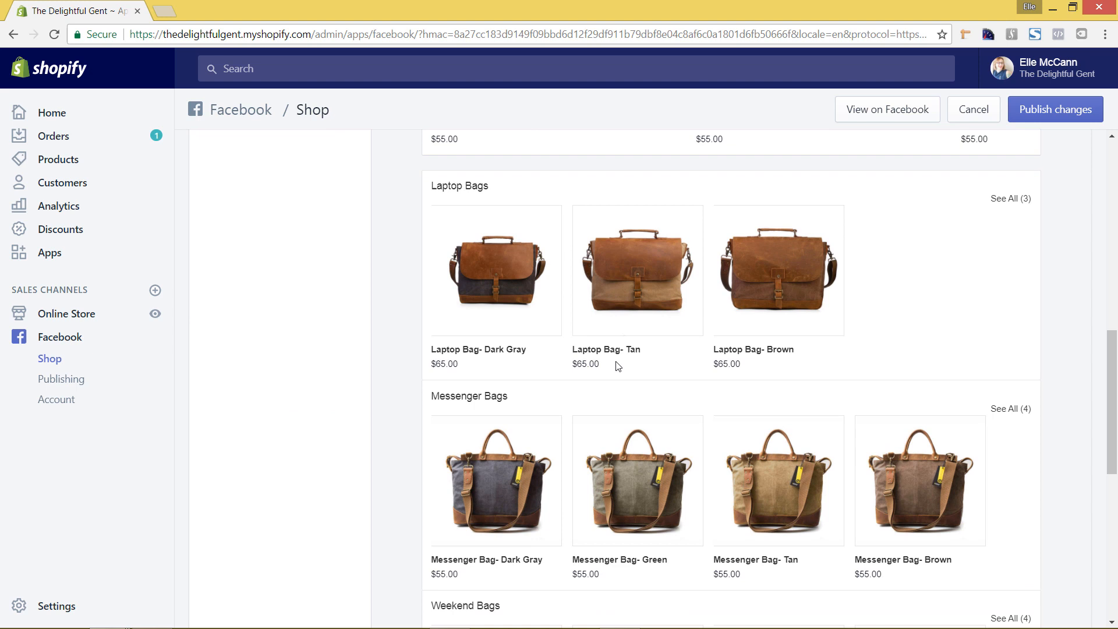
mouse_move(1055, 109)
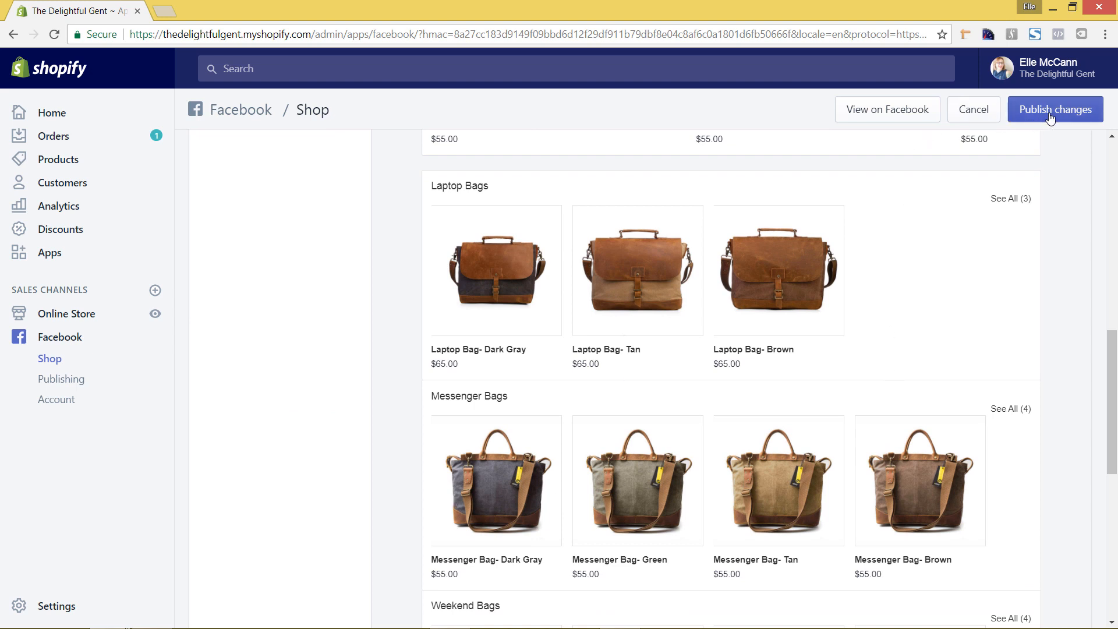
click(1055, 109)
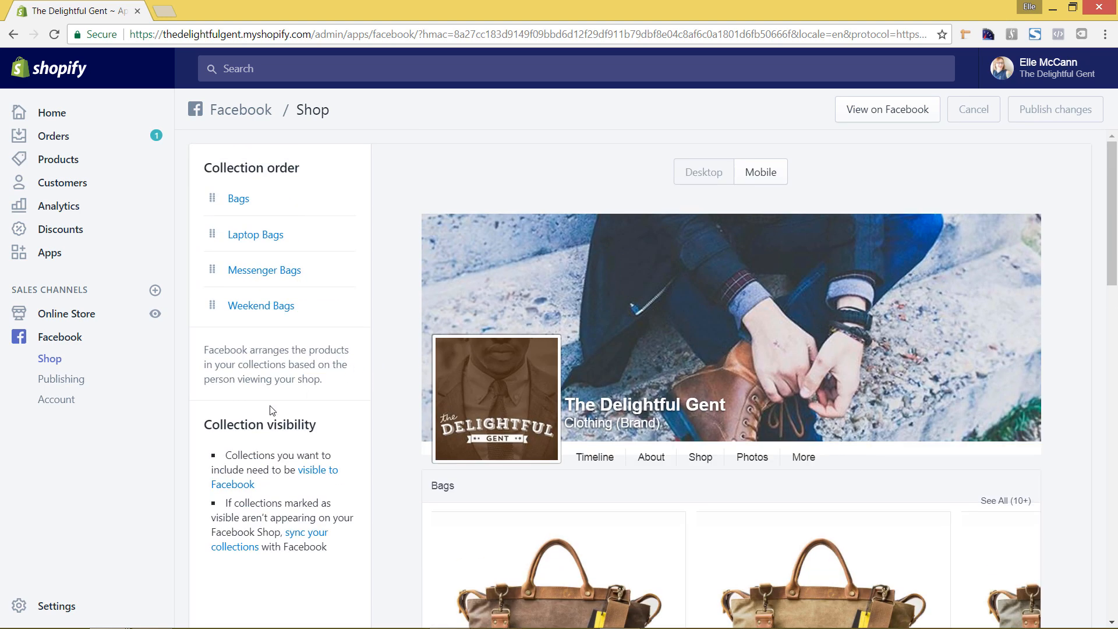
mouse_move(61, 378)
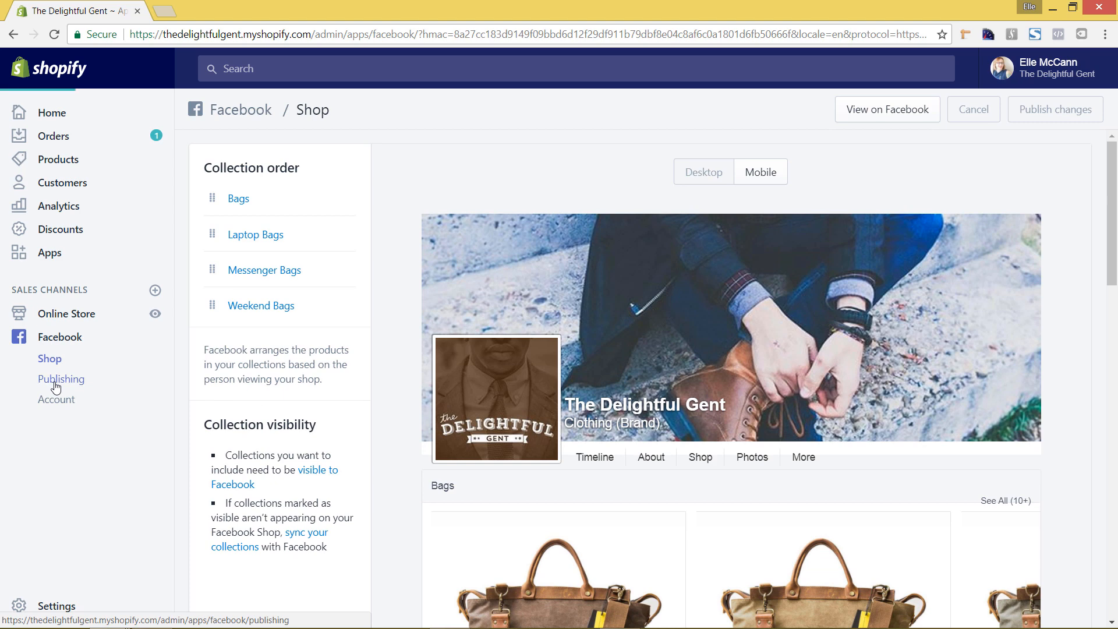
mouse_move(98, 391)
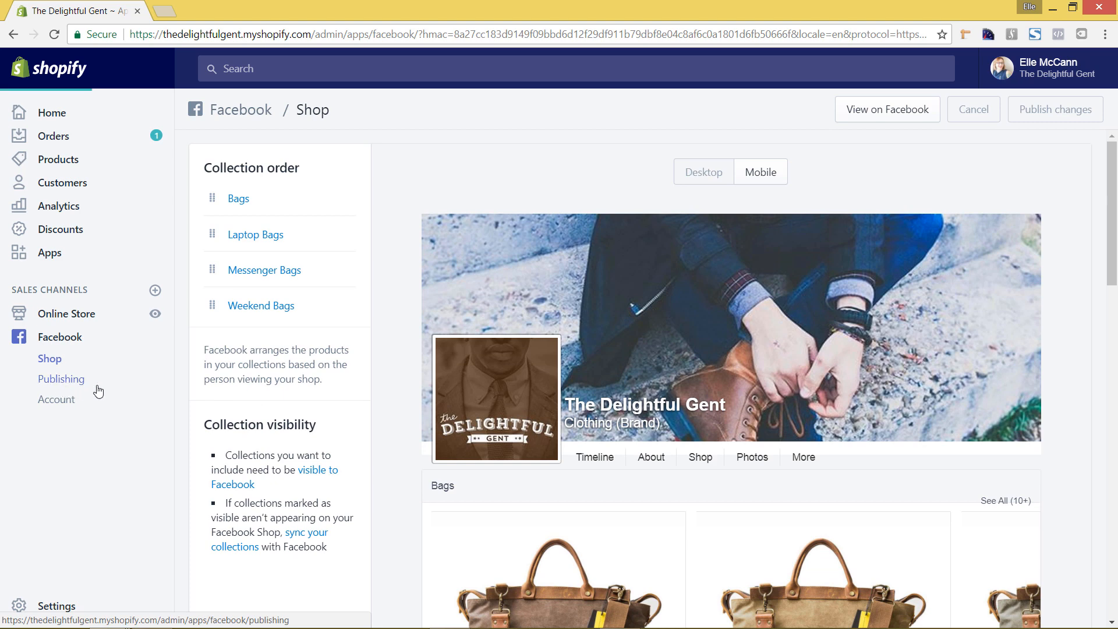
- View the Facebook Publishing page listing the 11 bag products pending review
click(62, 378)
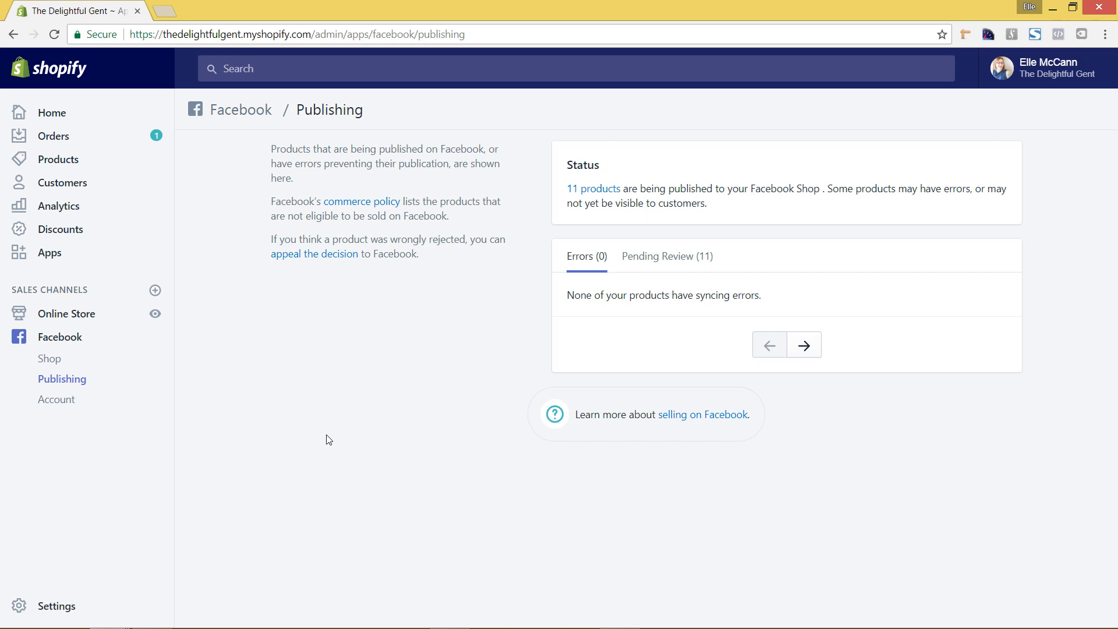
mouse_move(341, 440)
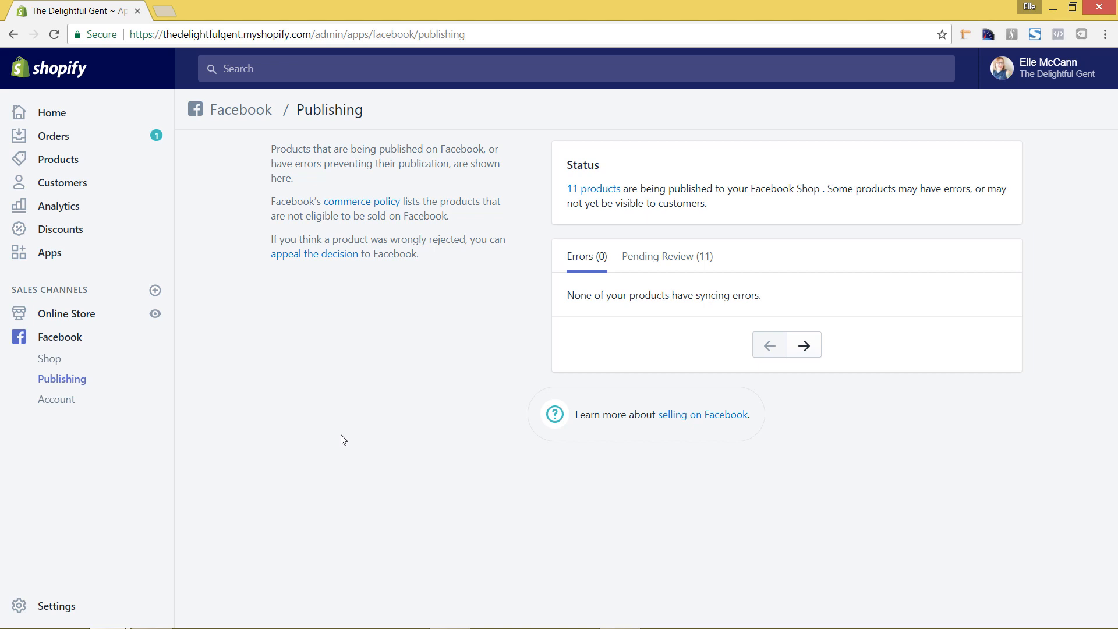
mouse_move(371, 430)
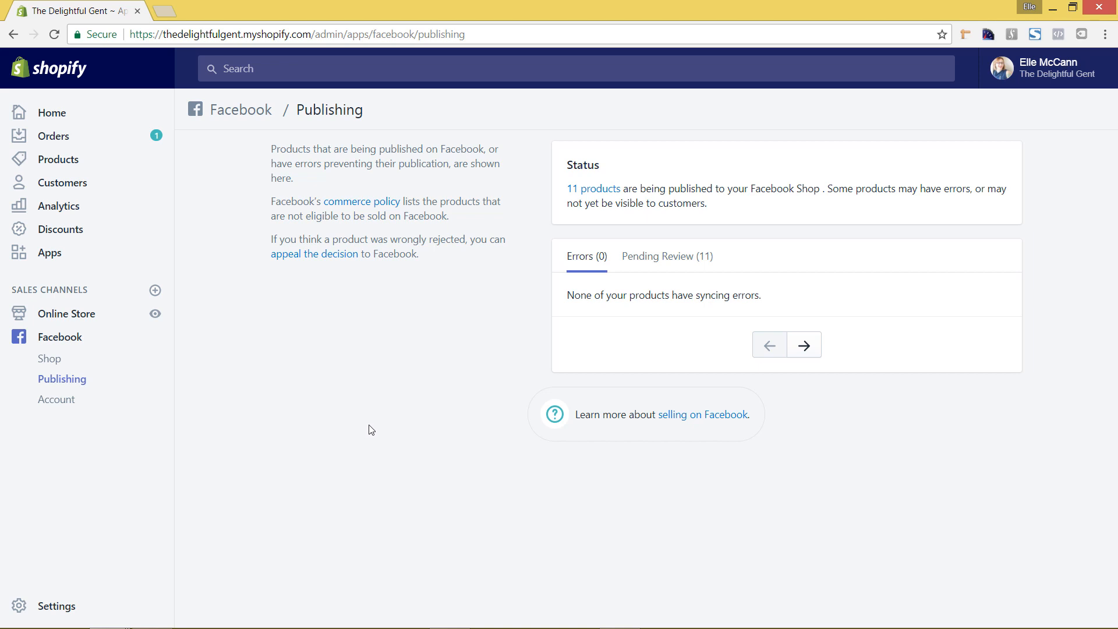
mouse_move(683, 460)
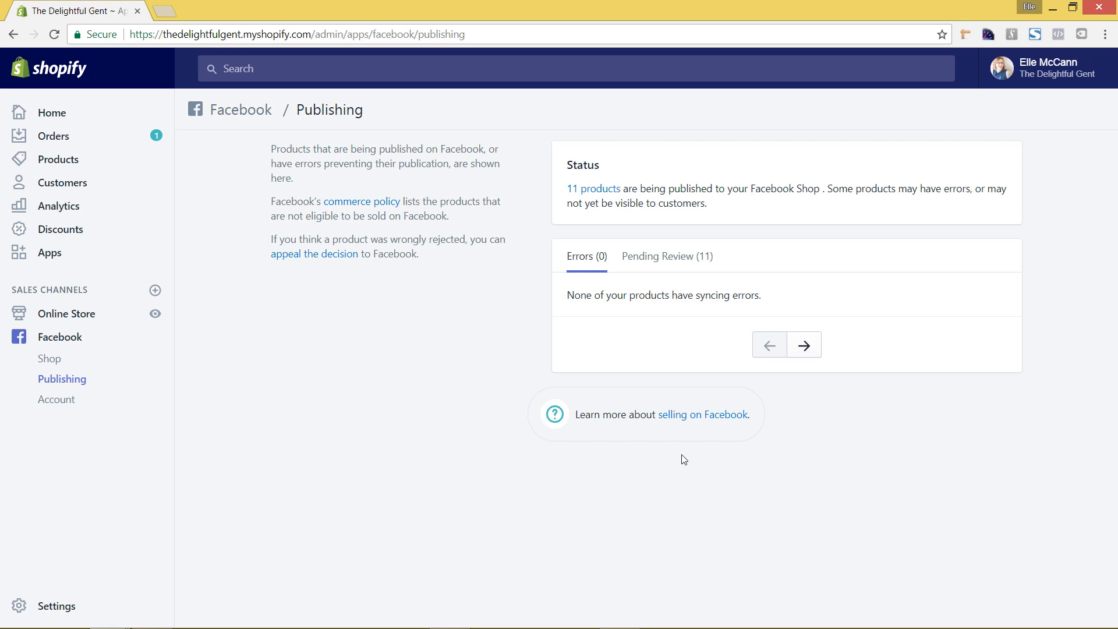
mouse_move(671, 328)
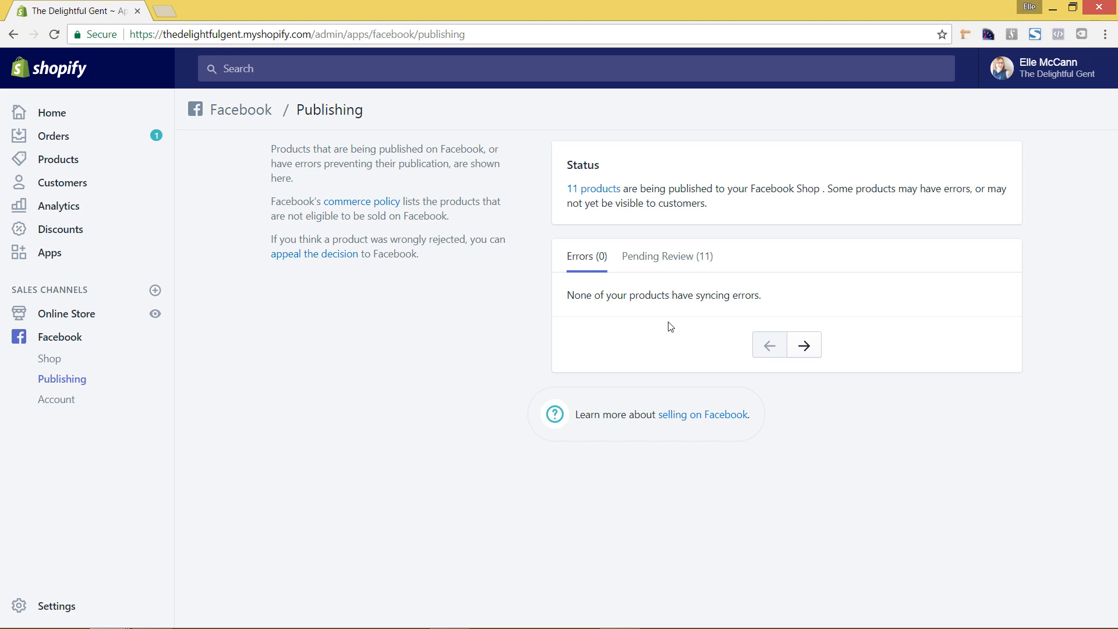
mouse_move(678, 307)
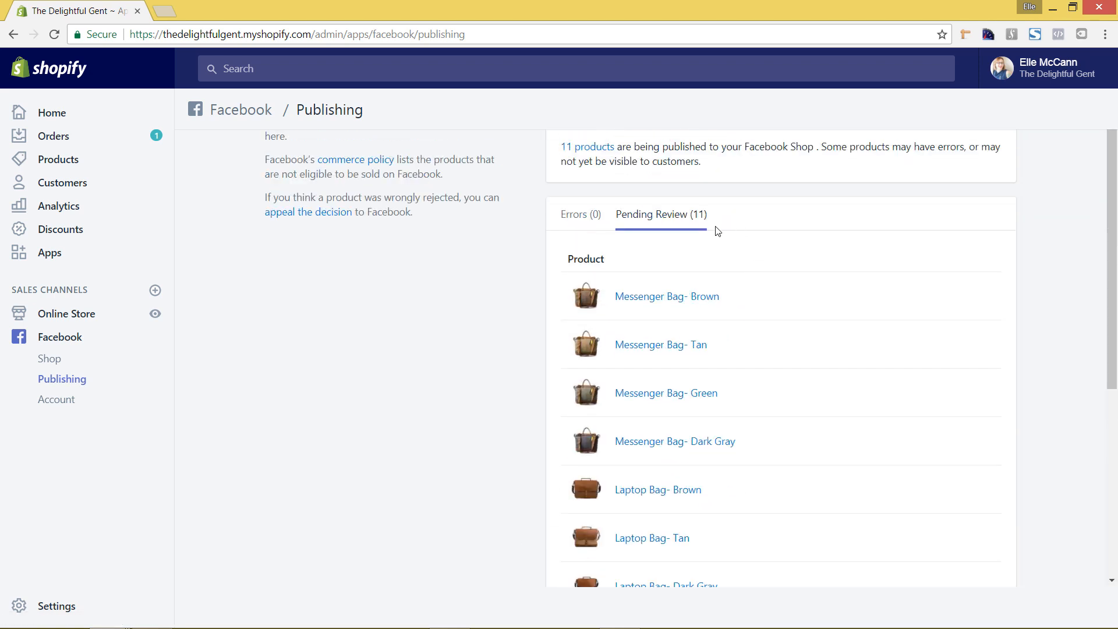
mouse_move(747, 232)
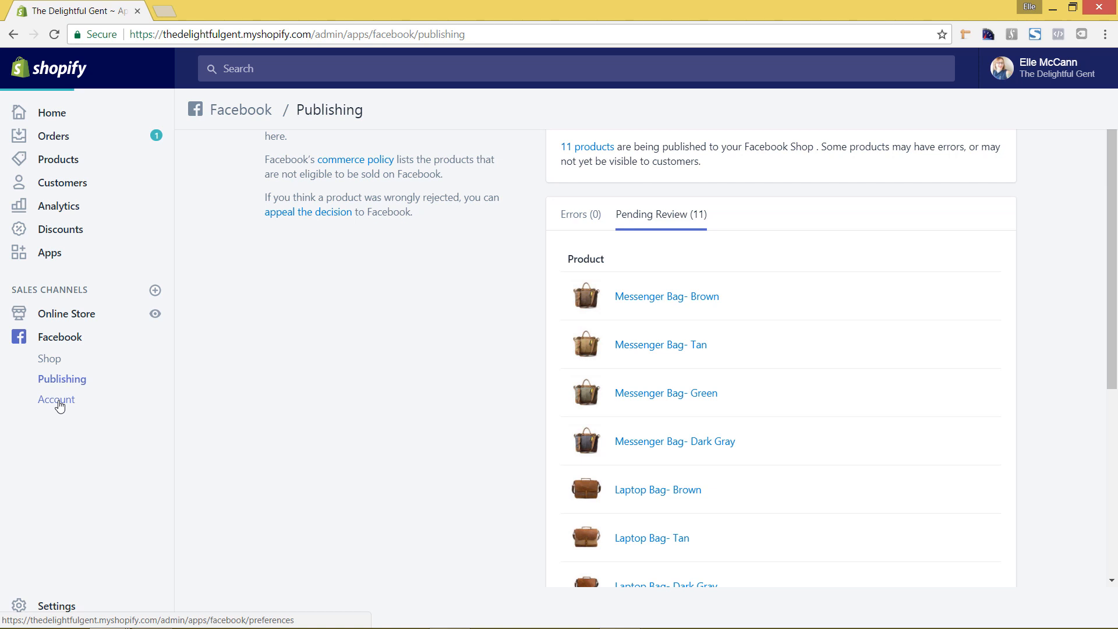
- Review the Facebook Account settings: Shop enabled and Facebook checkout for eligible US customers
click(56, 399)
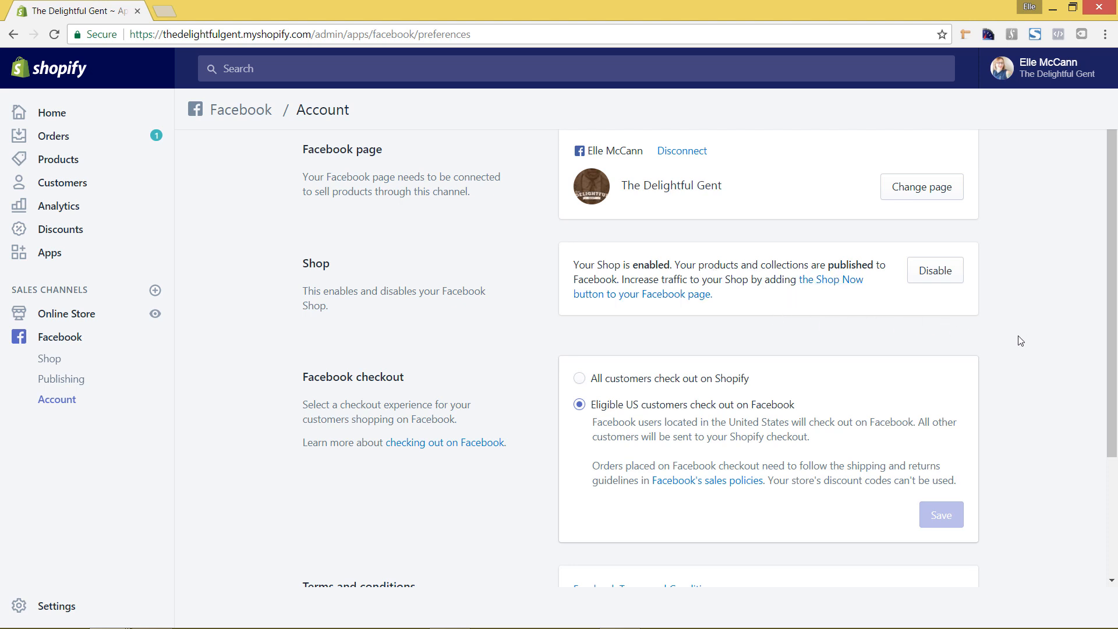
mouse_move(1012, 340)
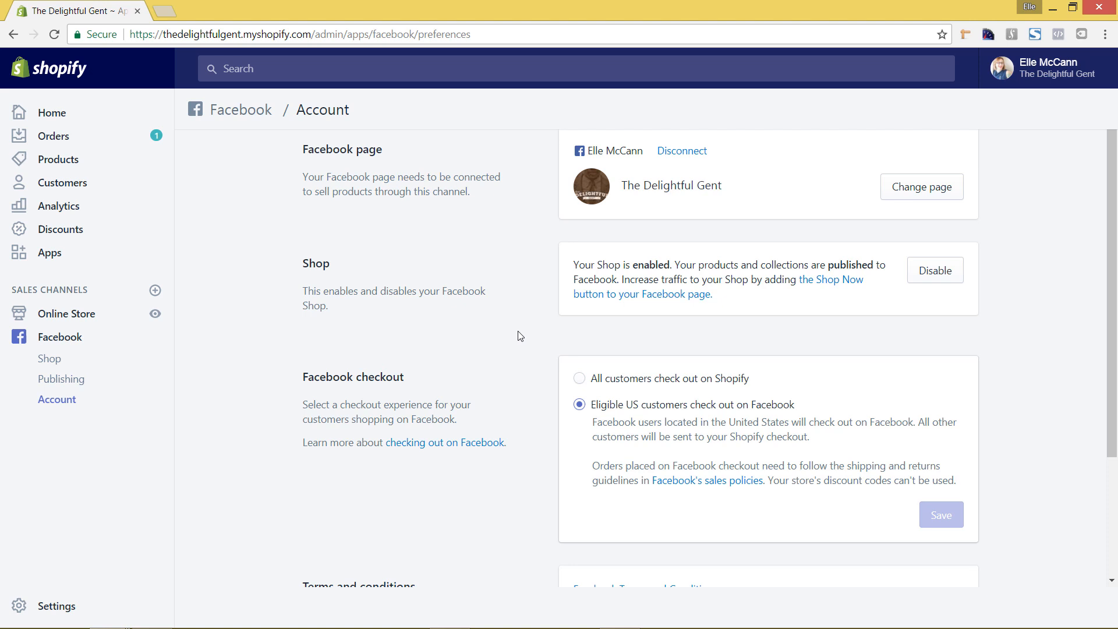
mouse_move(529, 335)
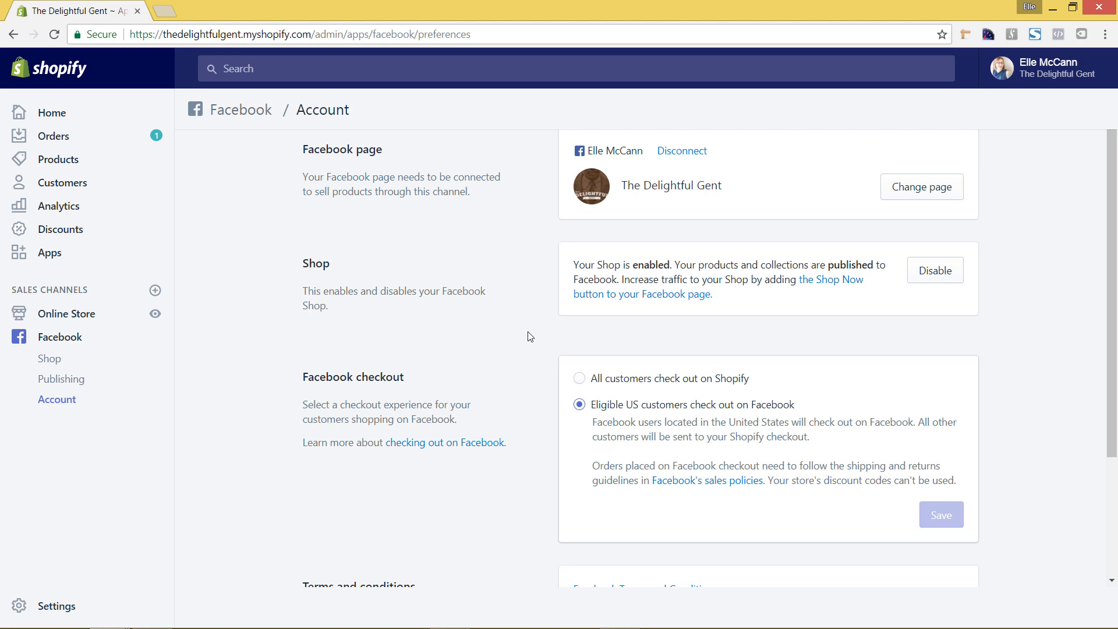
scroll(down, 3)
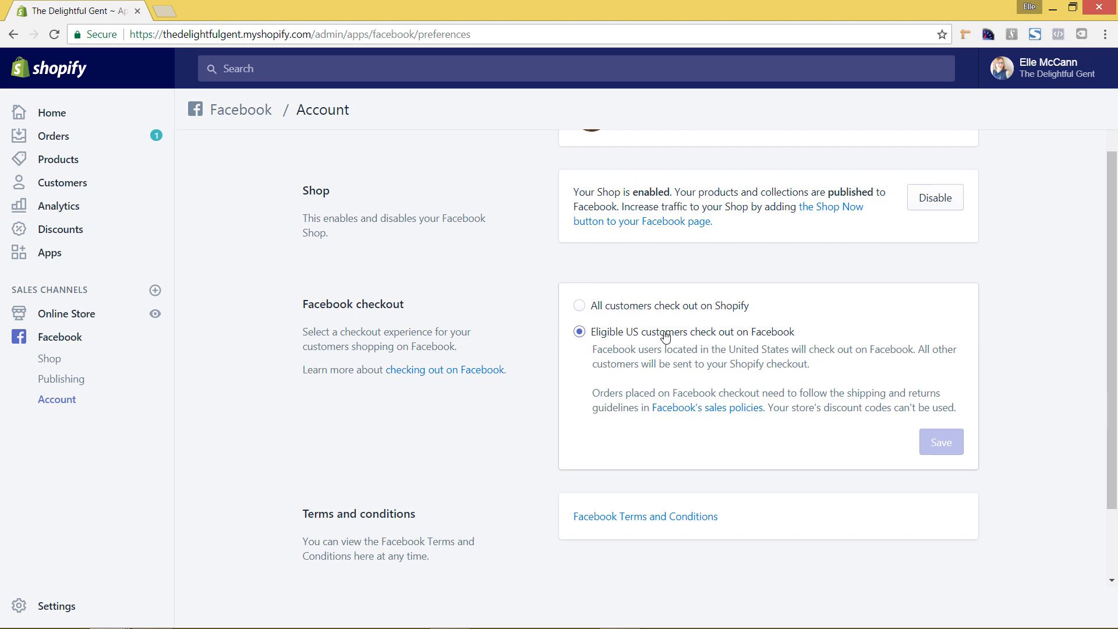
mouse_move(509, 369)
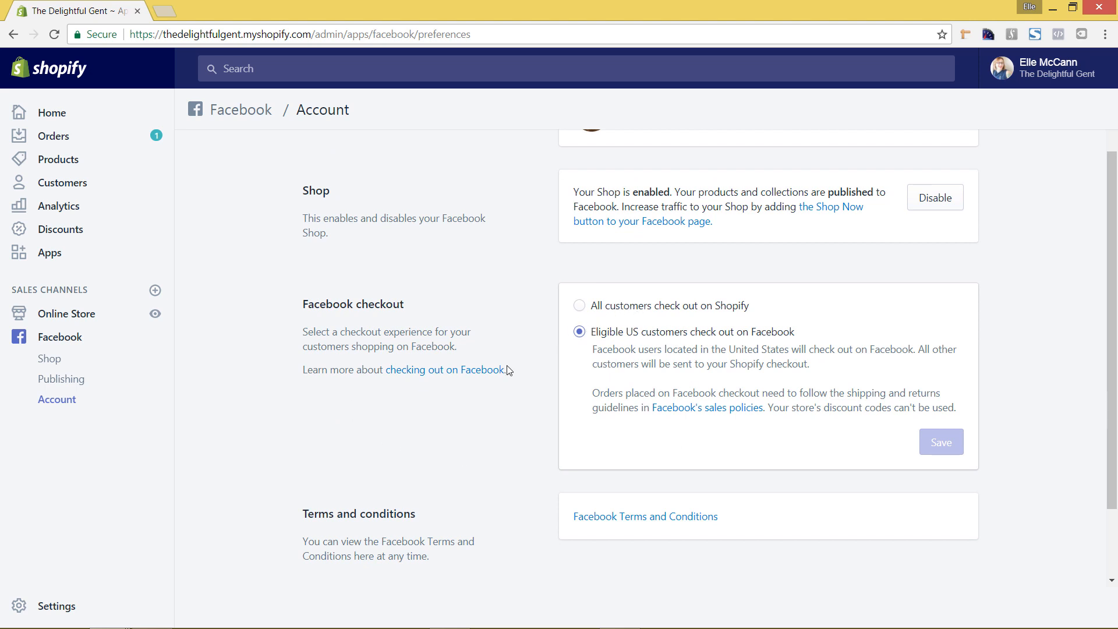
mouse_move(665, 323)
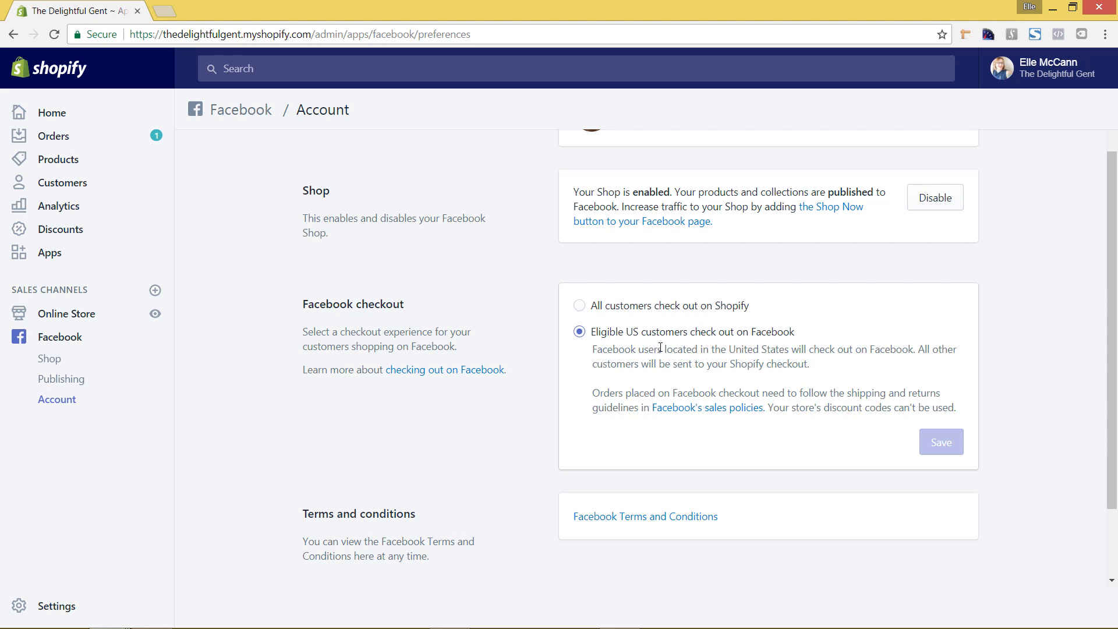
mouse_move(836, 368)
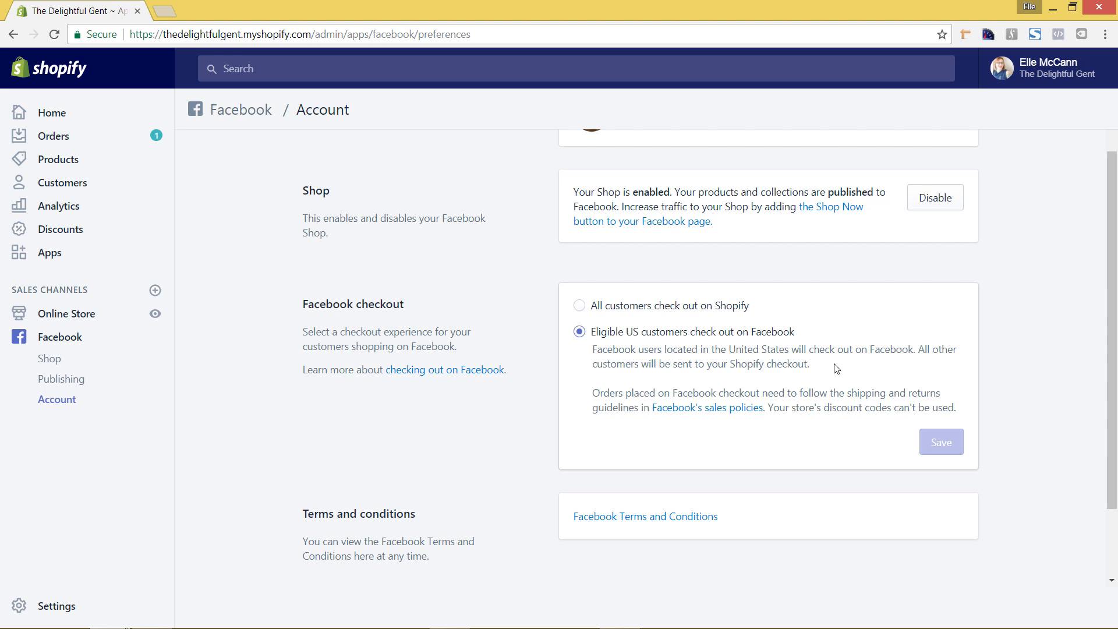
mouse_move(813, 367)
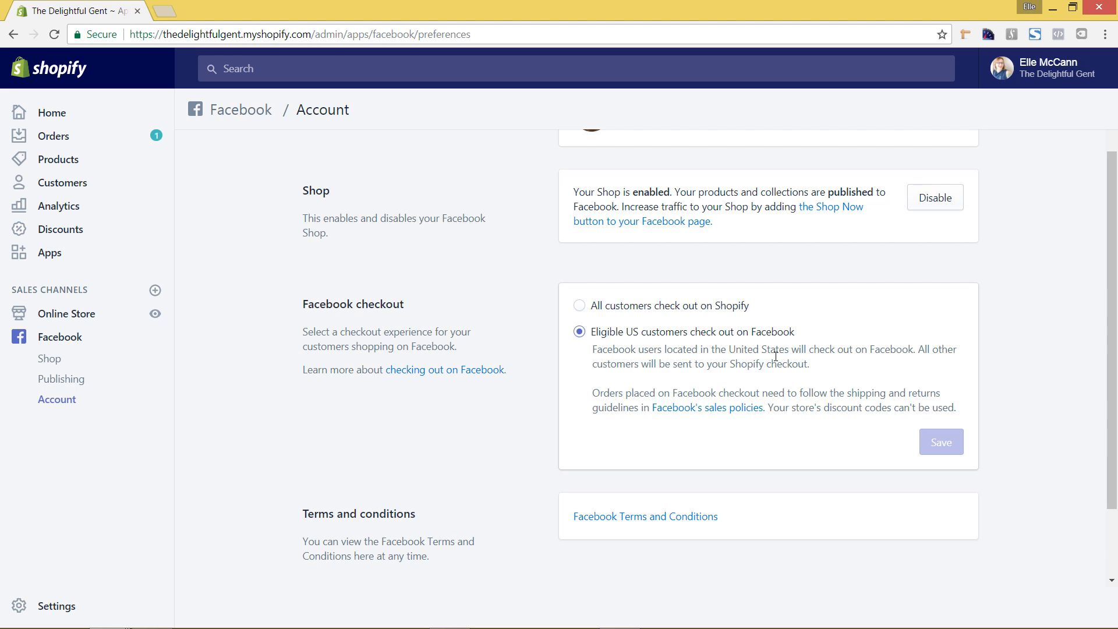
scroll(up, 3)
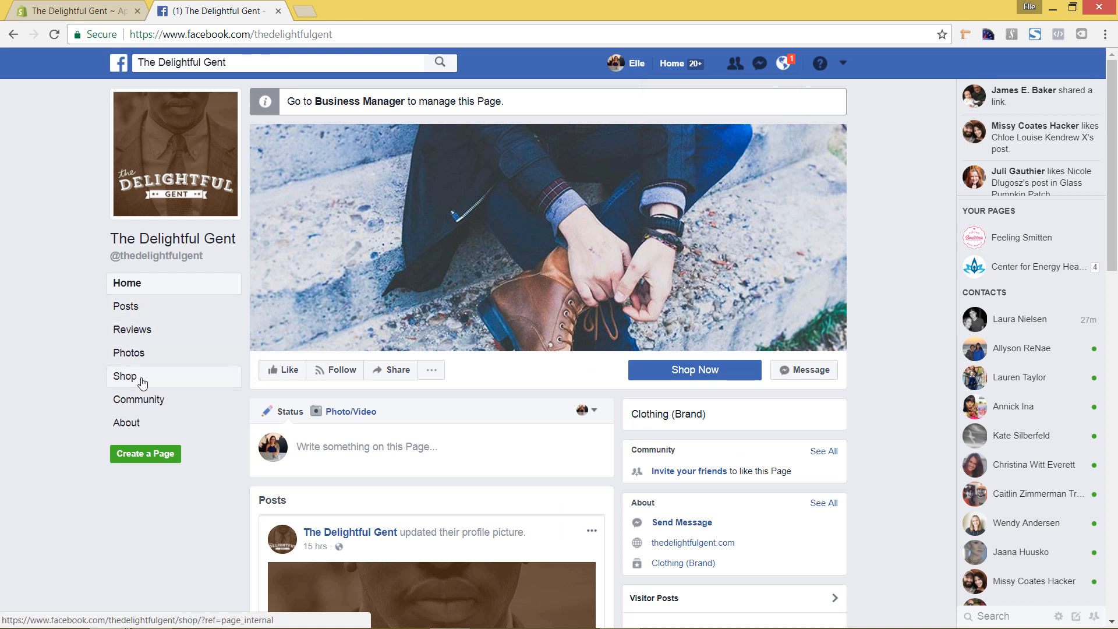
- Browse The Delightful Gent's Facebook Shop tab showing the bag collections still processing
click(125, 376)
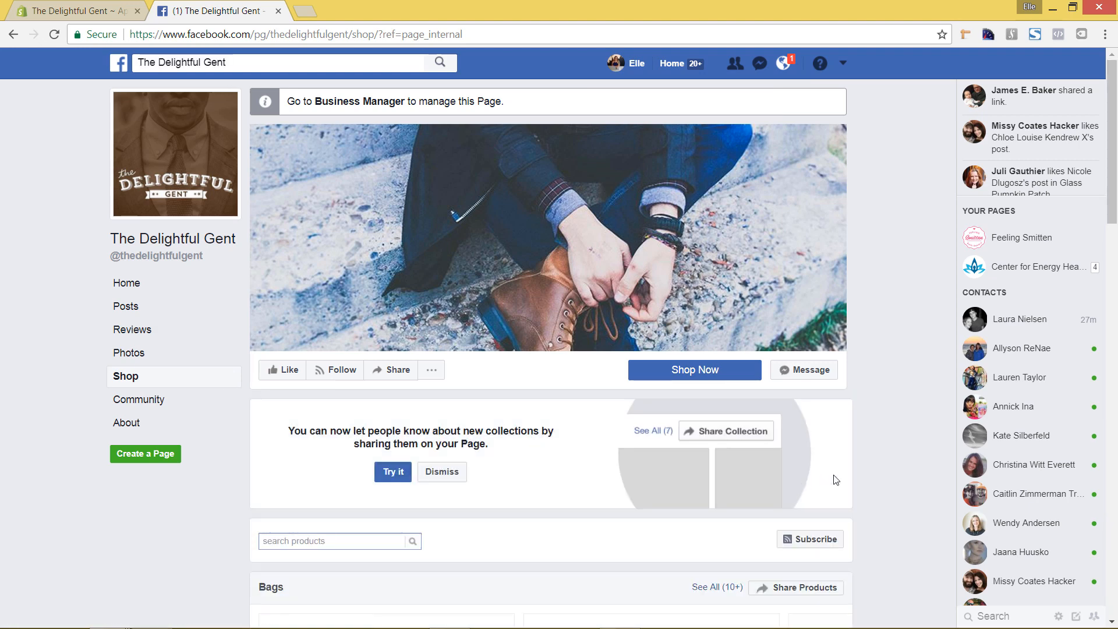
scroll(down, 3)
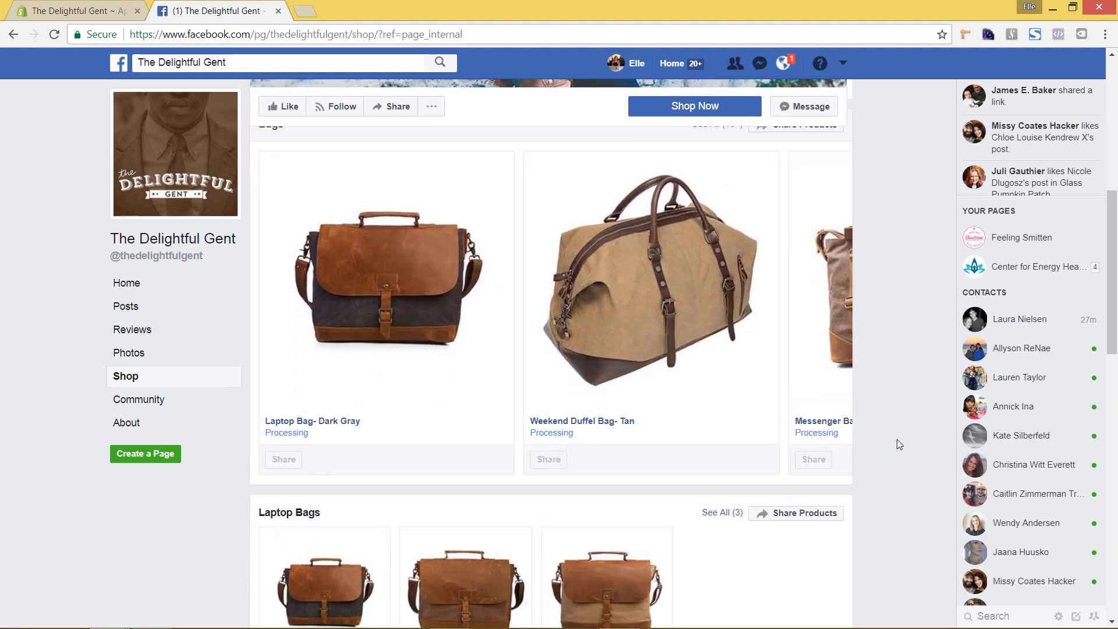
scroll(down, 3)
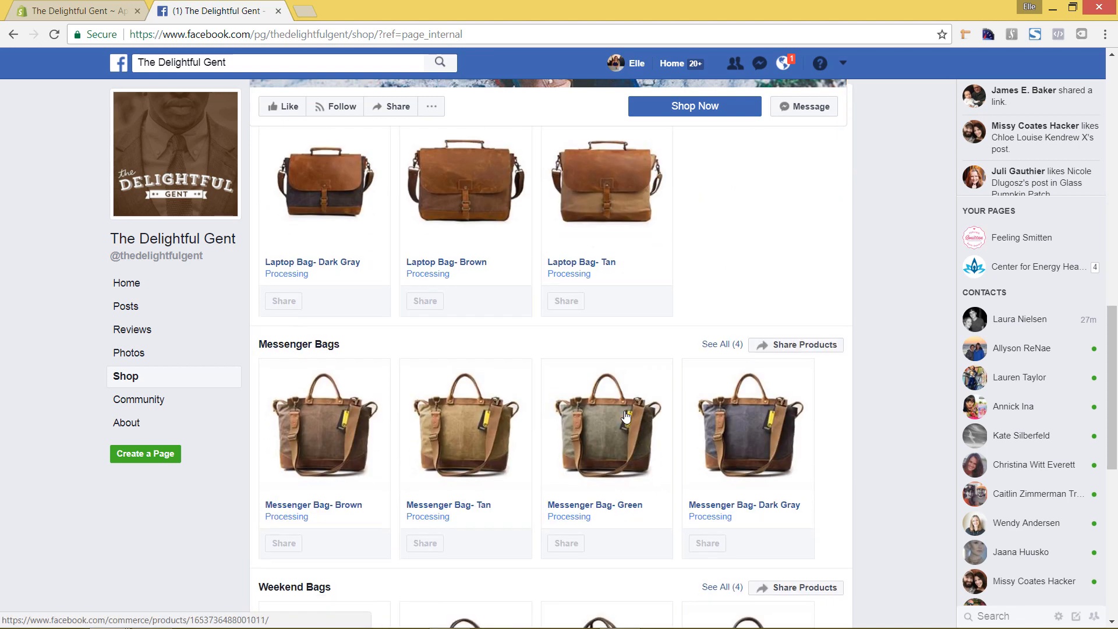
scroll(down, 3)
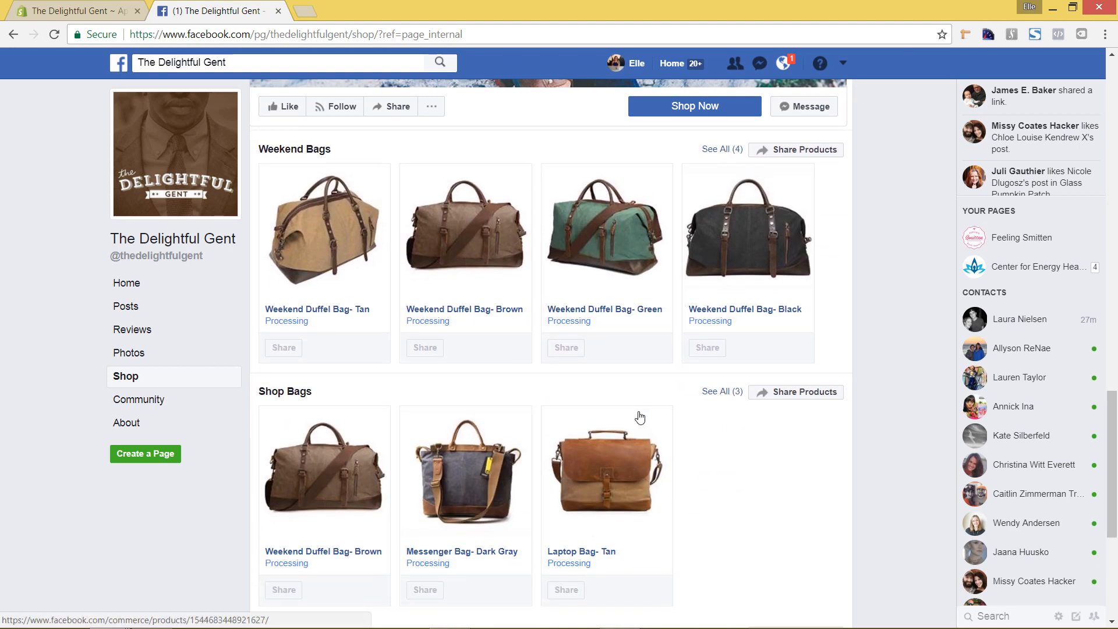
scroll(down, 3)
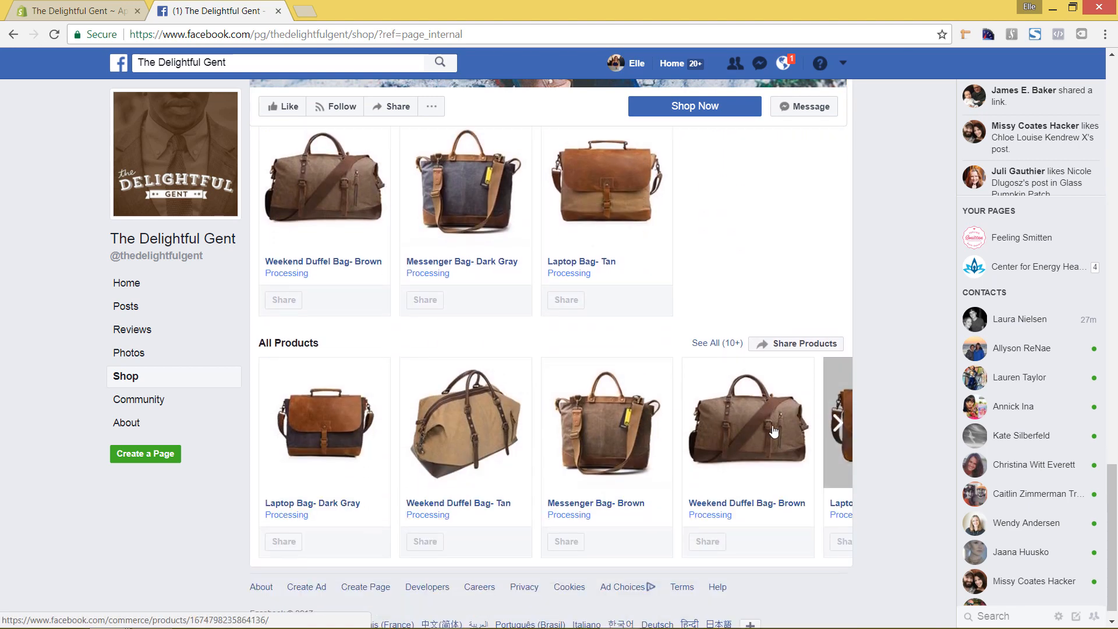
scroll(down, 3)
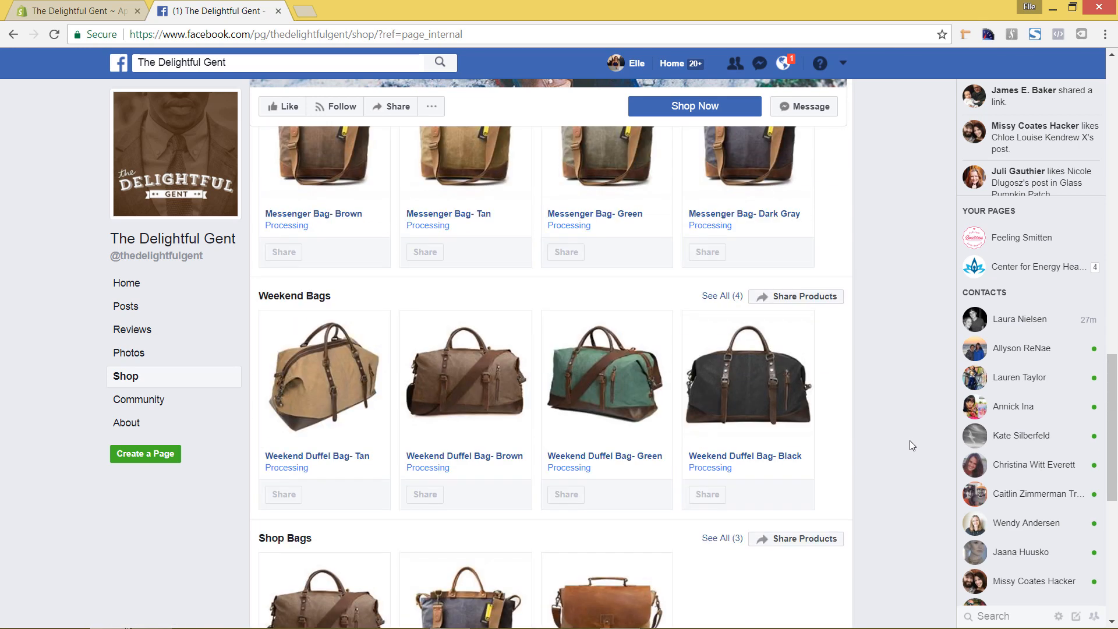
scroll(up, 3)
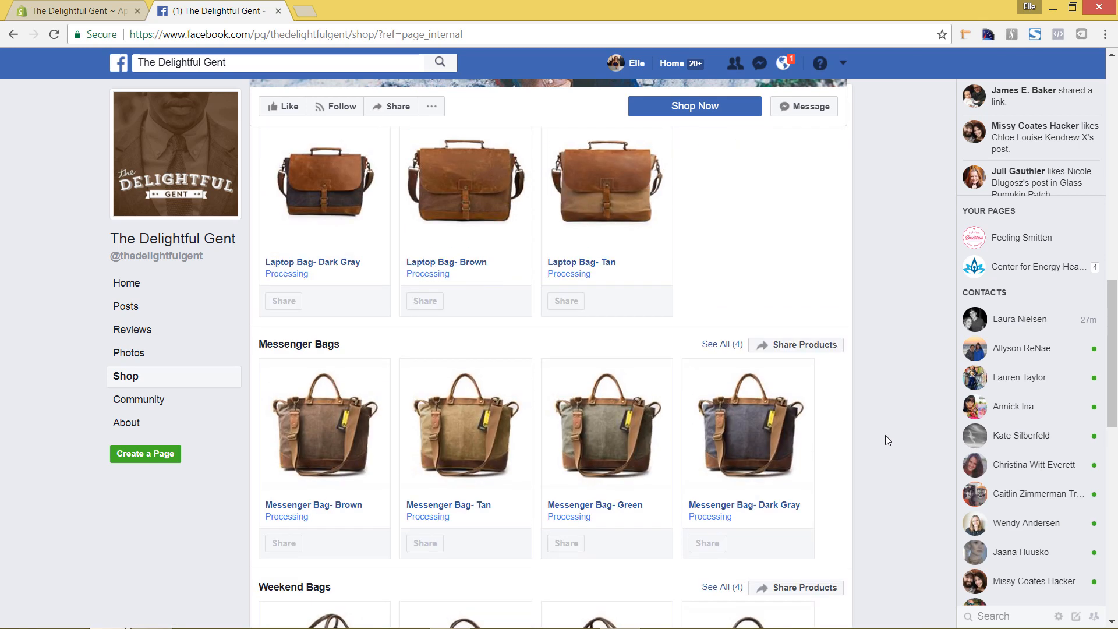
mouse_move(504, 478)
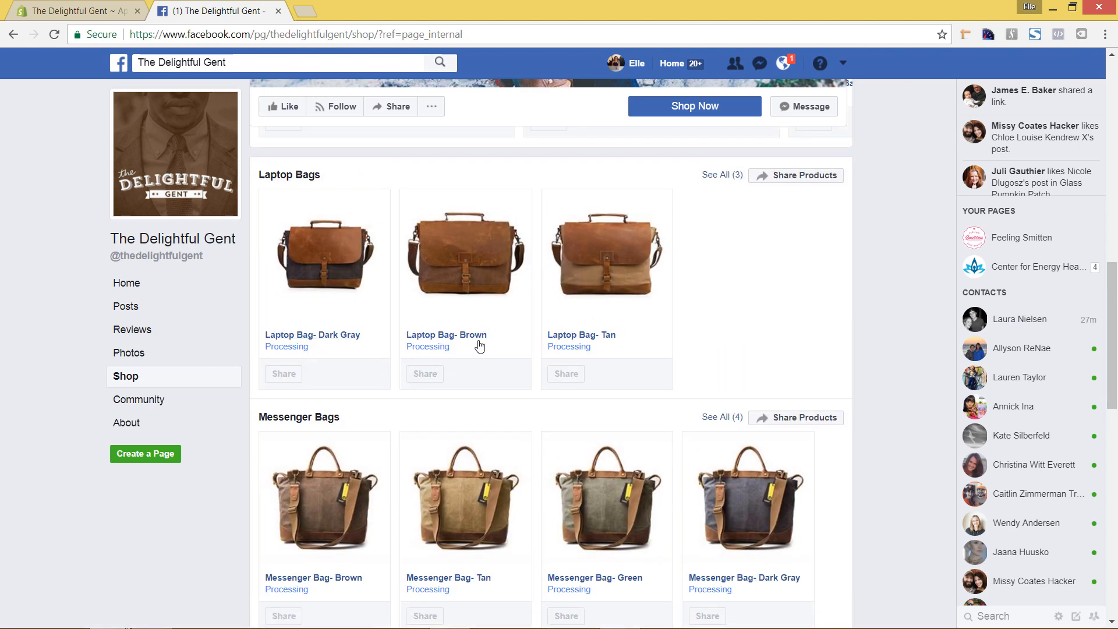
mouse_move(523, 355)
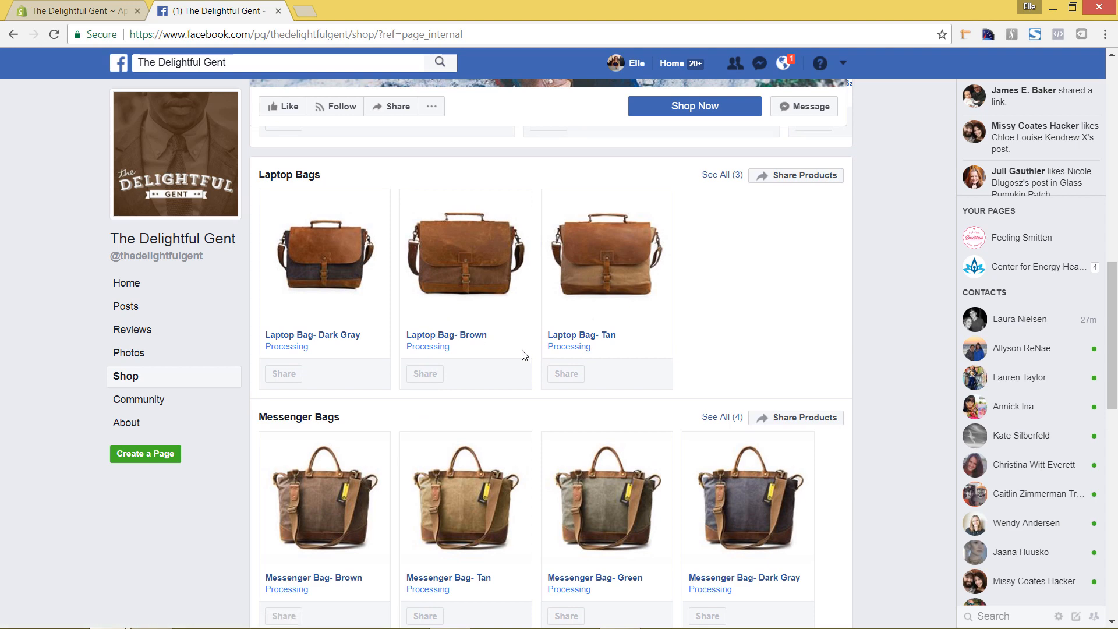
mouse_move(290, 183)
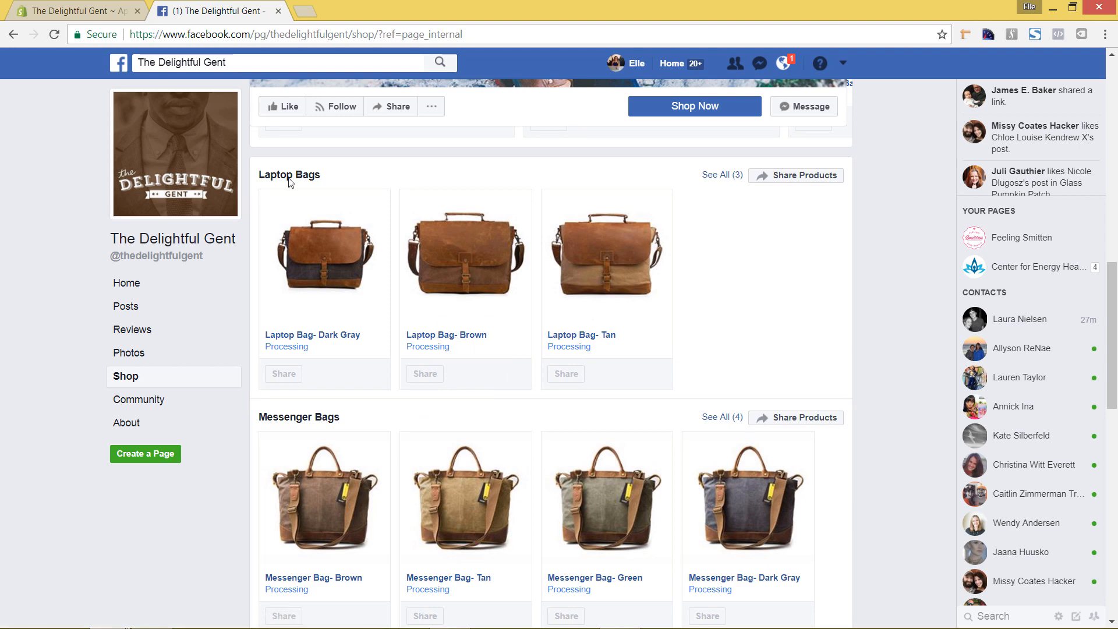
- Return to the Shopify tab showing the Facebook channel's Account settings
click(74, 10)
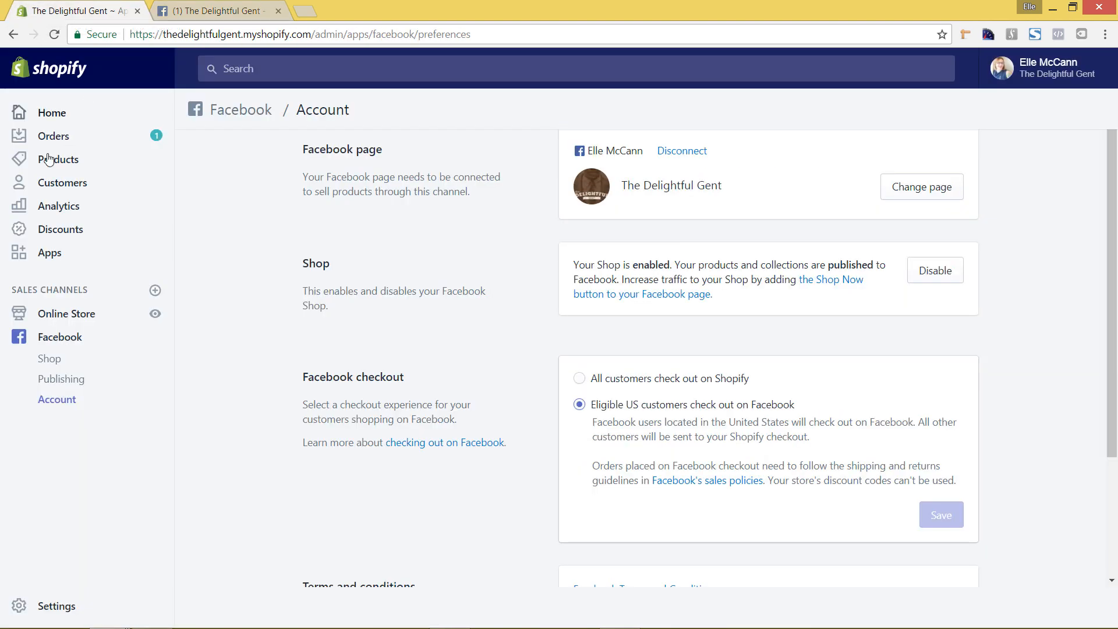
mouse_move(455, 337)
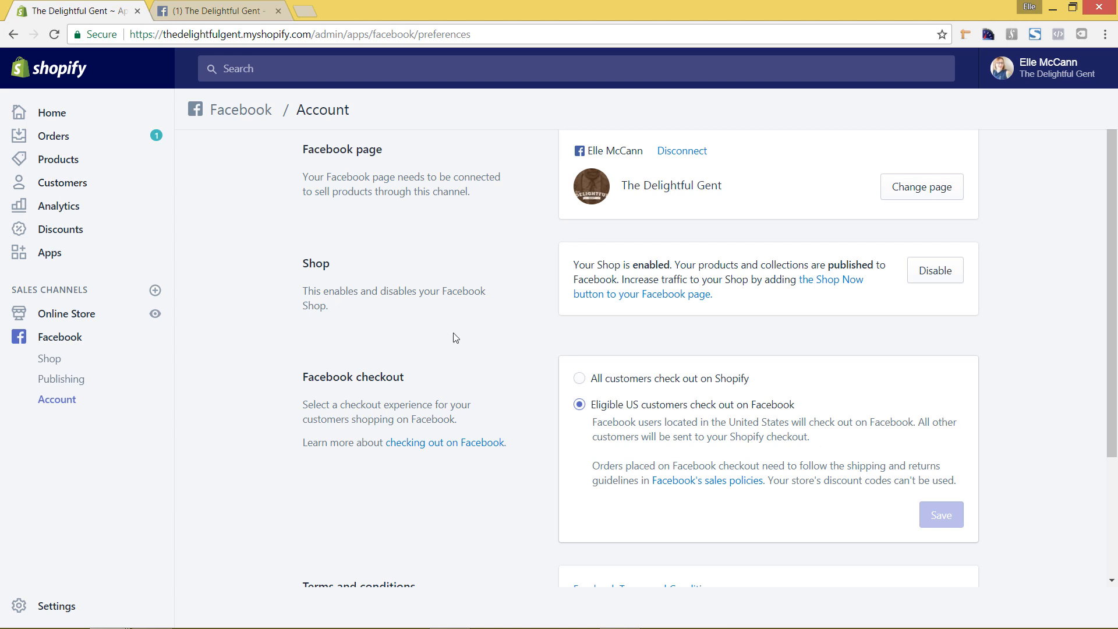
mouse_move(437, 346)
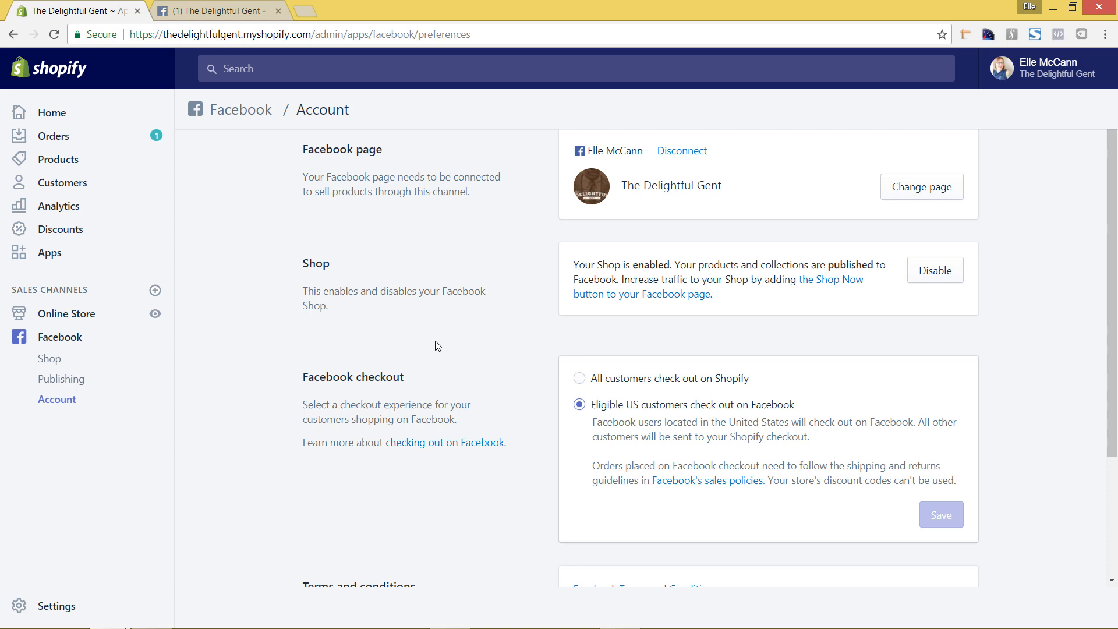
mouse_move(312, 329)
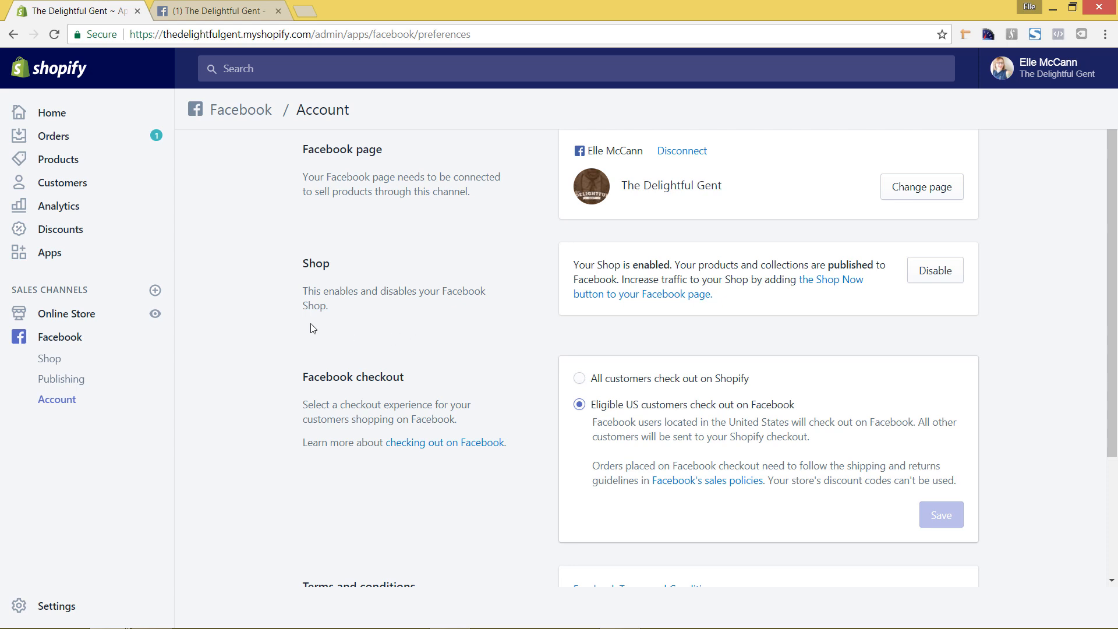